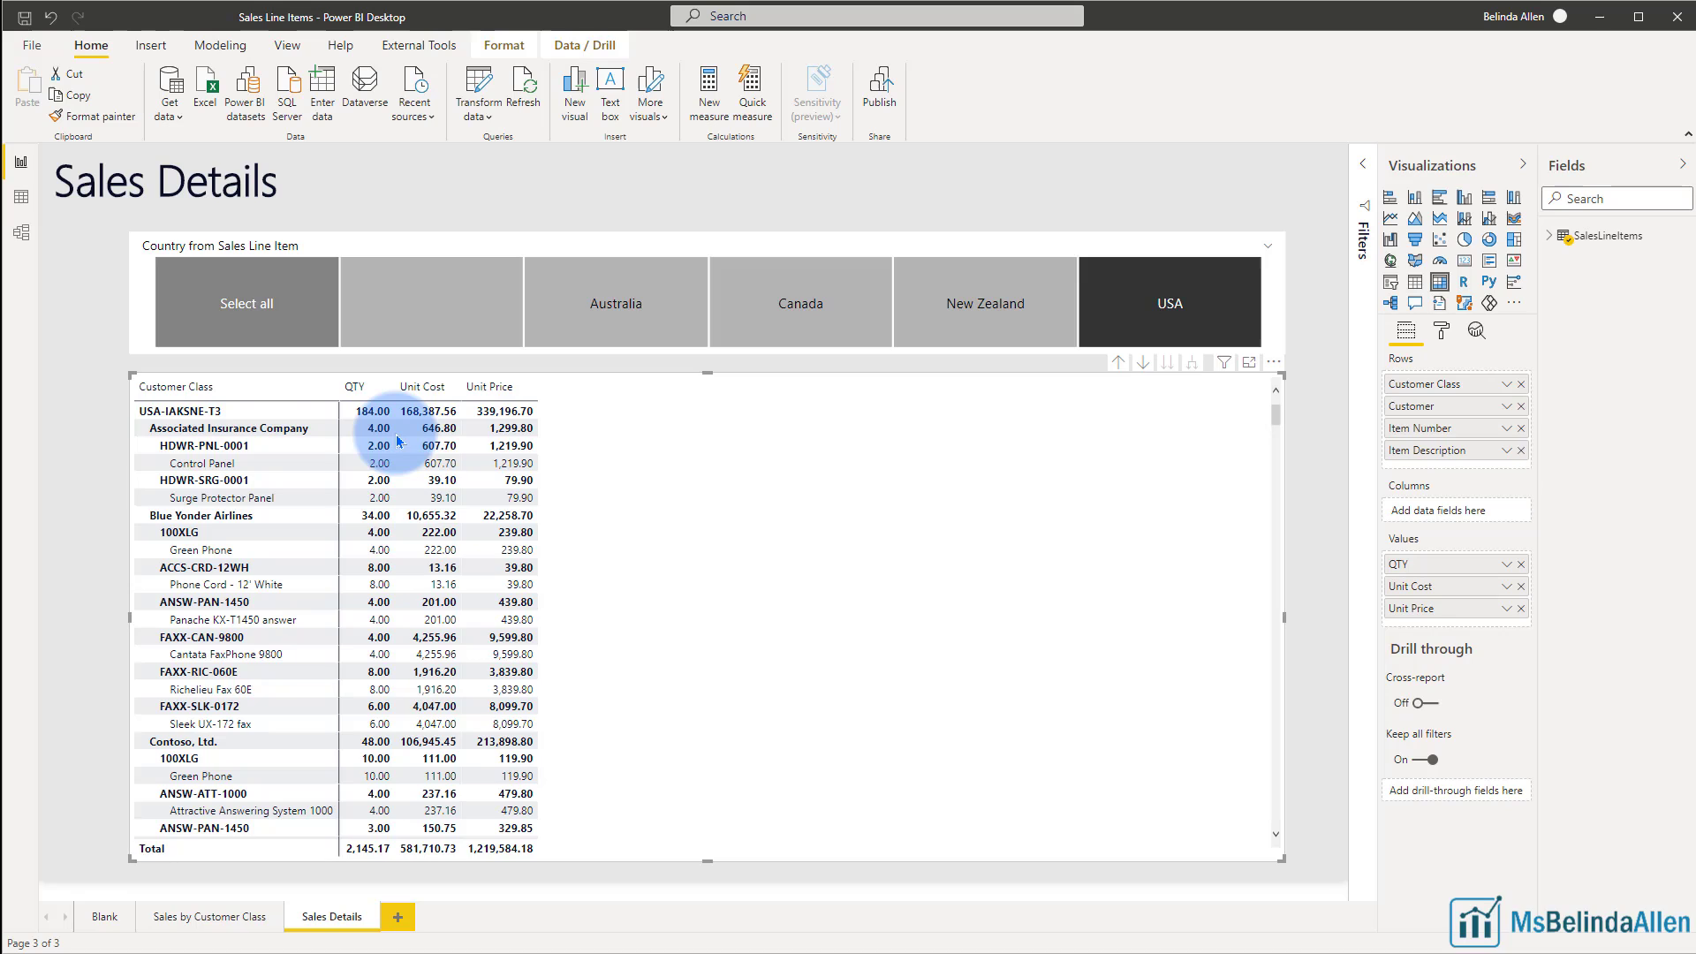
mouse_move(744, 556)
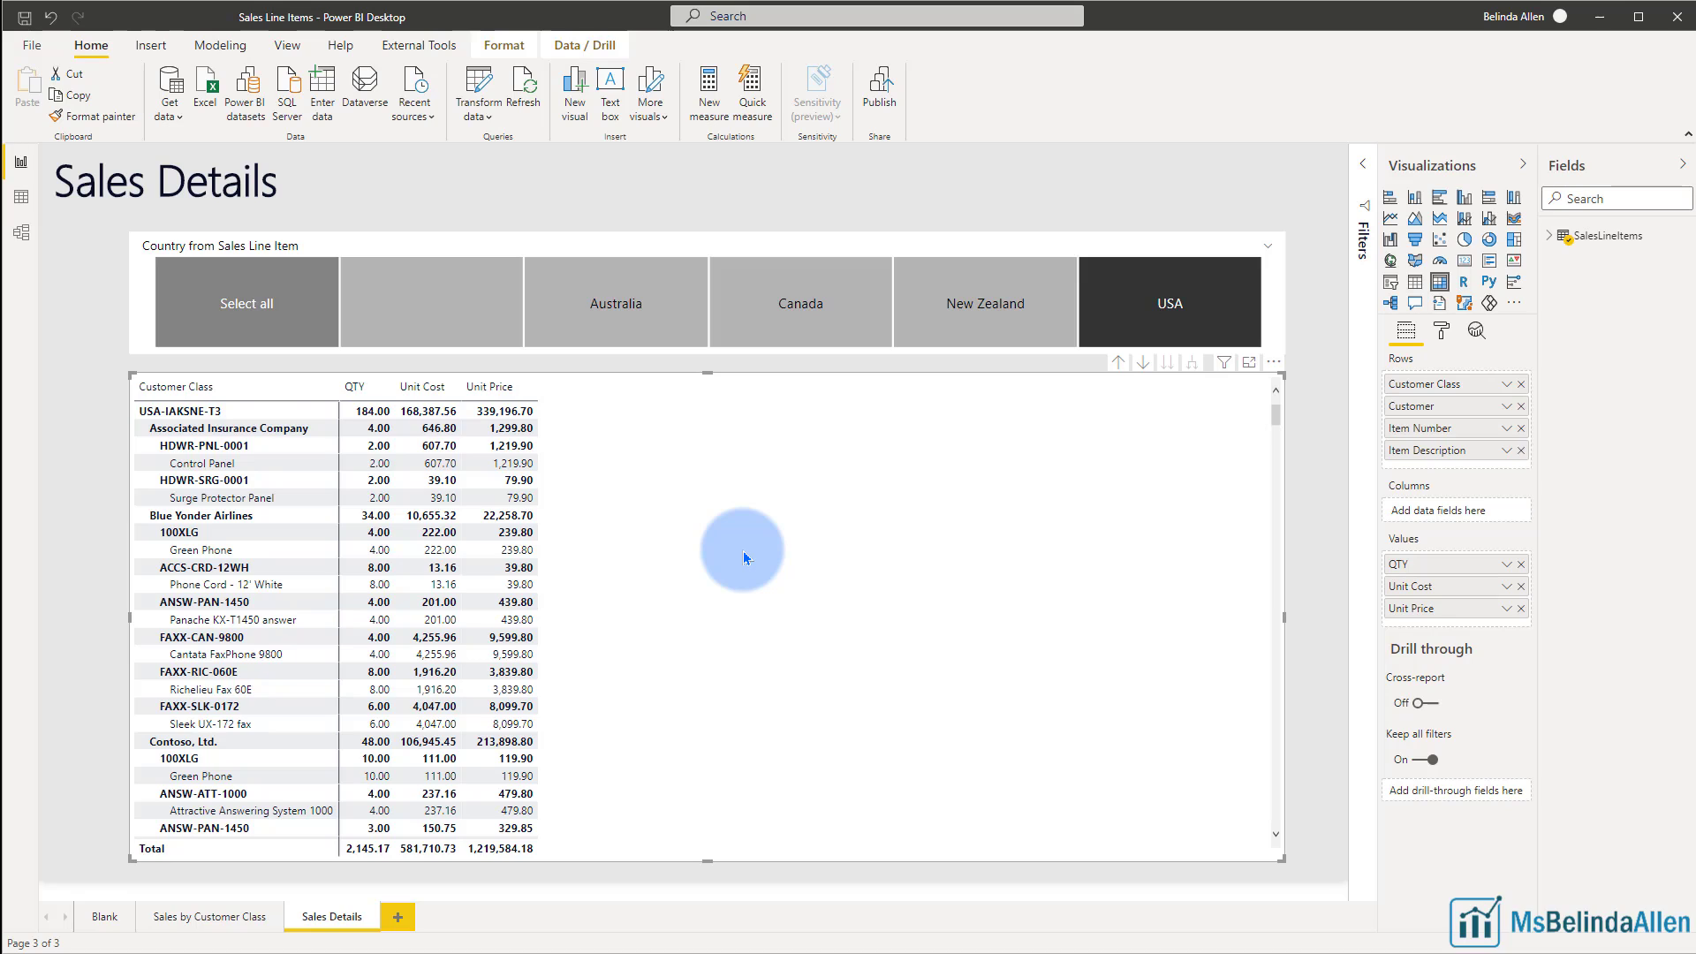
Step: Set the Grand total row's background color to green and collapse the Grand total card
left_click(366, 850)
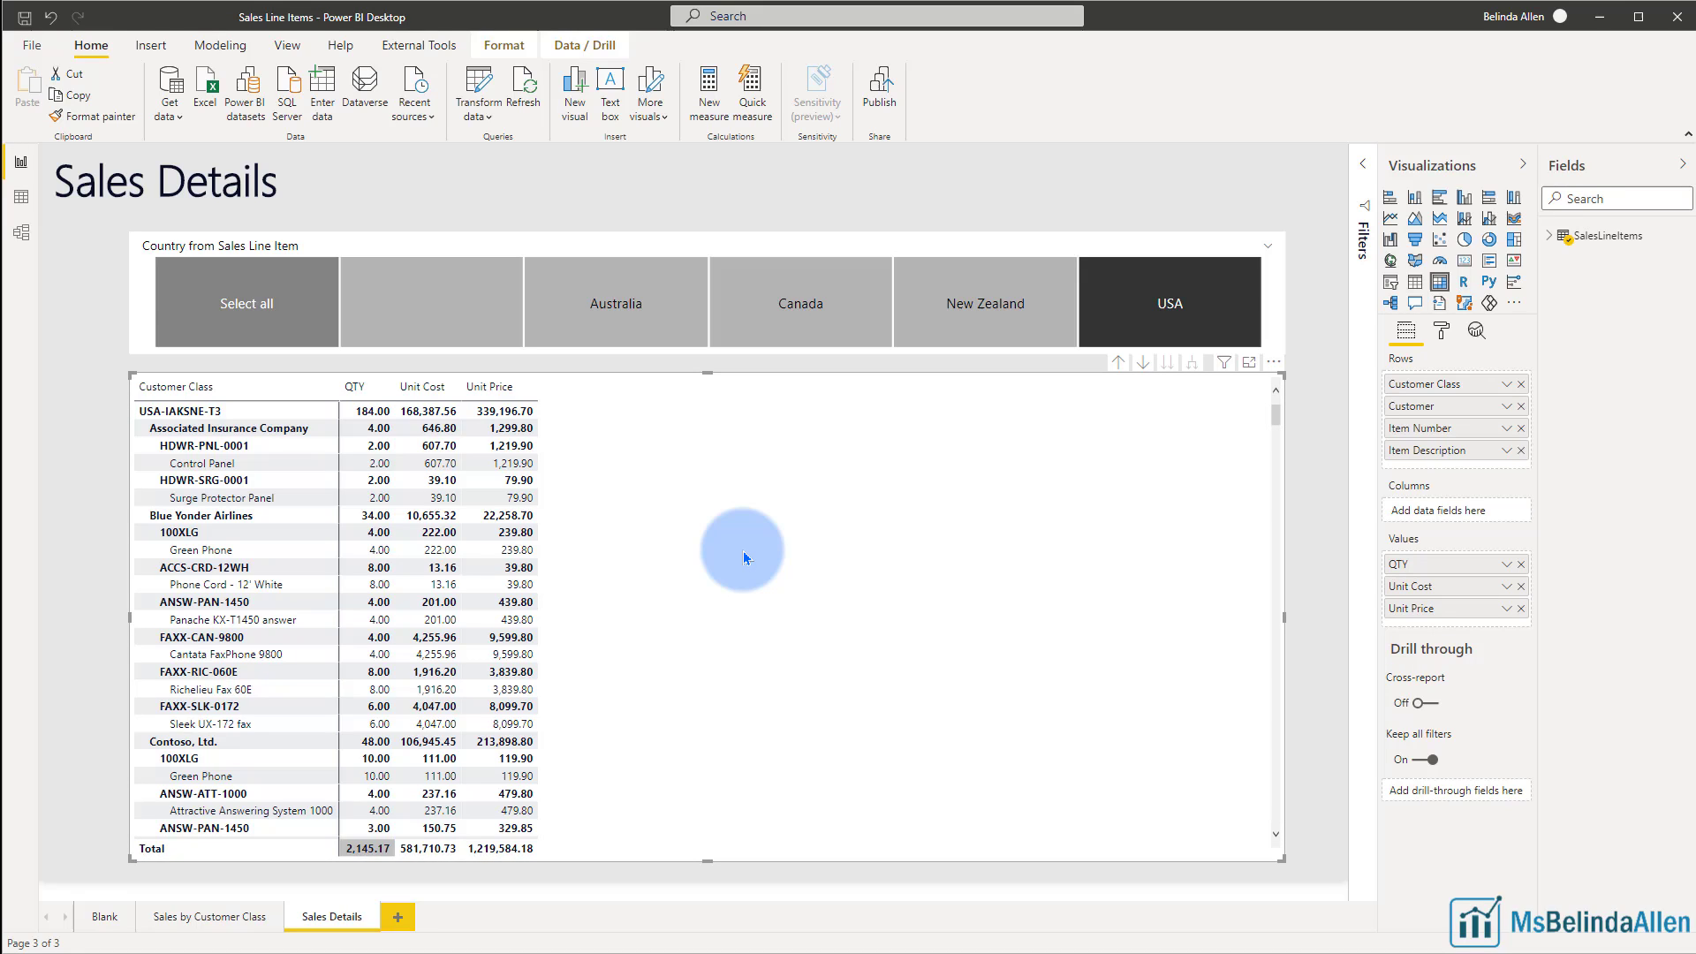
mouse_move(891, 802)
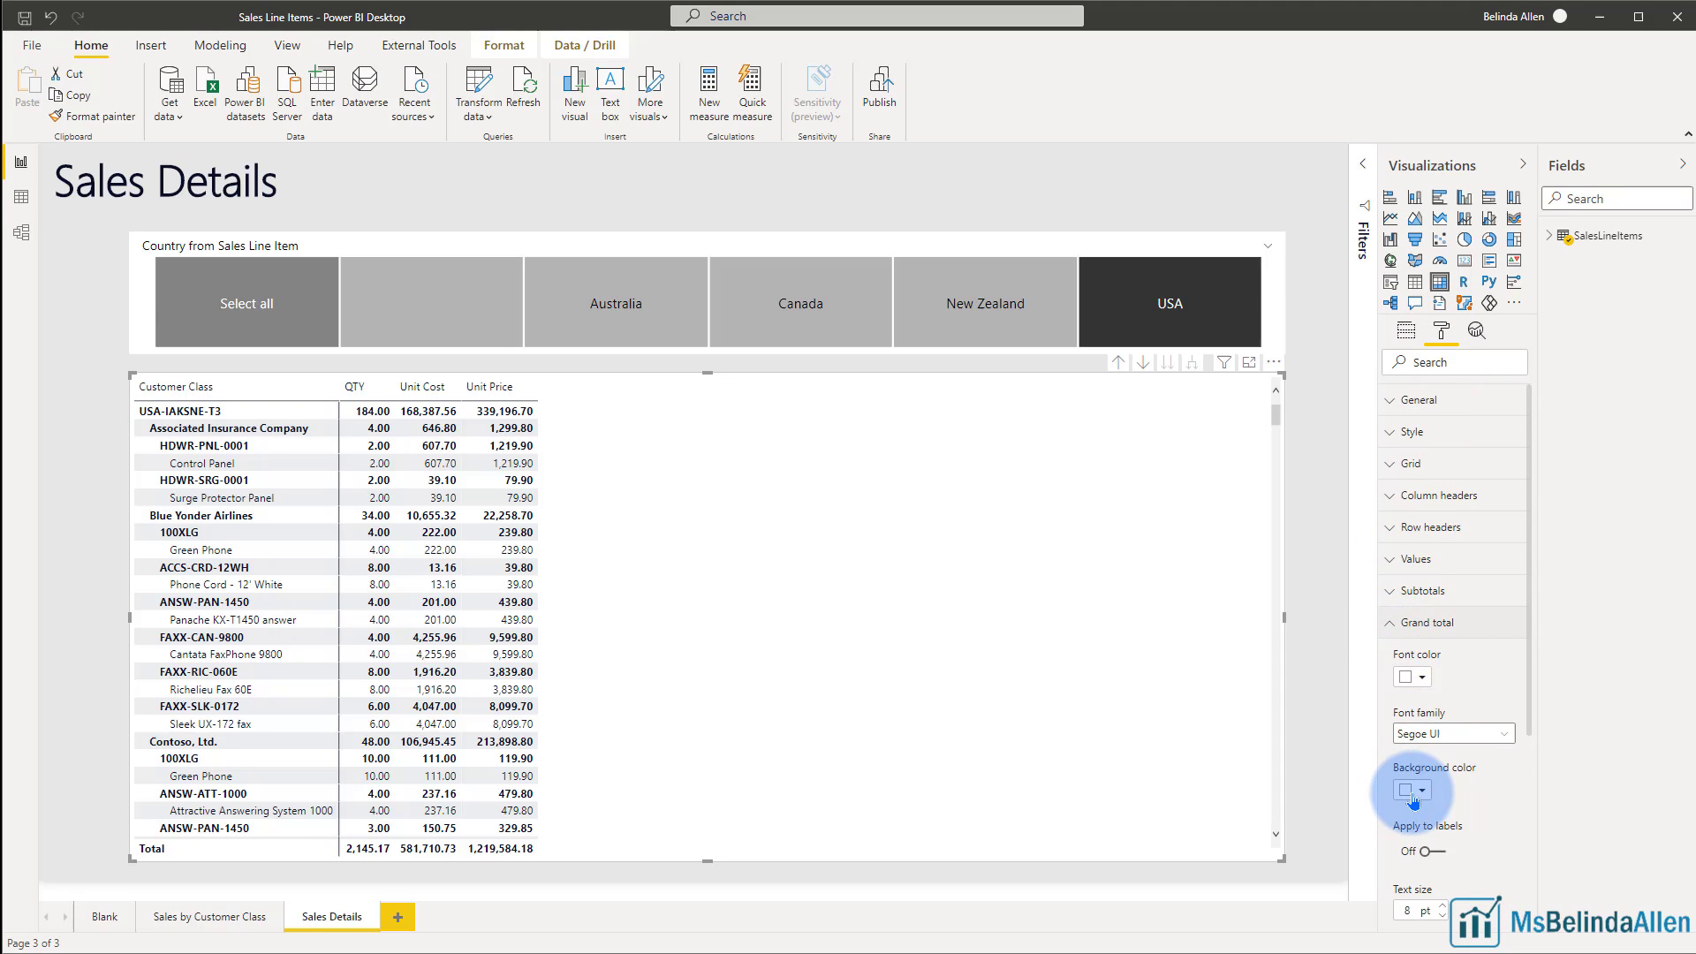
left_click(1404, 791)
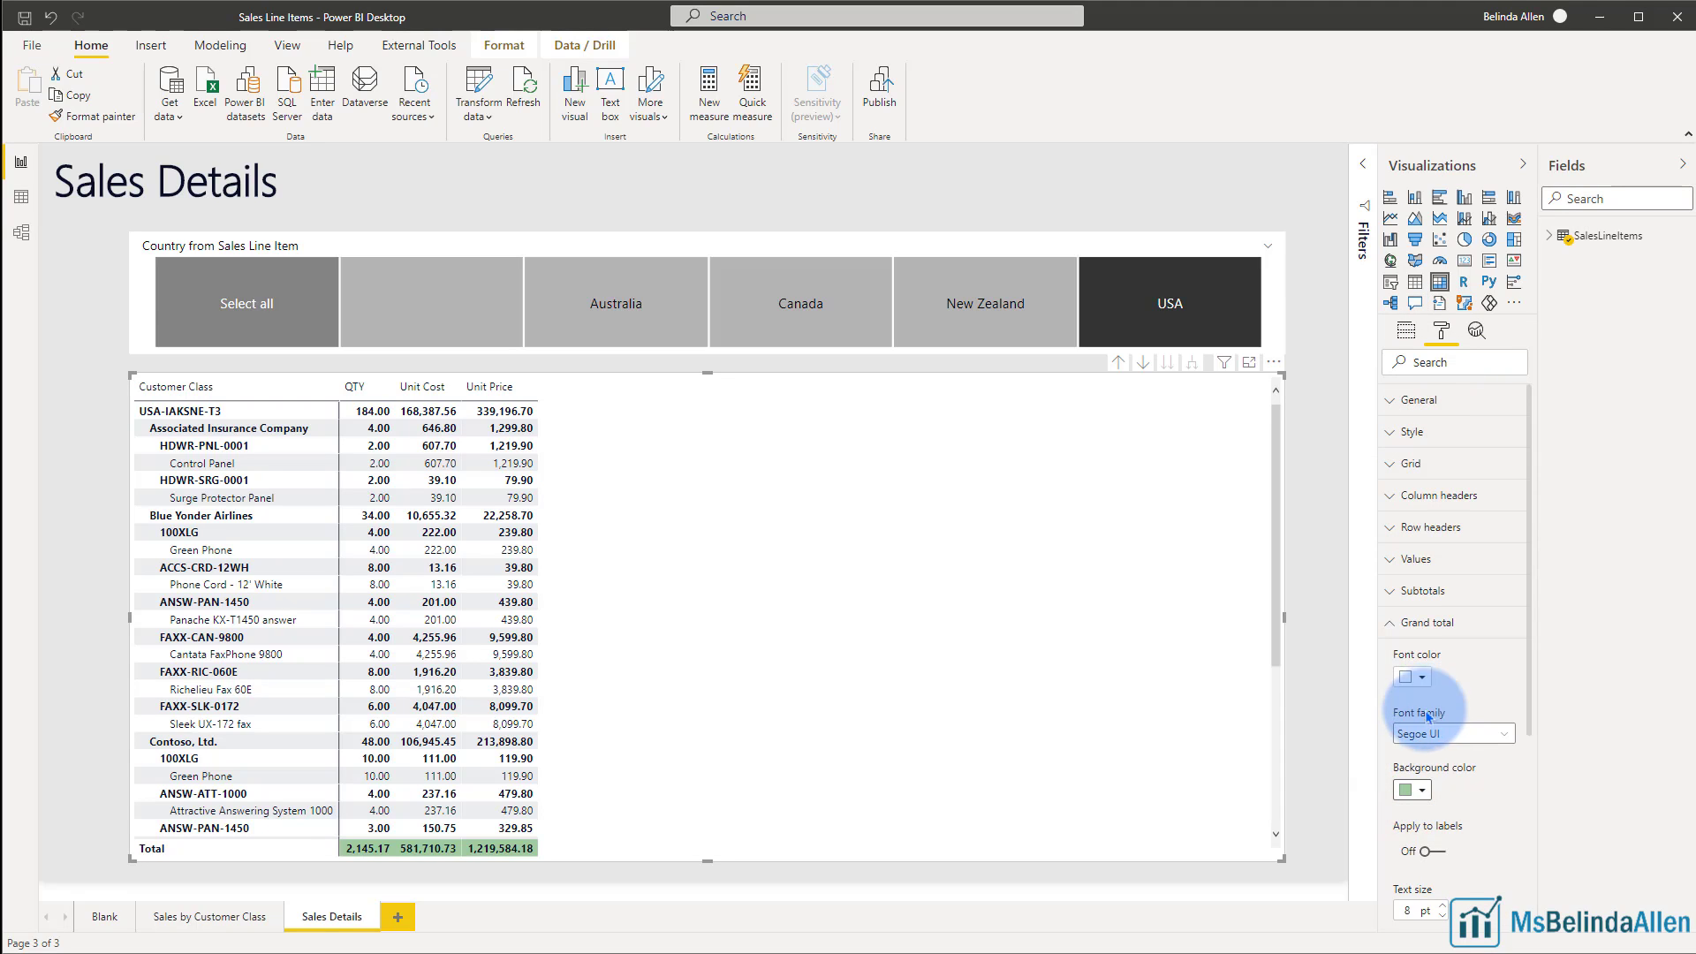
left_click(1419, 851)
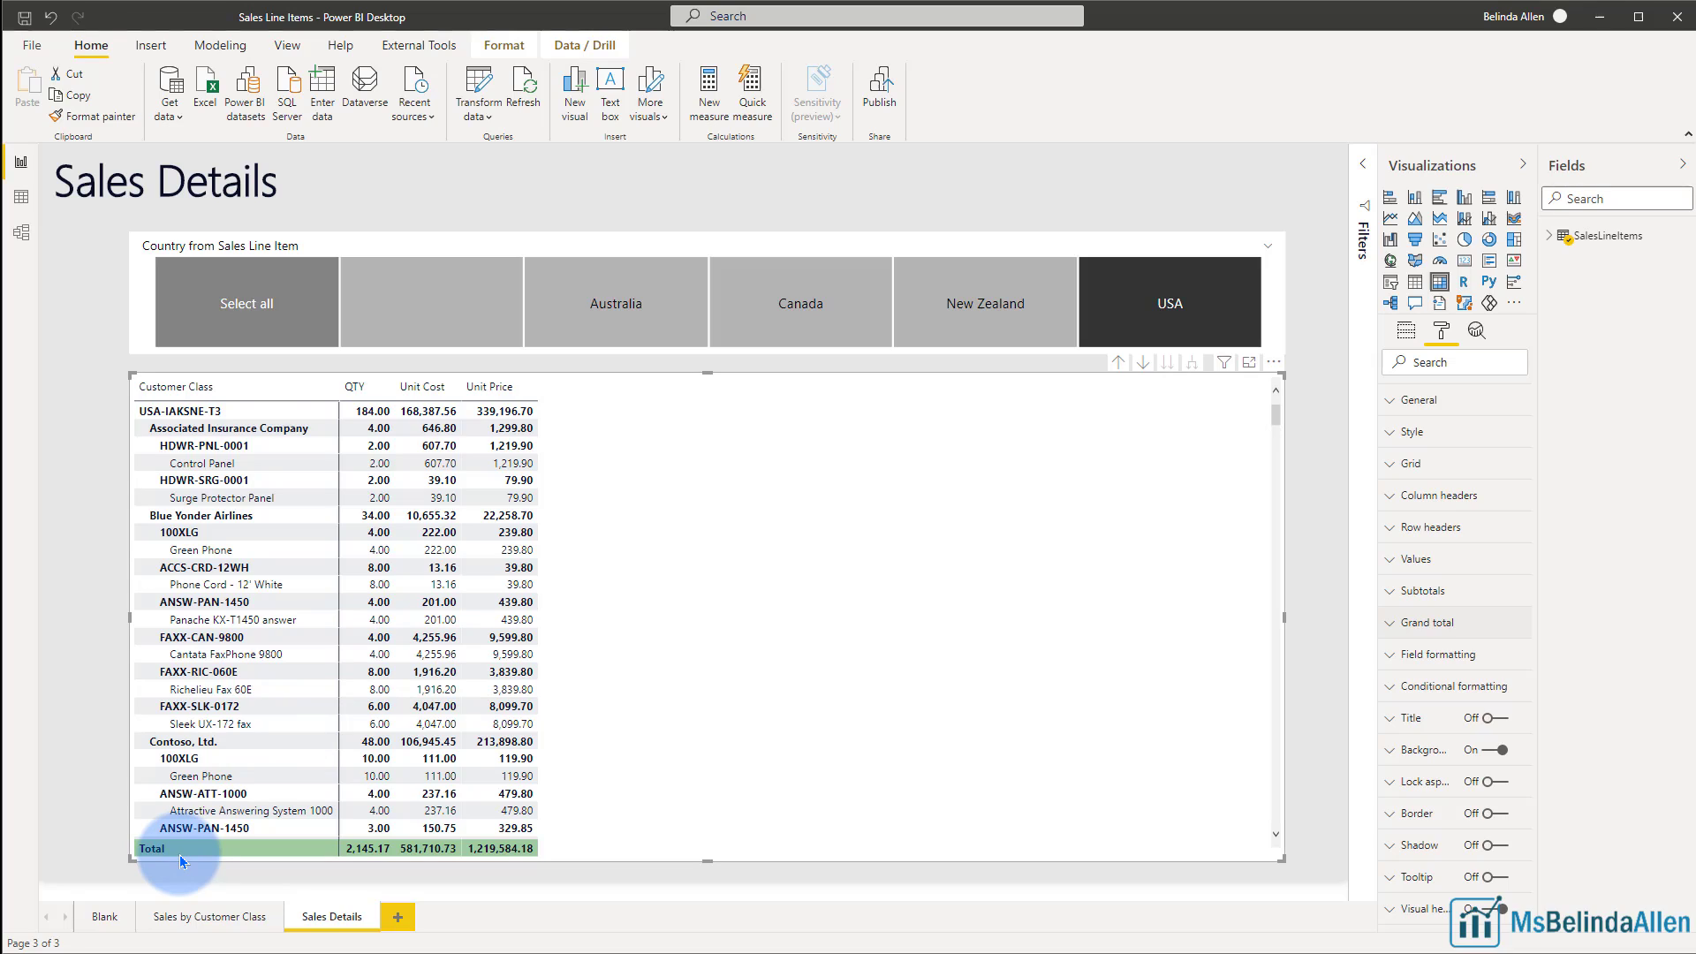
left_click(371, 848)
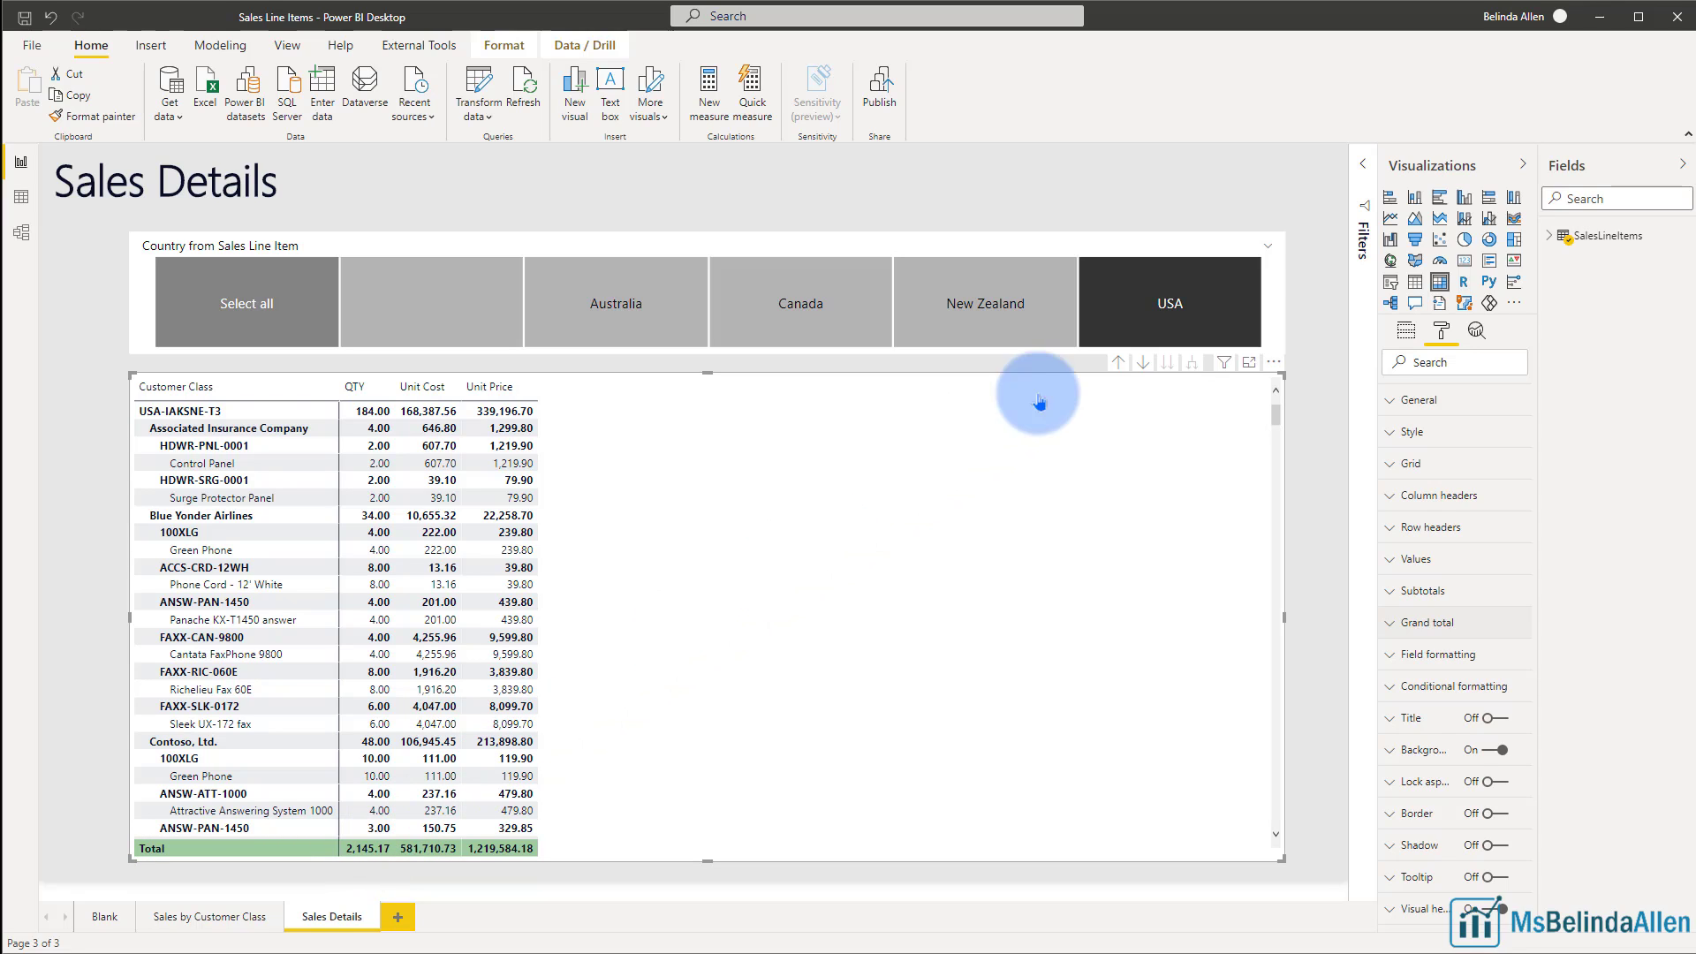
left_click(436, 308)
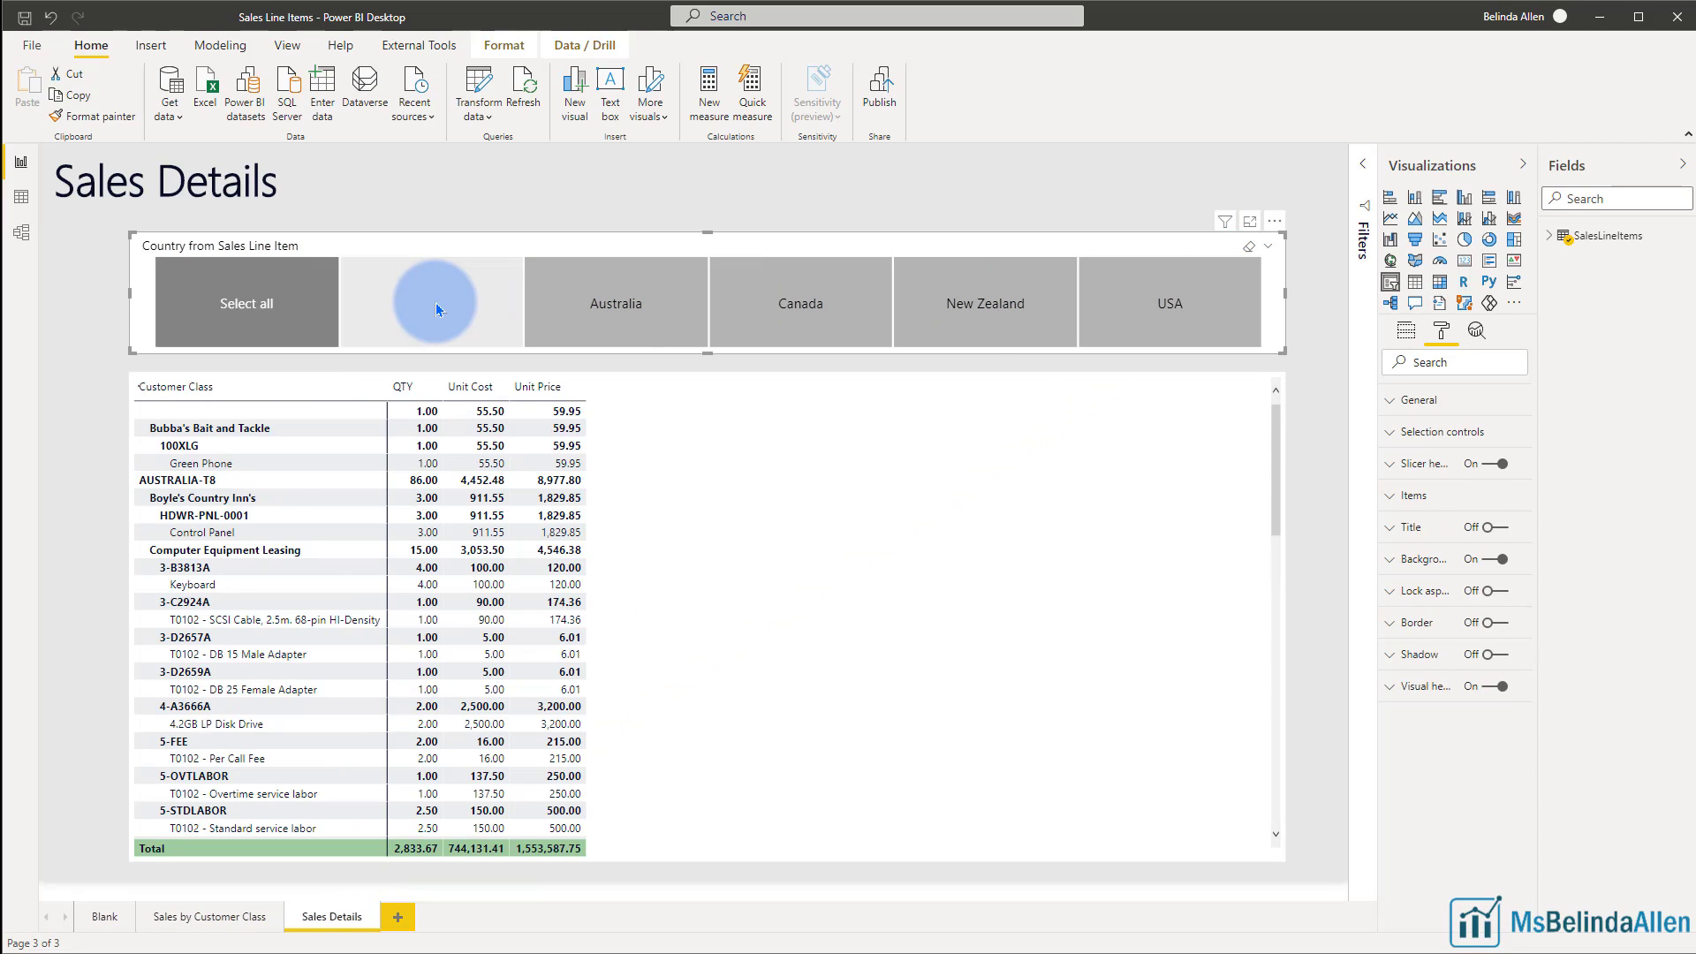
left_click(431, 303)
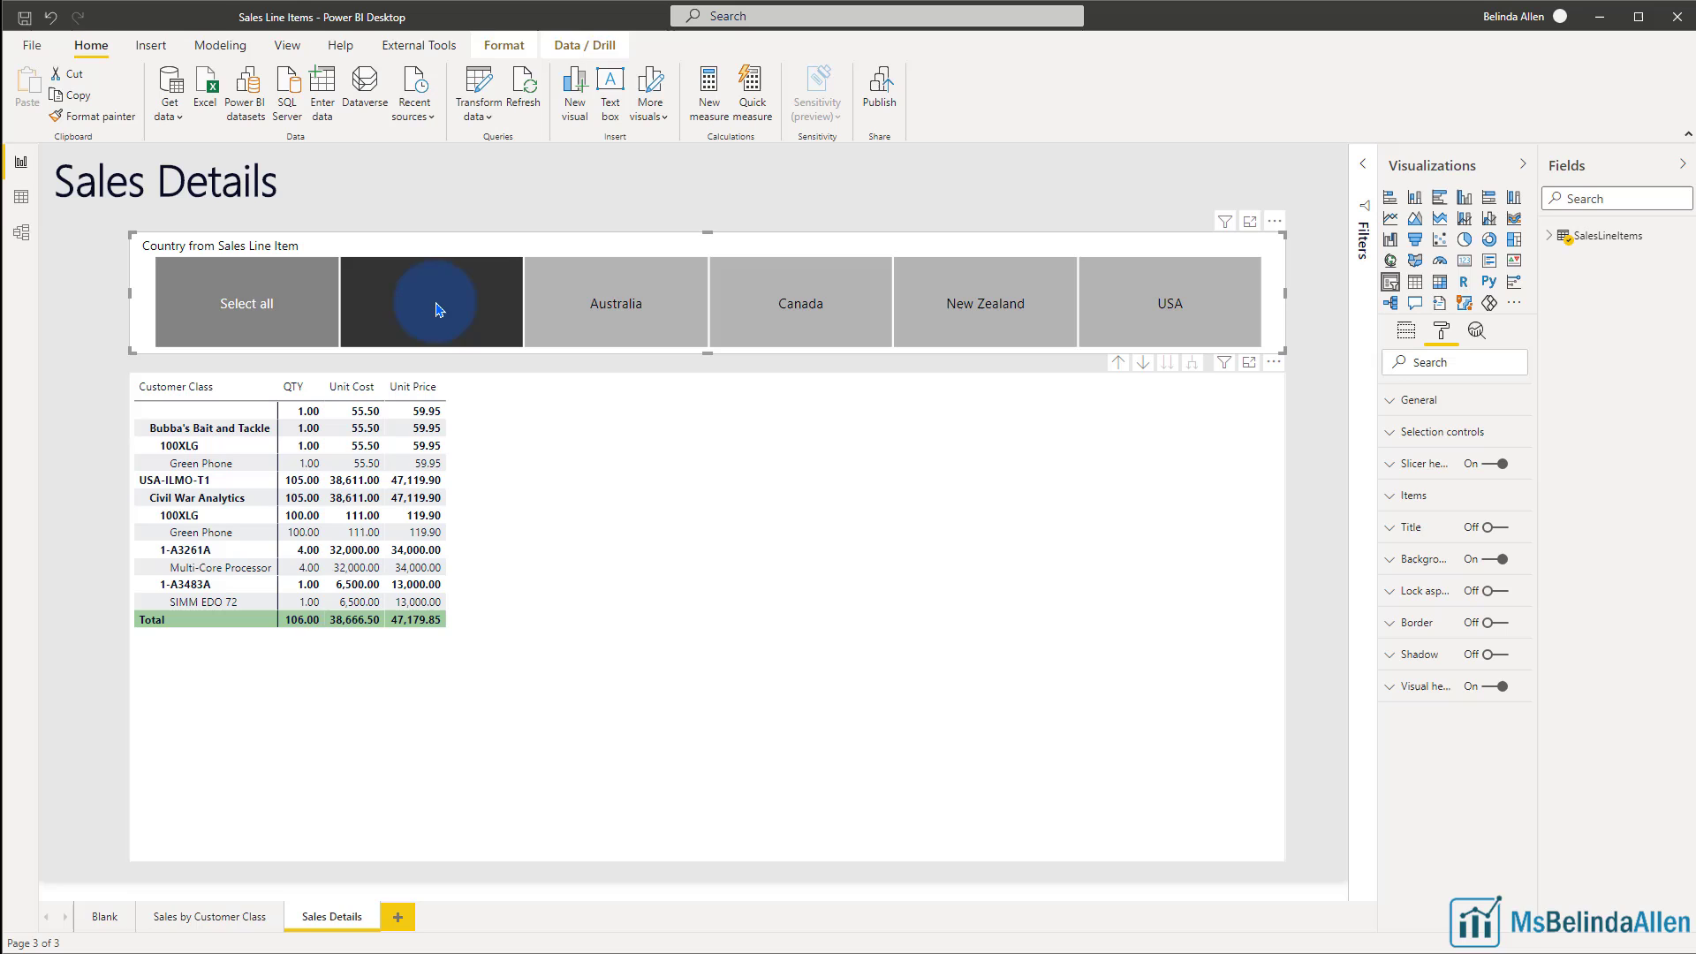
left_click(799, 302)
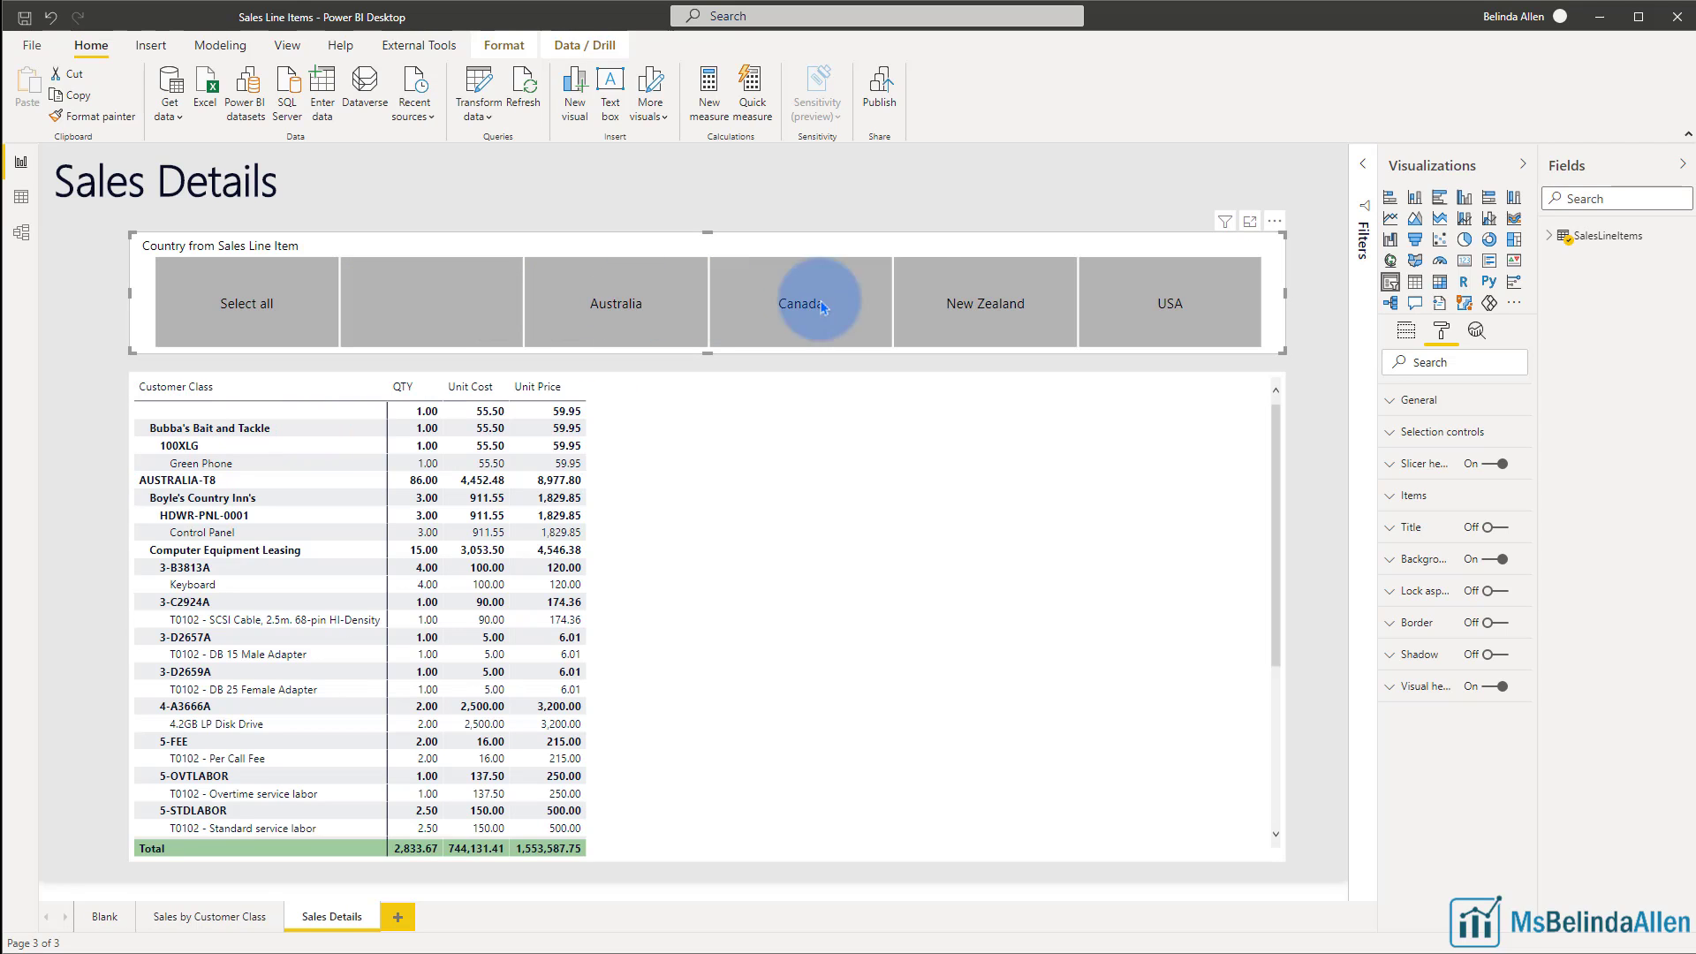
left_click(1168, 302)
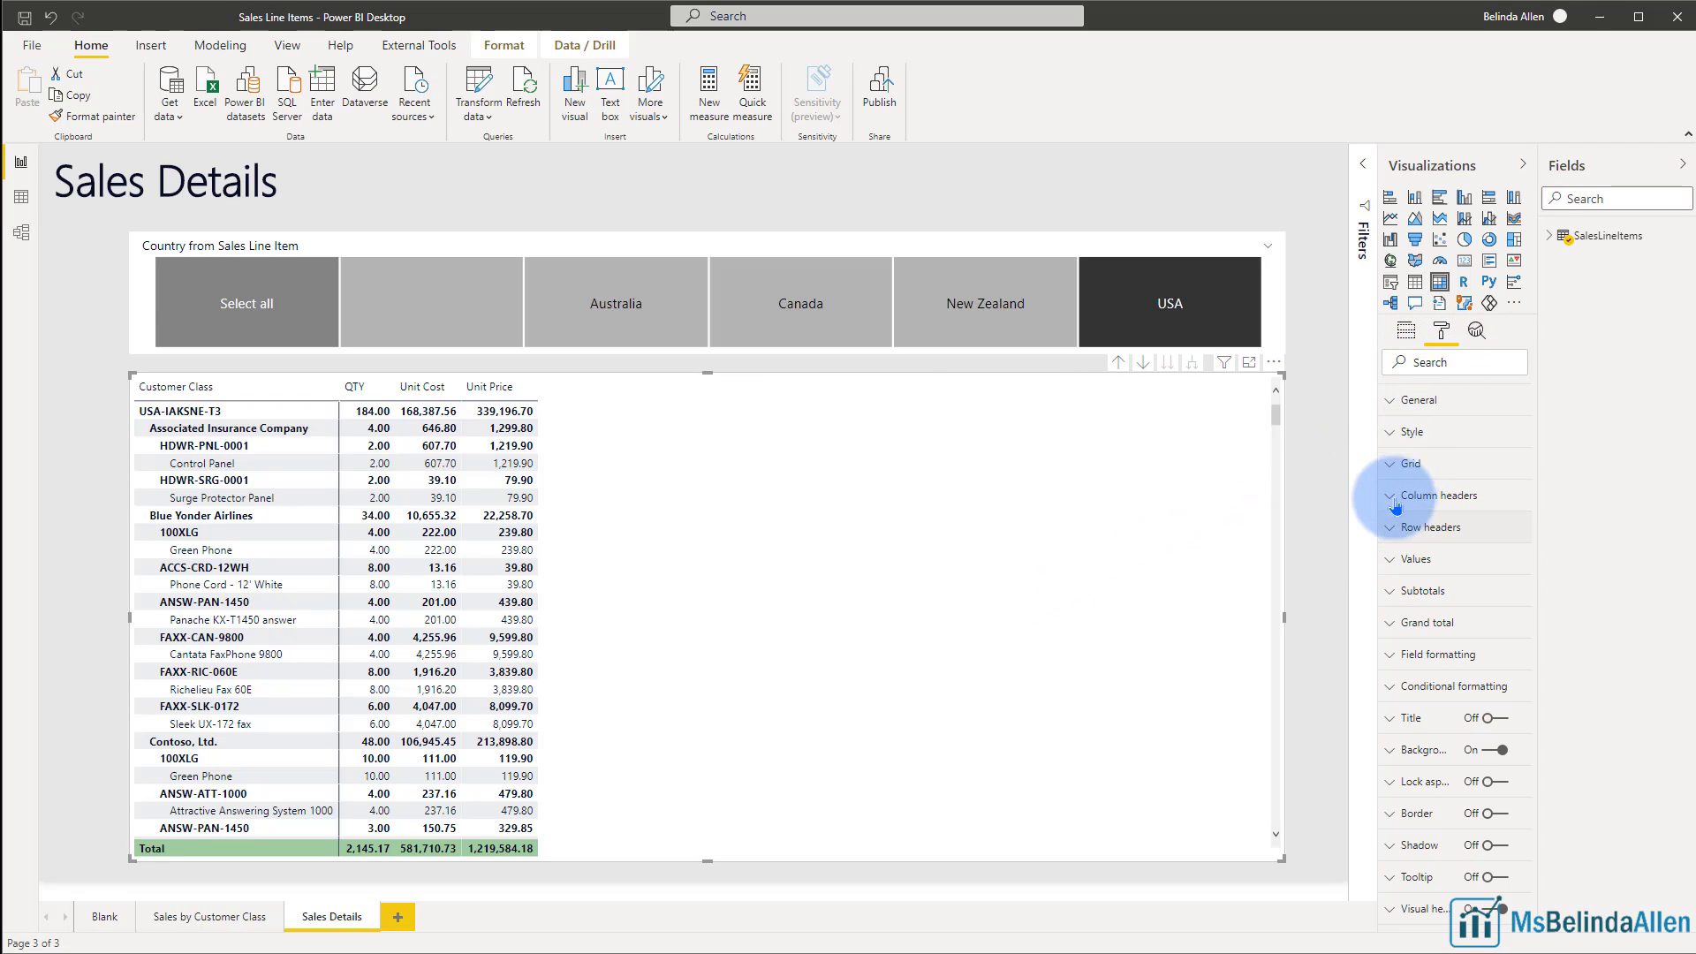
Step: Switch Stepped layout off under Row headers and check the result with the country slicer tiles
left_click(1435, 526)
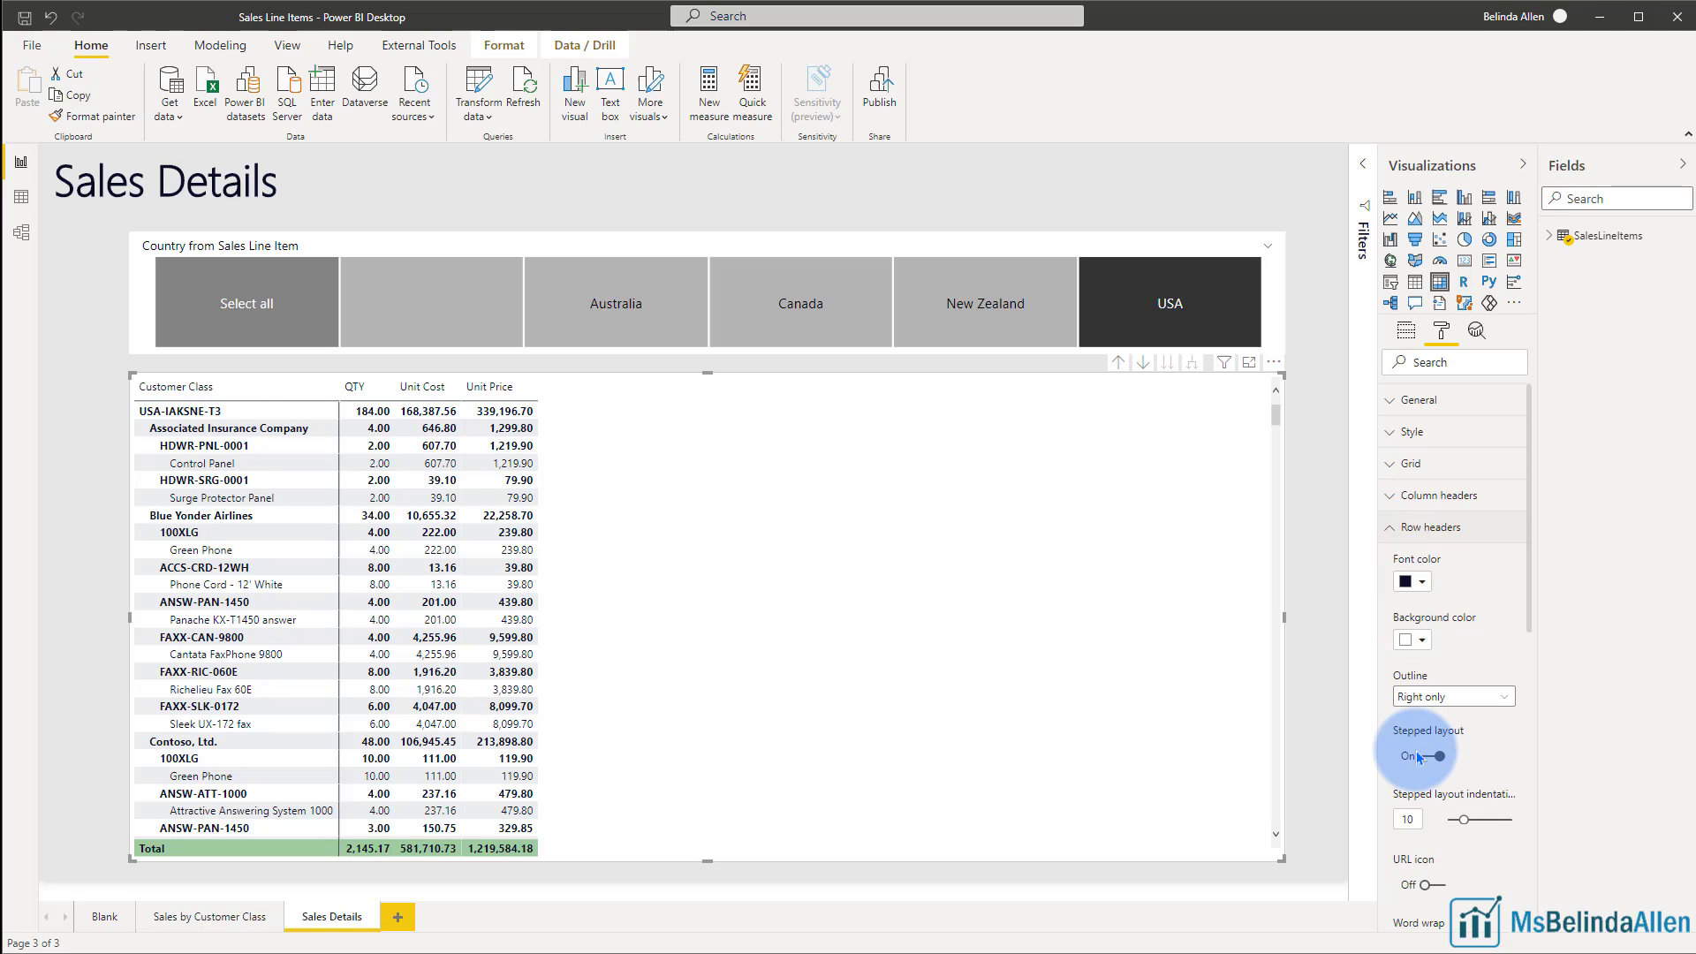
left_click(1418, 754)
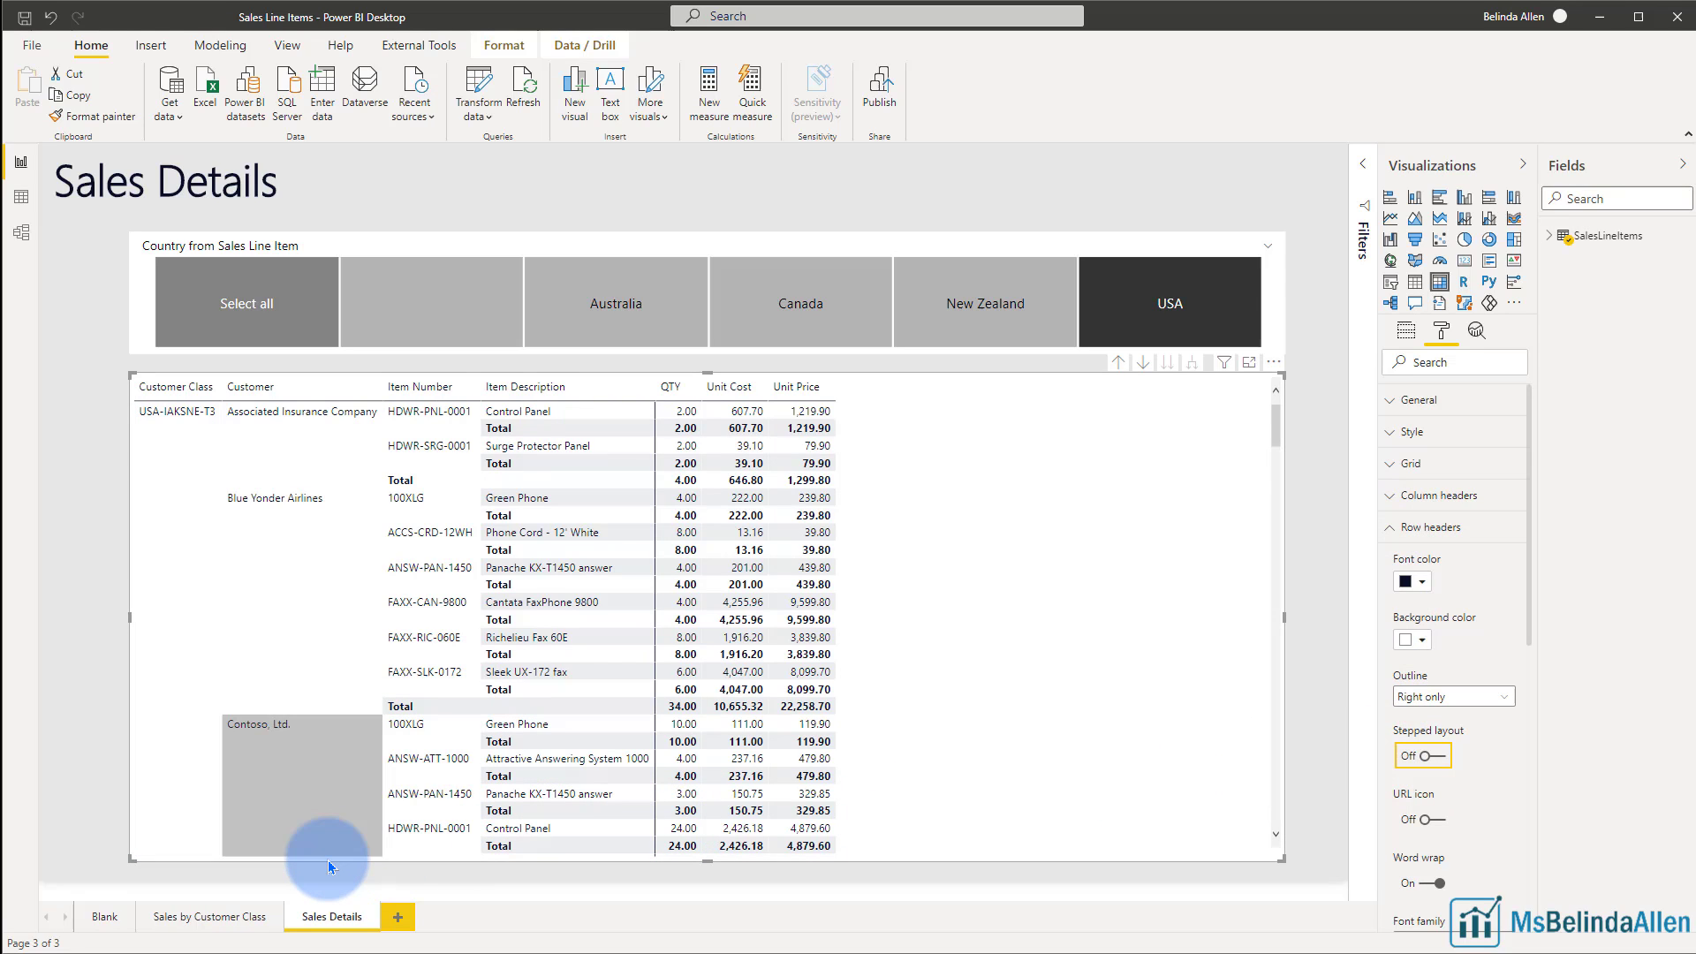
mouse_move(330, 867)
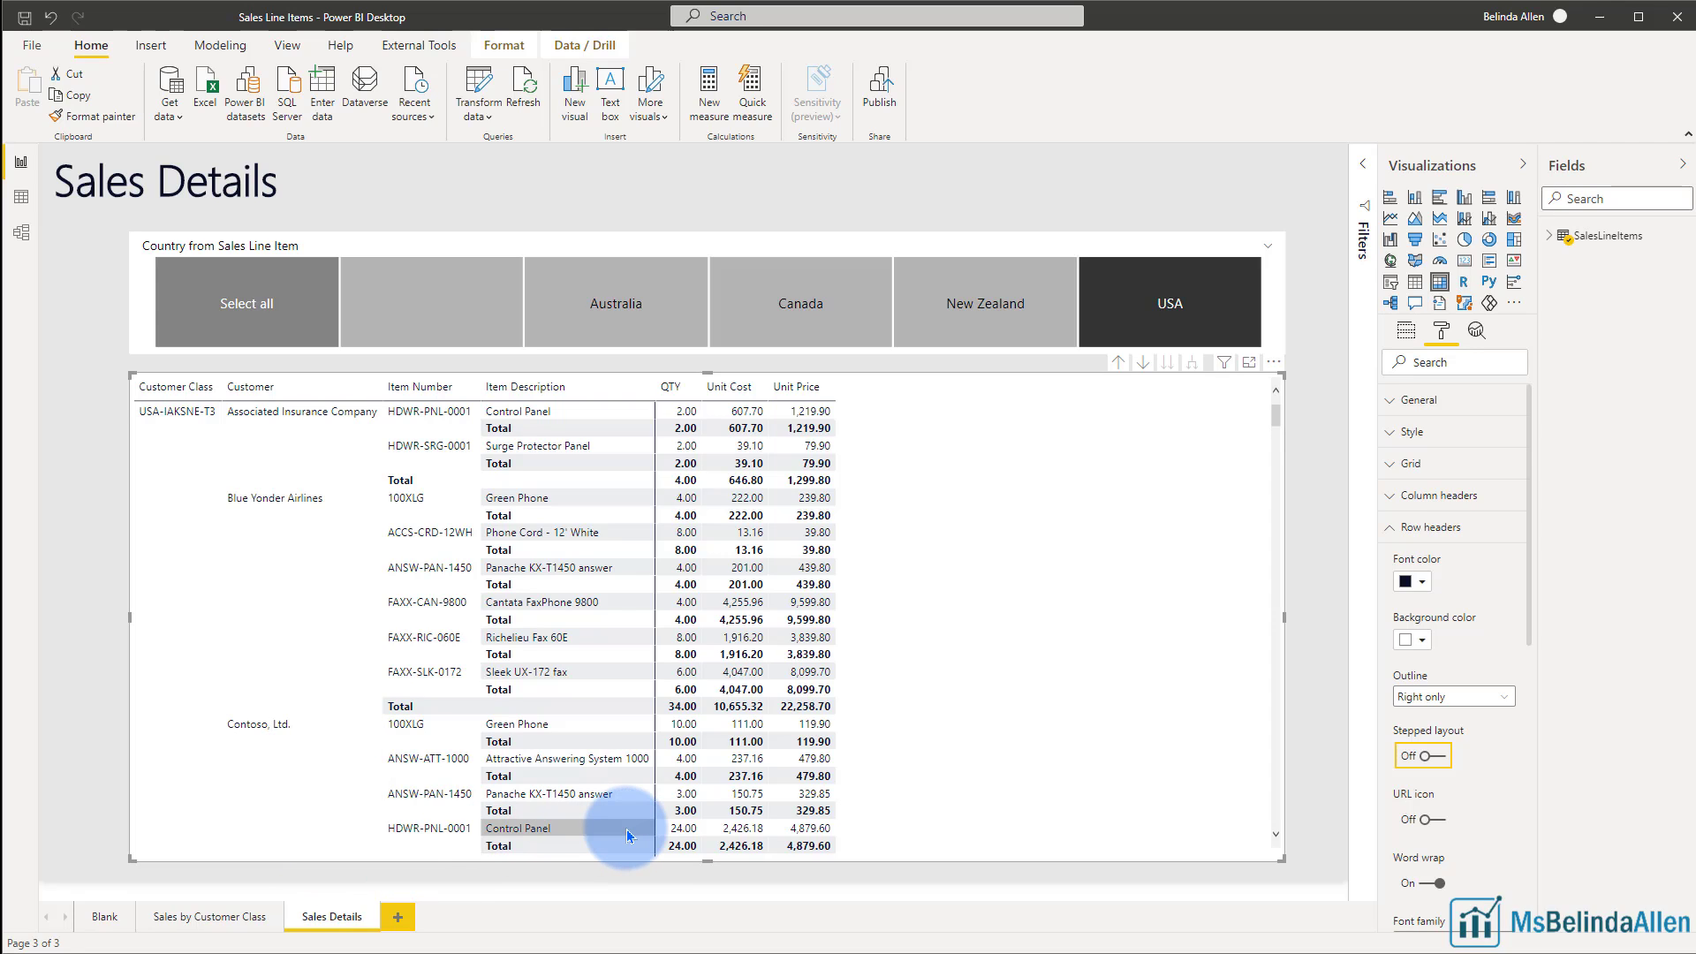
mouse_move(627, 827)
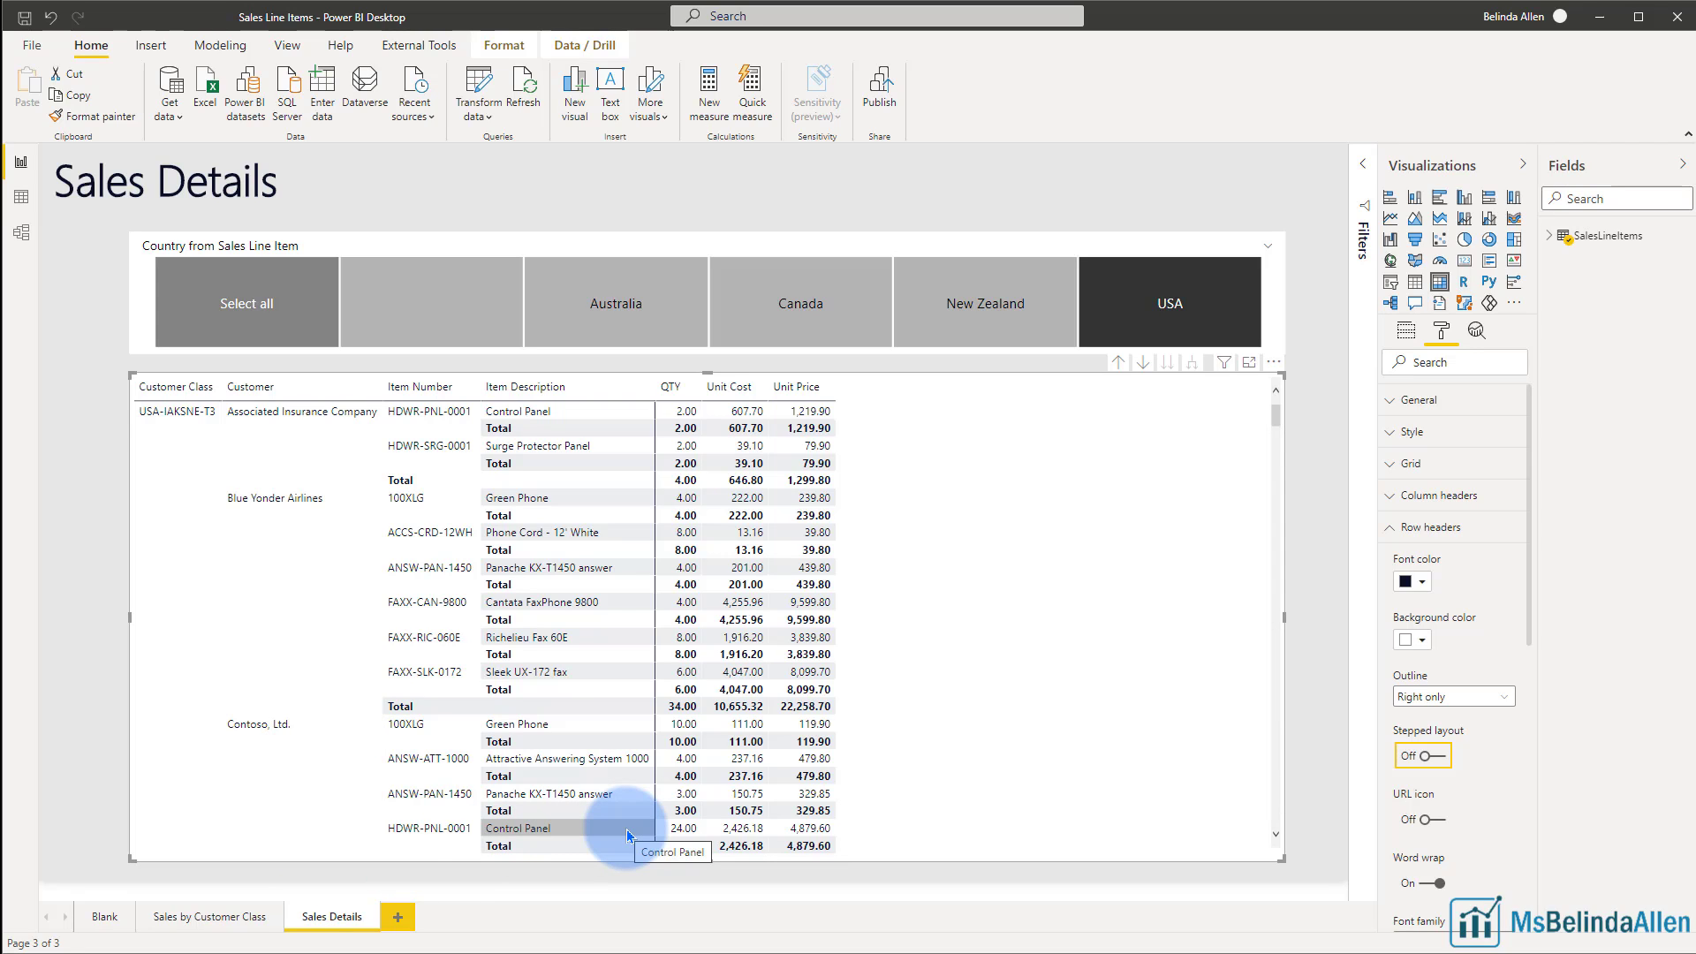
left_click(451, 300)
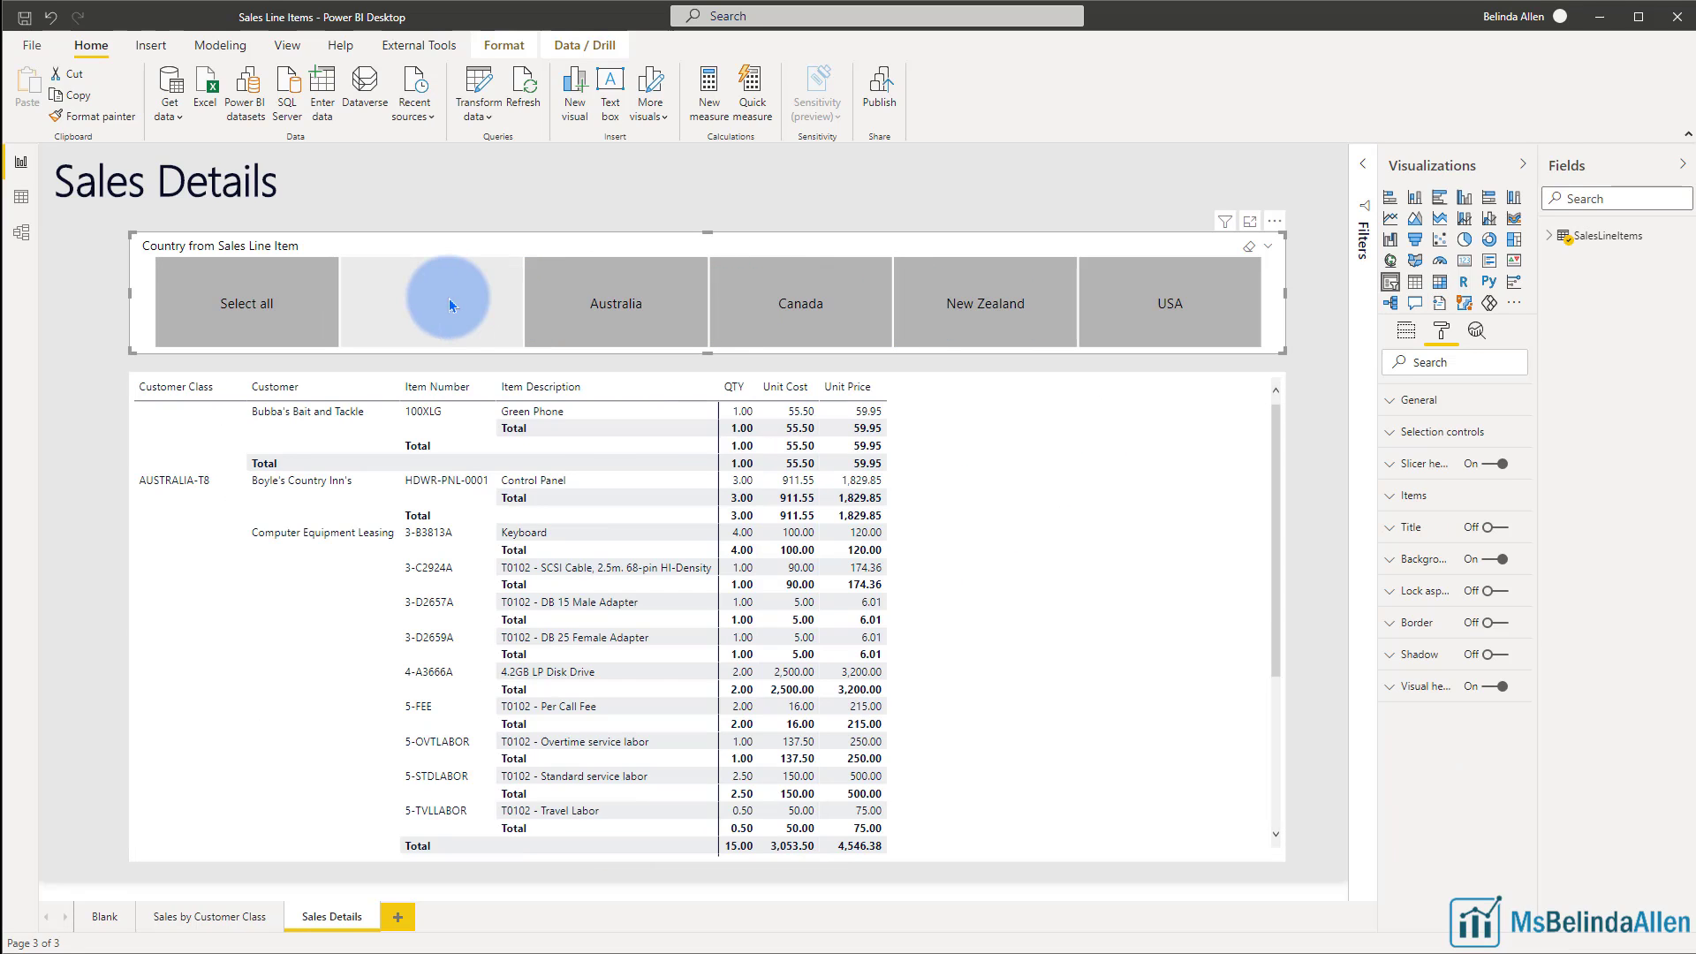
left_click(431, 302)
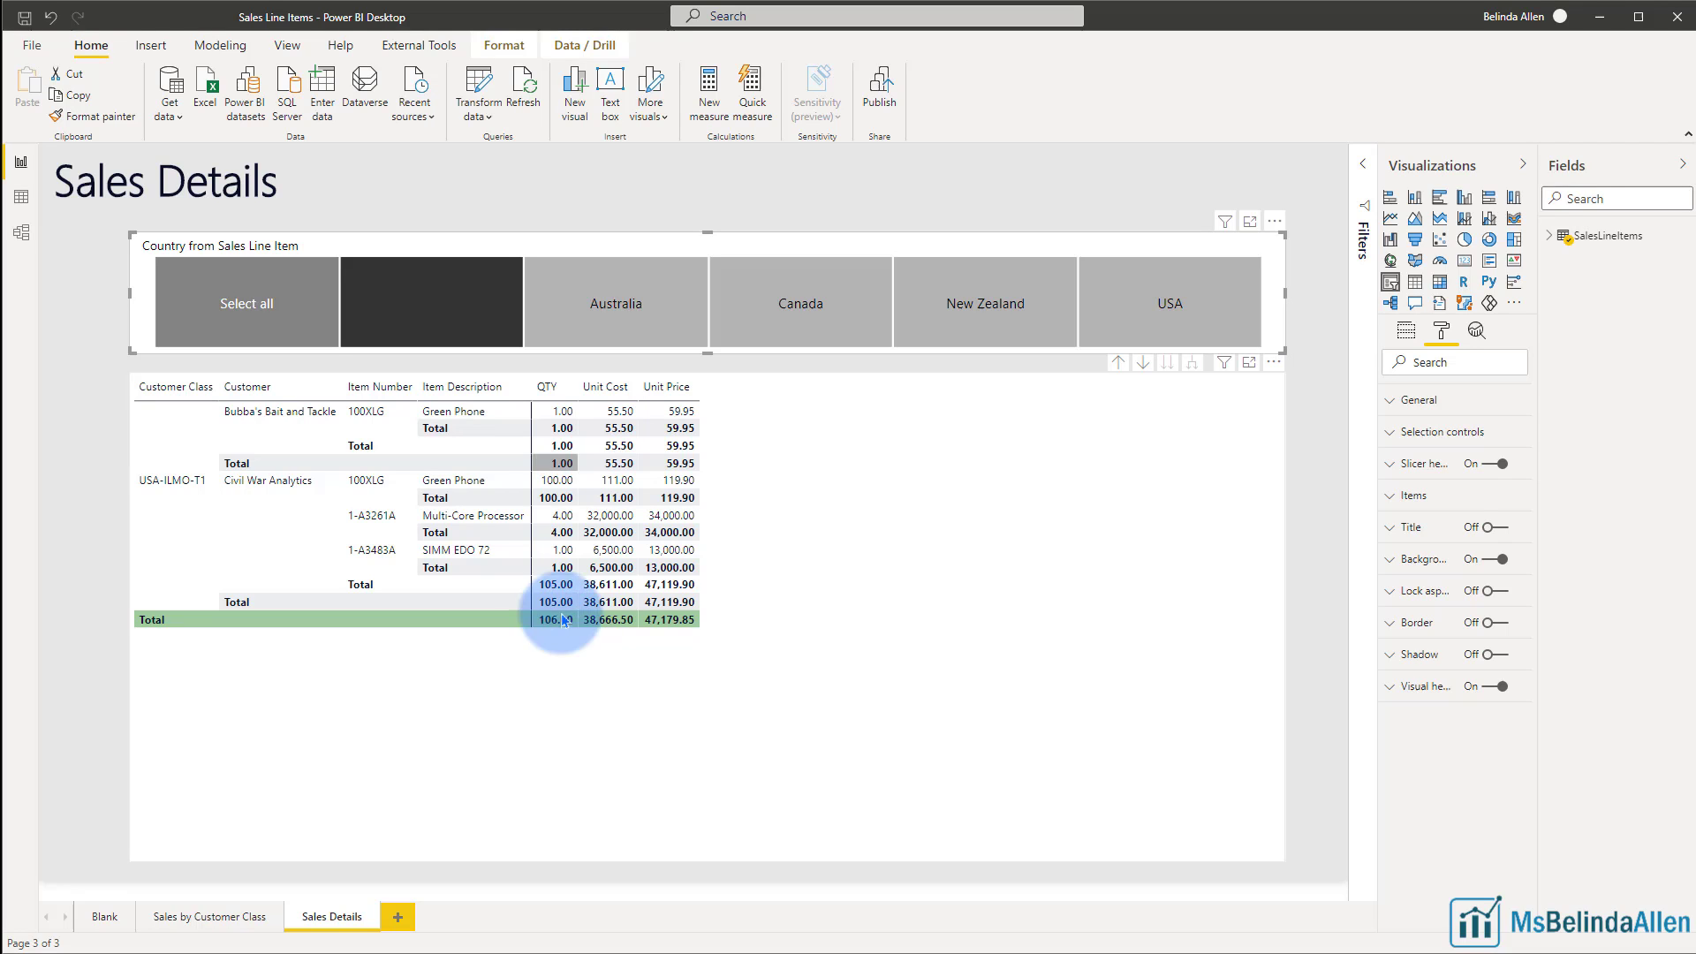
left_click(1168, 303)
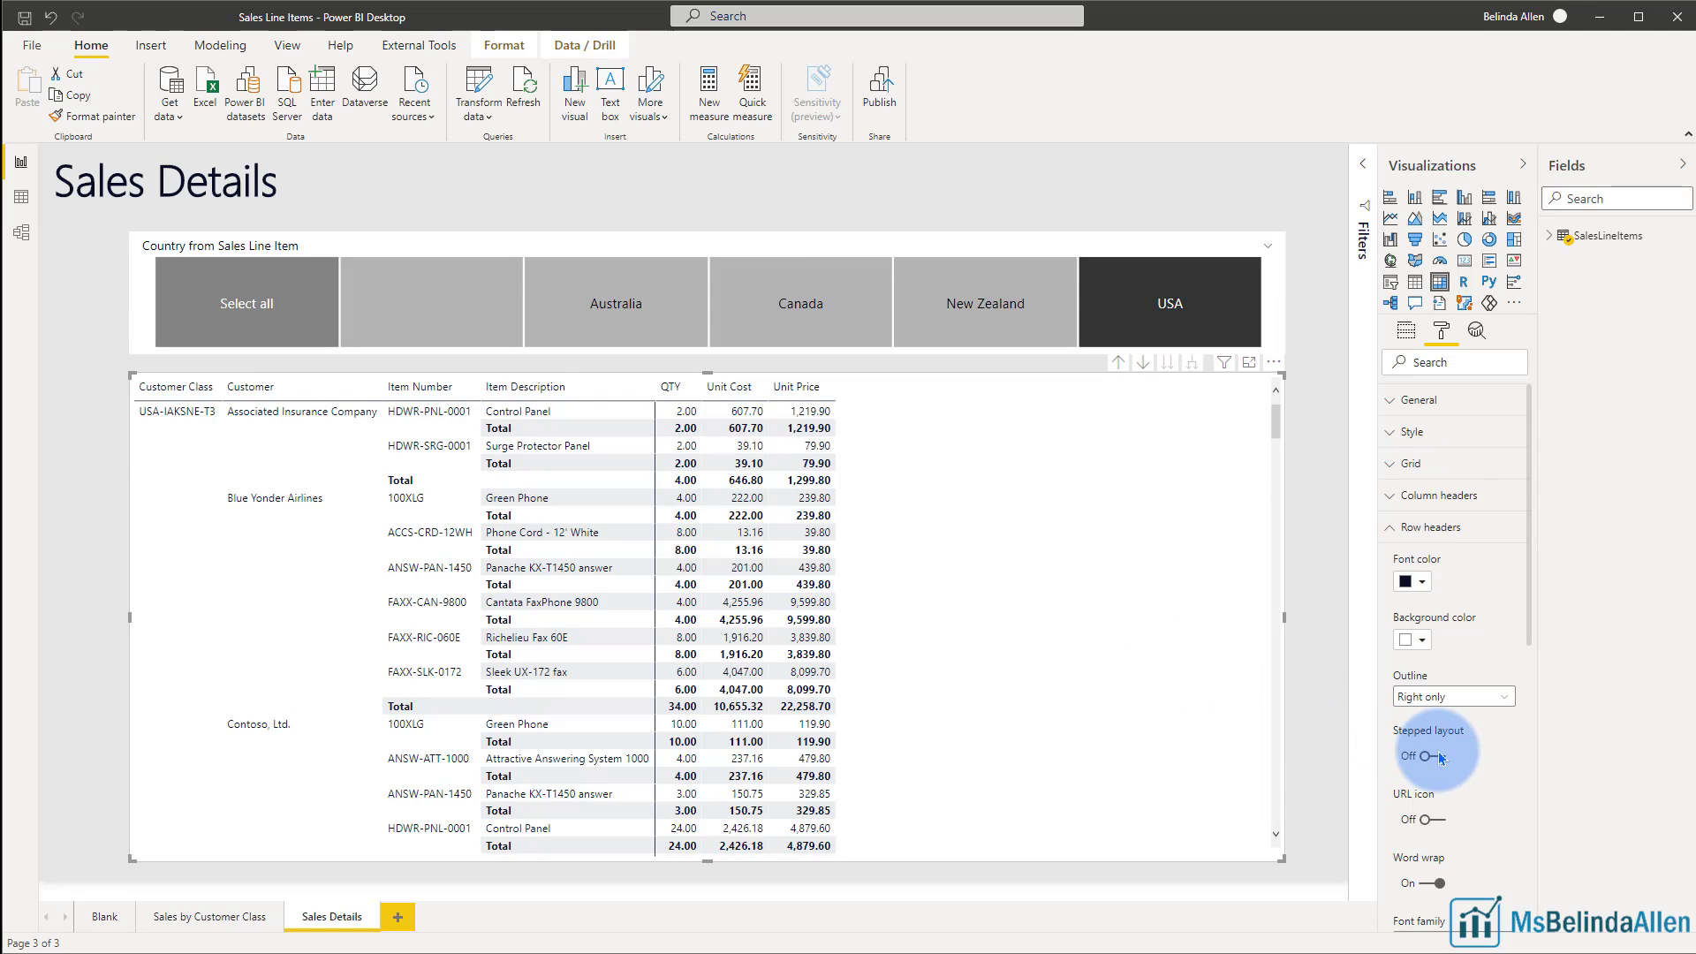
Step: Switch Stepped layout back on and collapse the Row headers card
left_click(1417, 755)
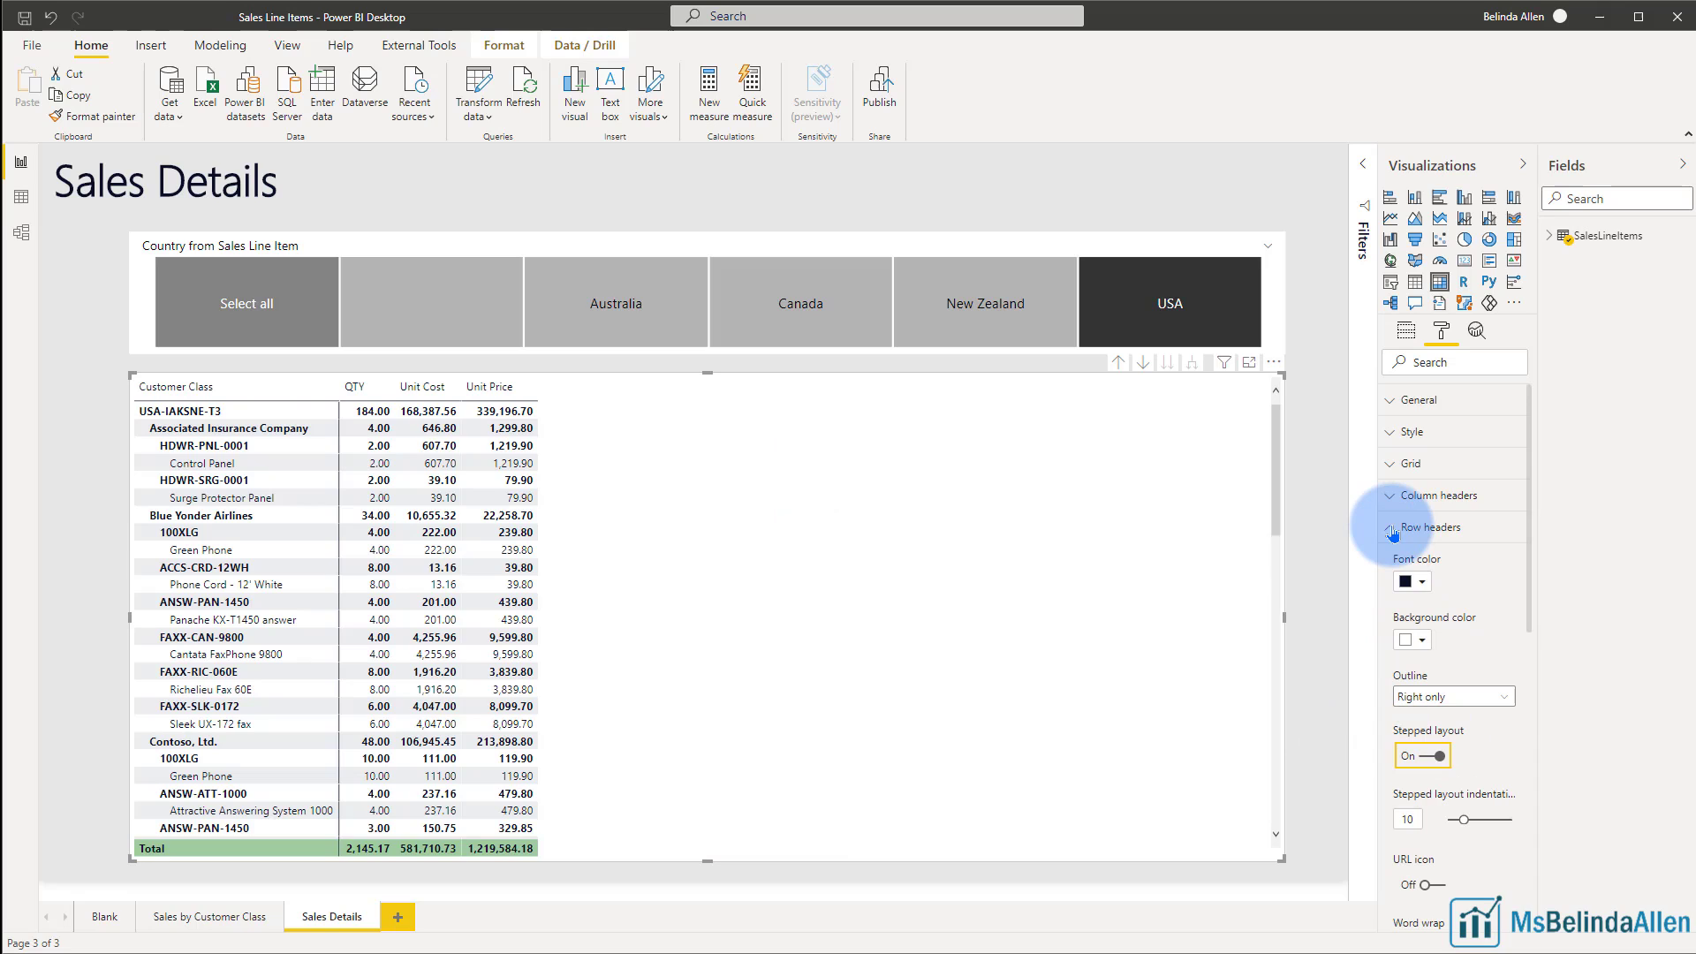
left_click(1394, 528)
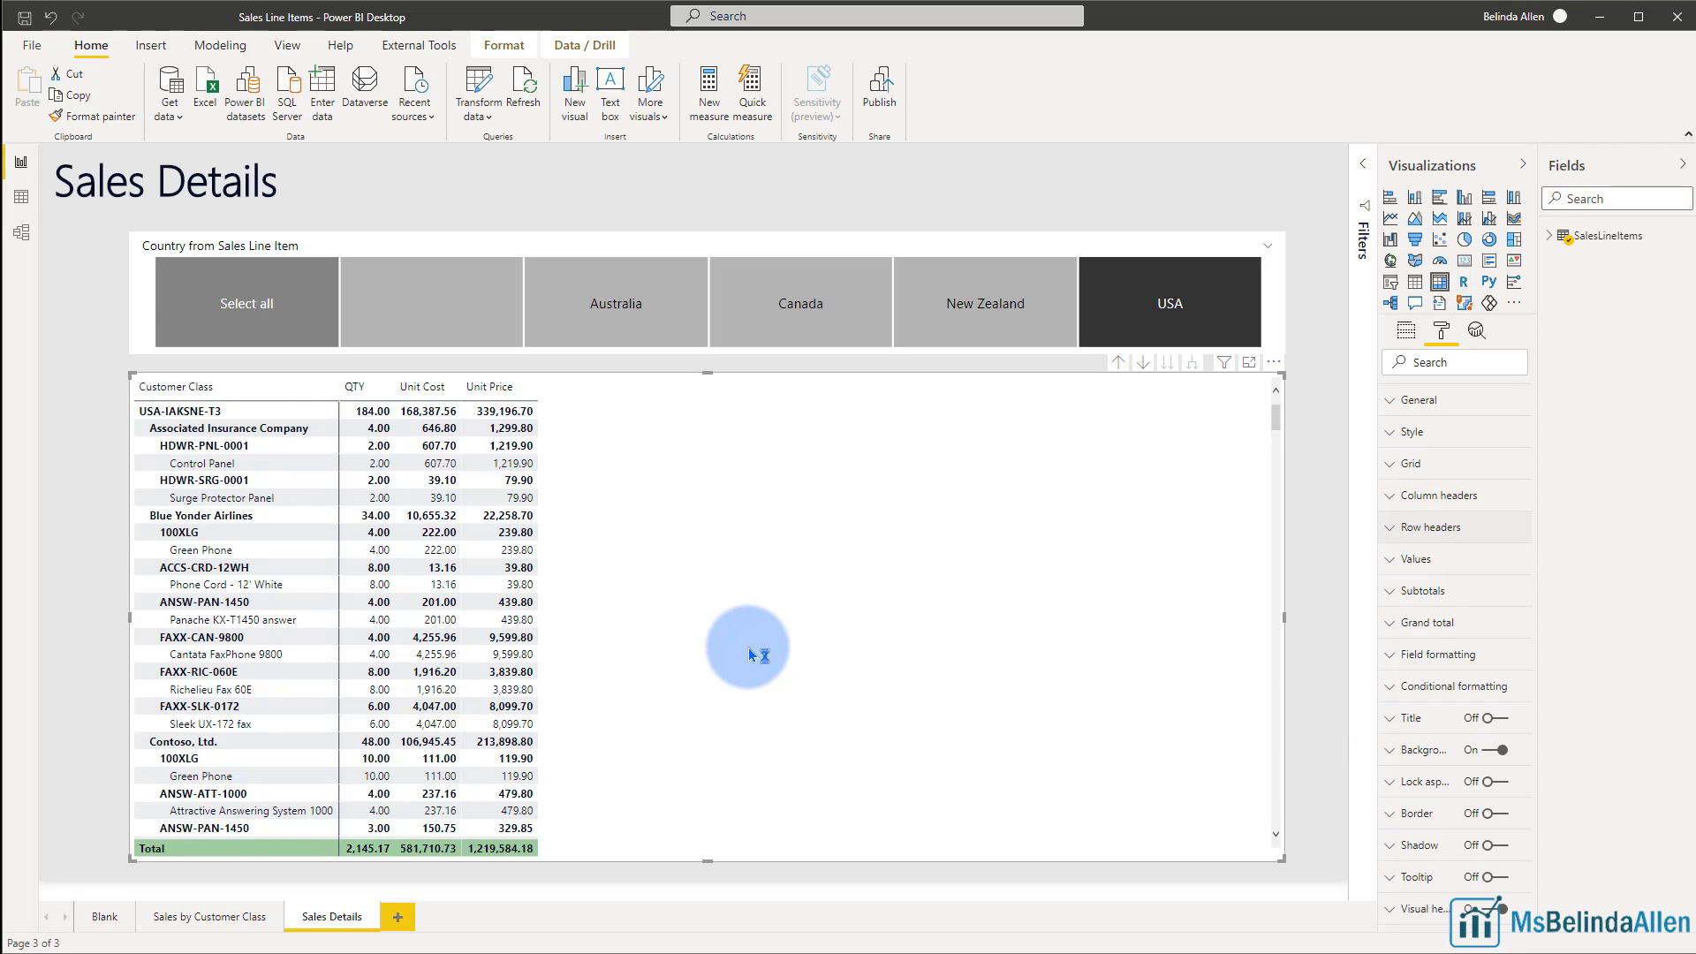
mouse_move(827, 560)
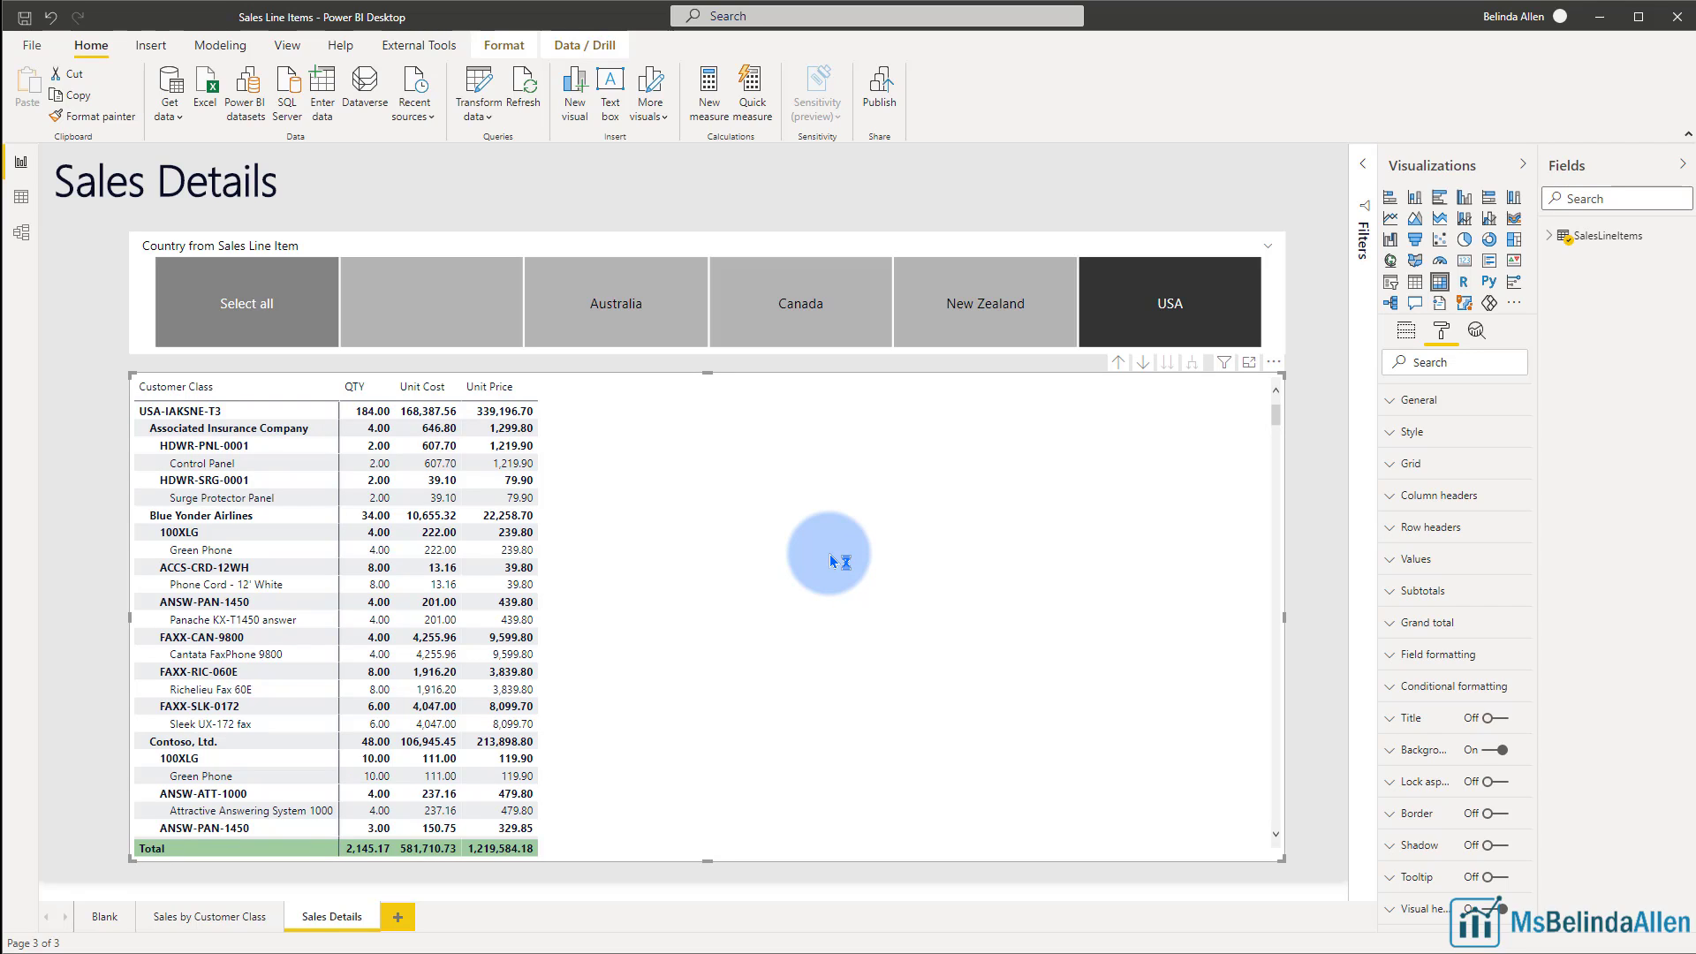
mouse_move(1167, 495)
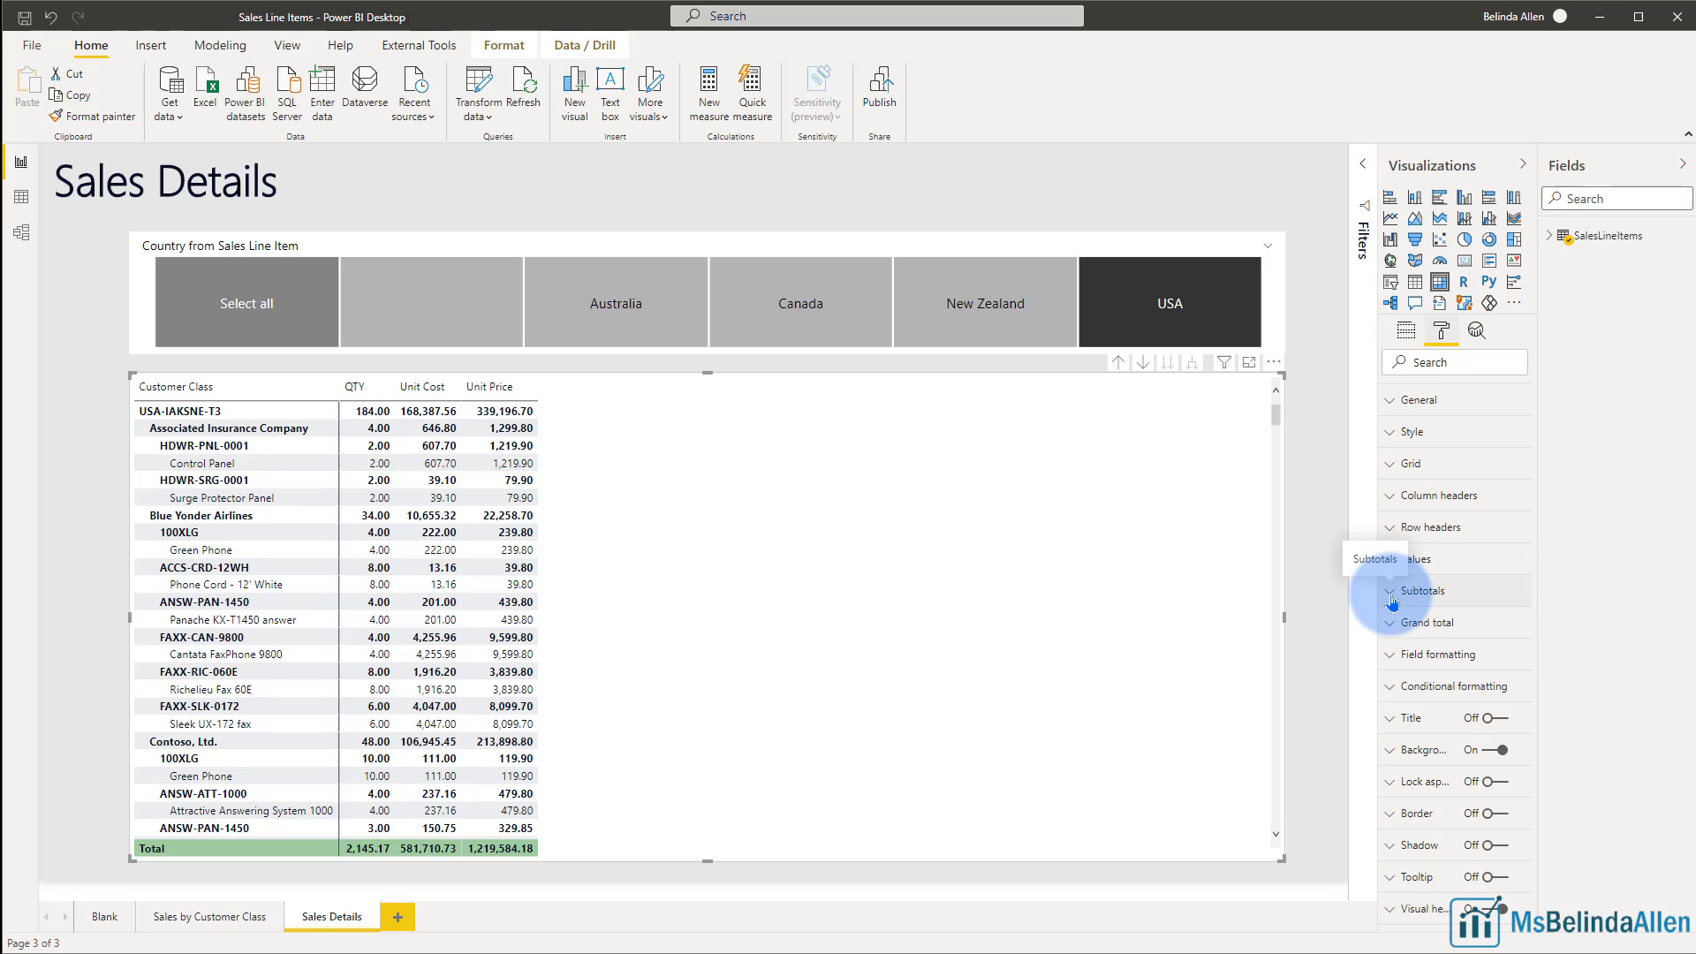
Step: Toggle Row subtotals off, filter to the blank country, then turn Row subtotals on again
left_click(1400, 592)
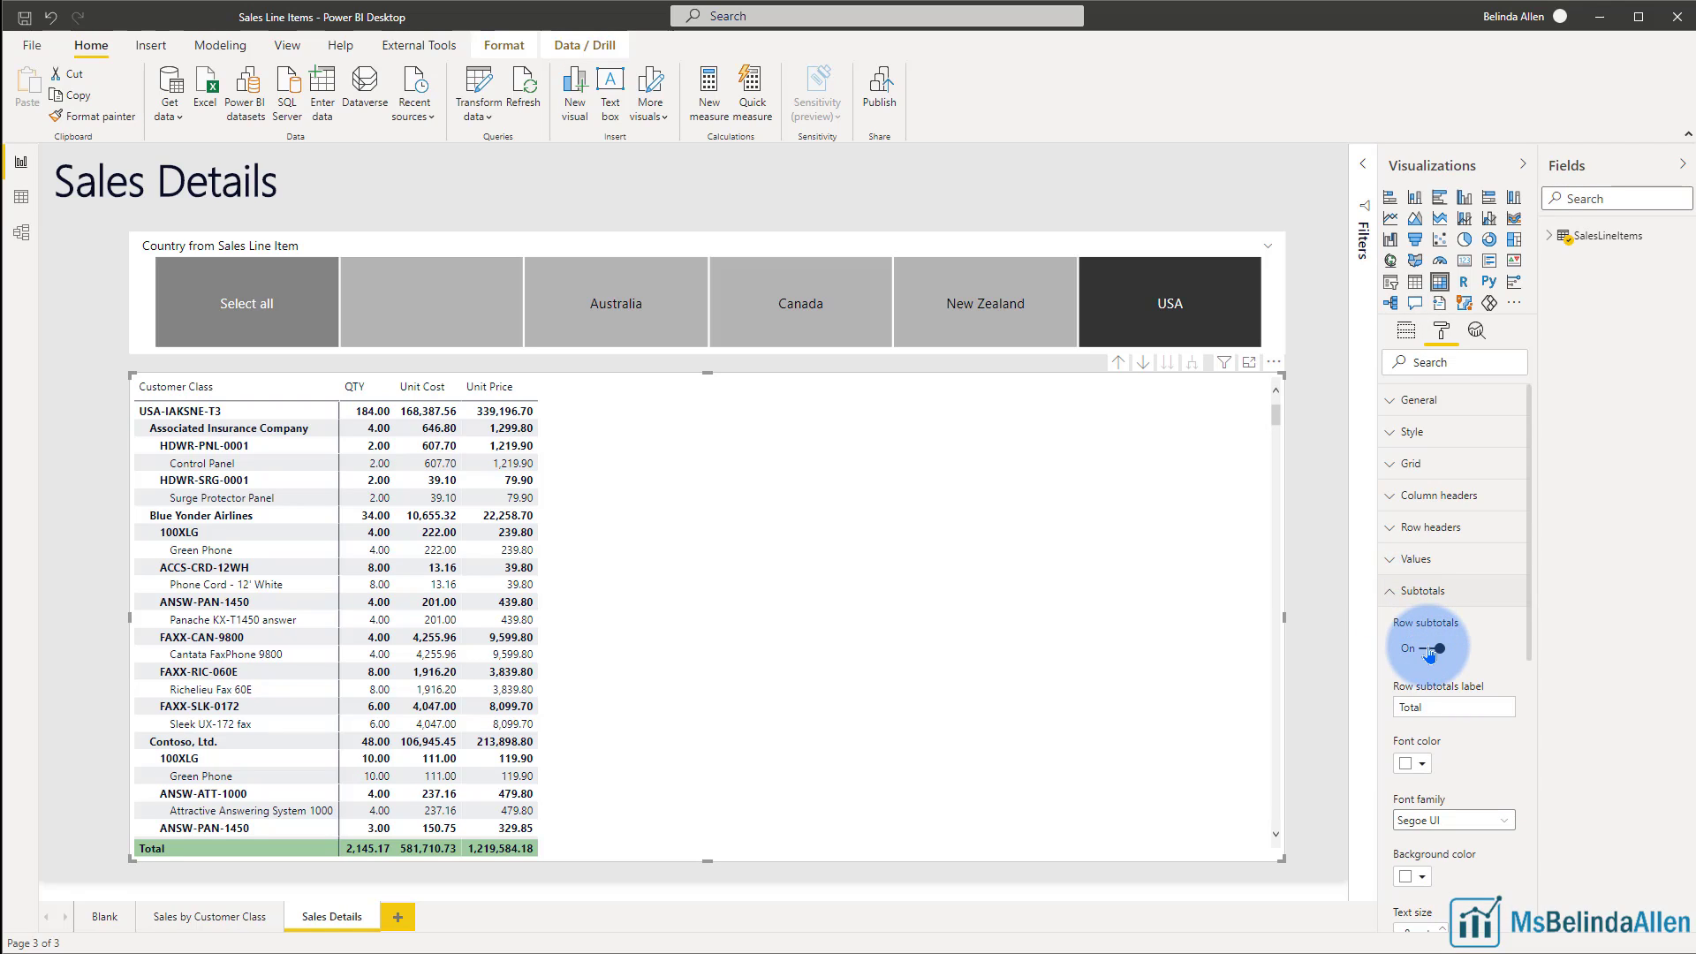
left_click(1427, 648)
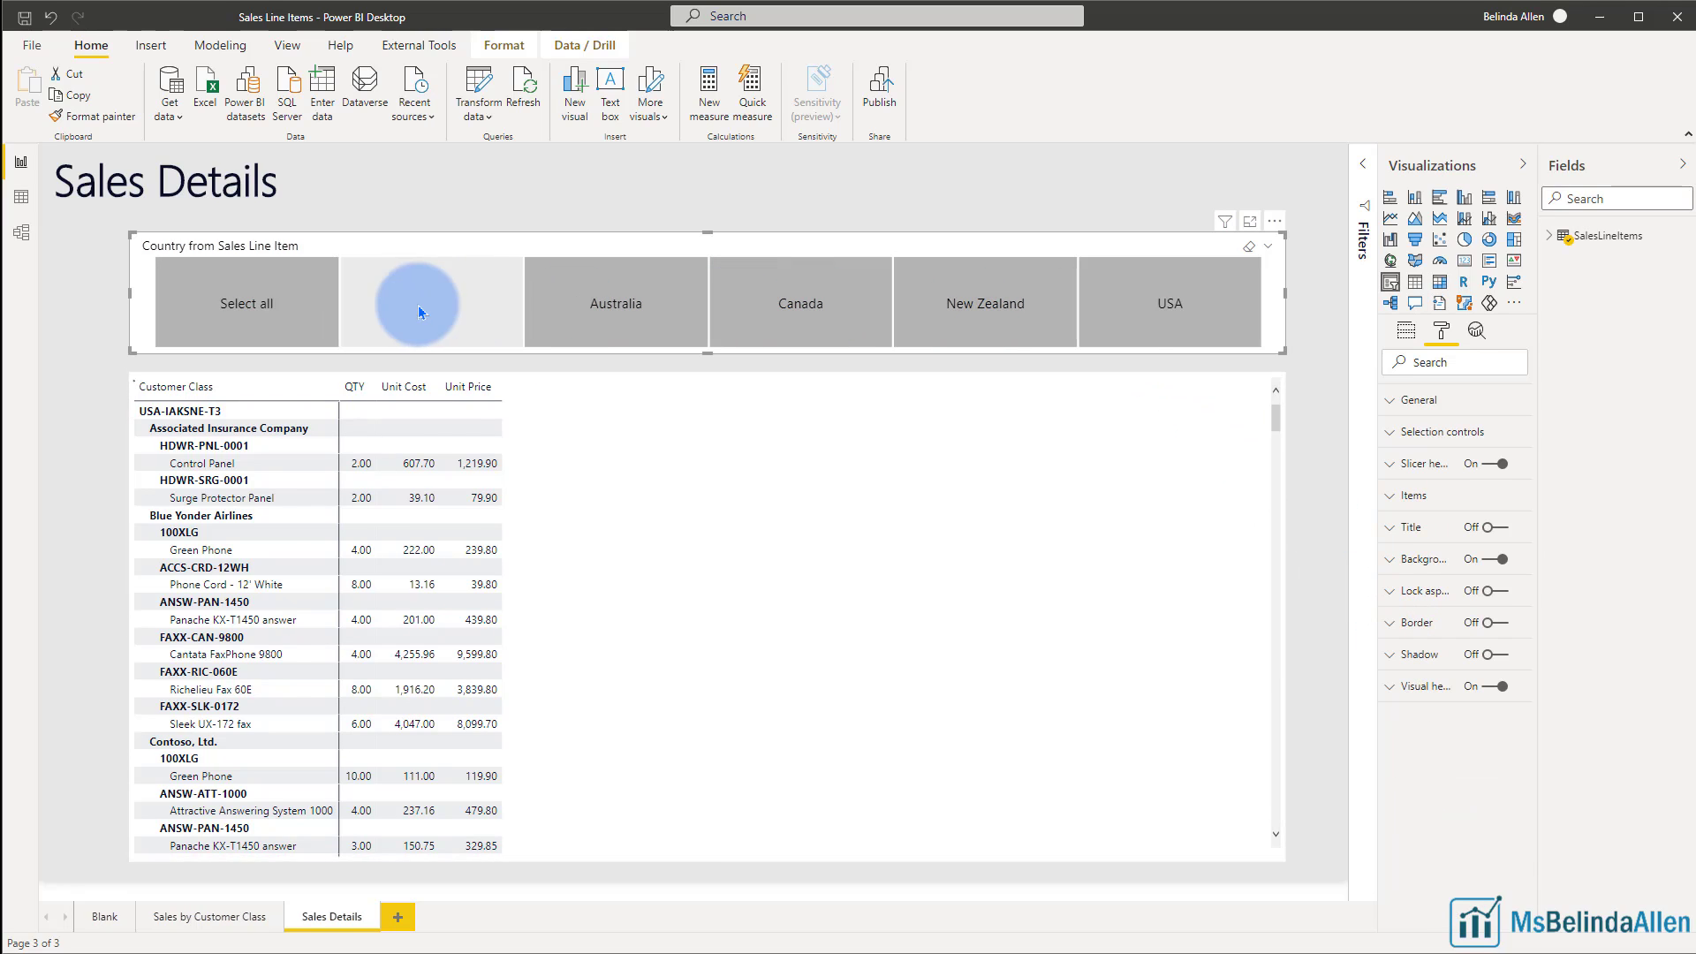
left_click(430, 302)
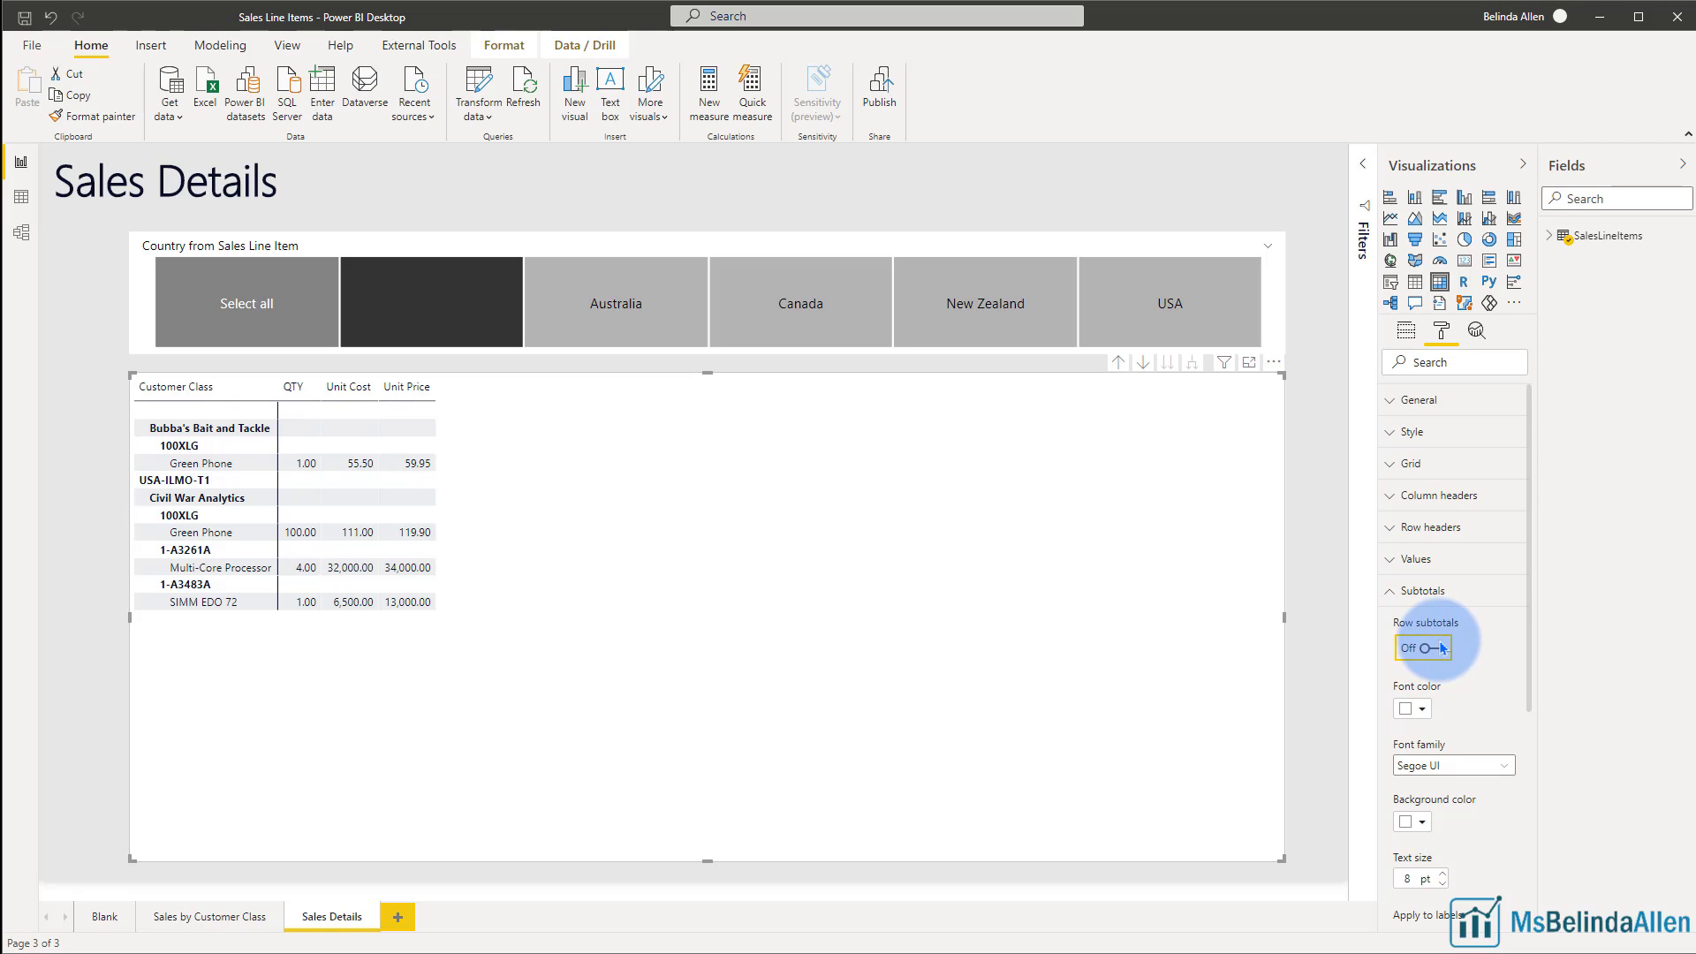
left_click(1423, 647)
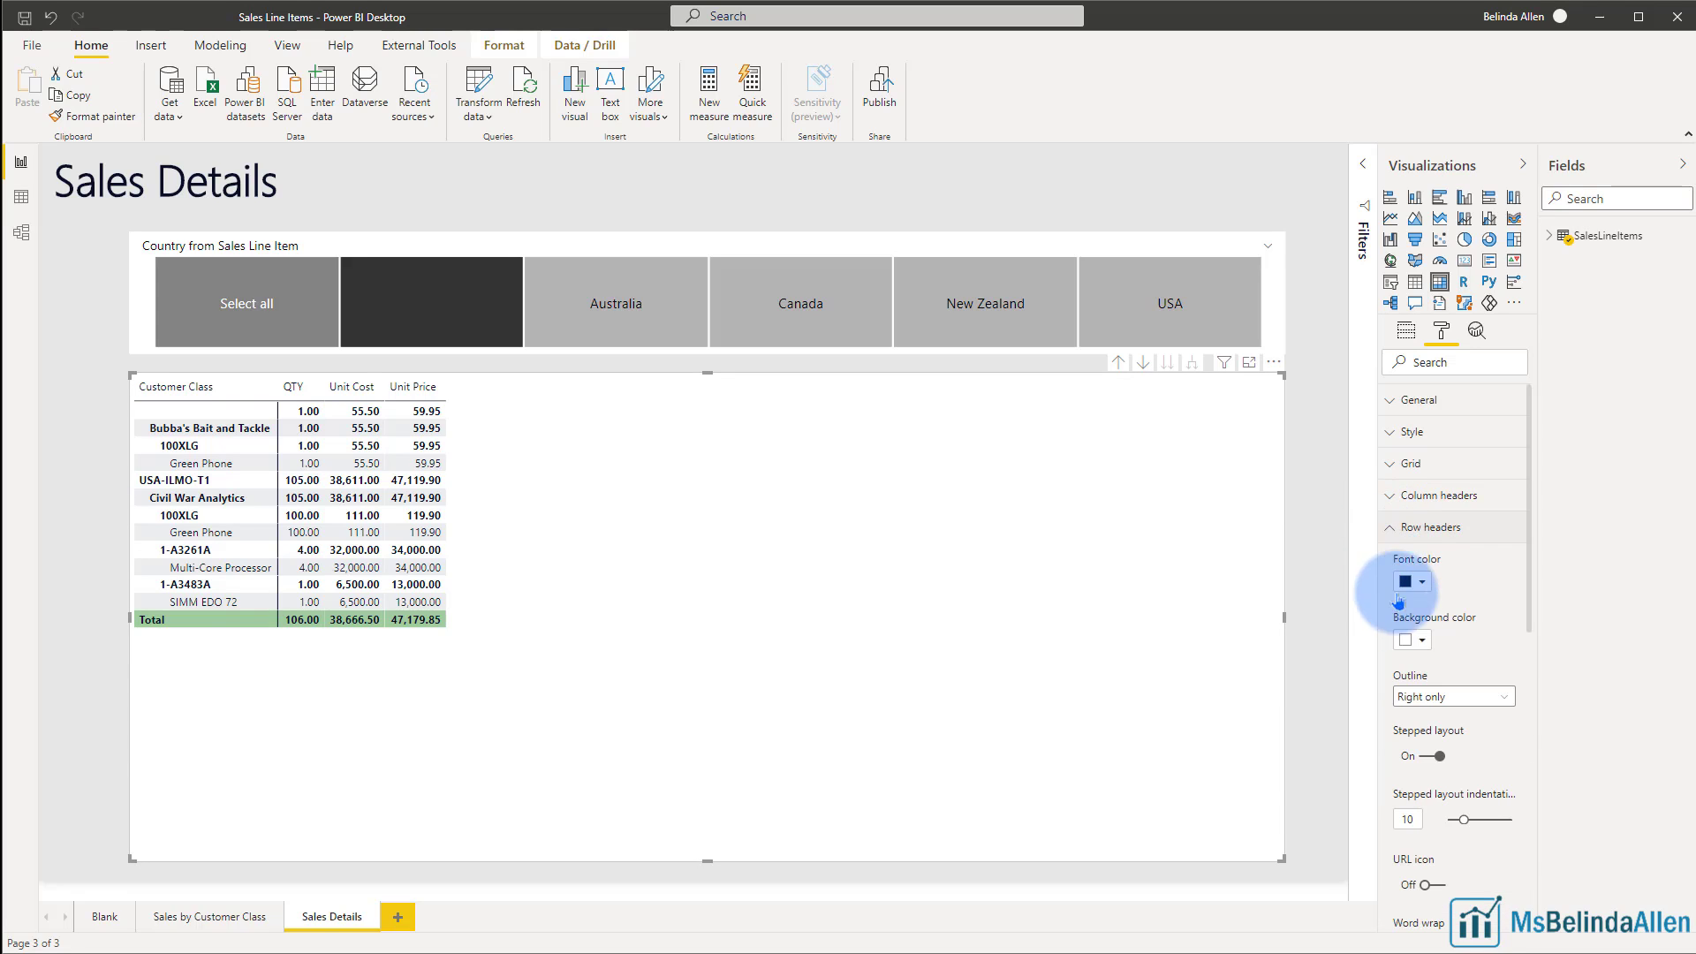
left_click(1417, 755)
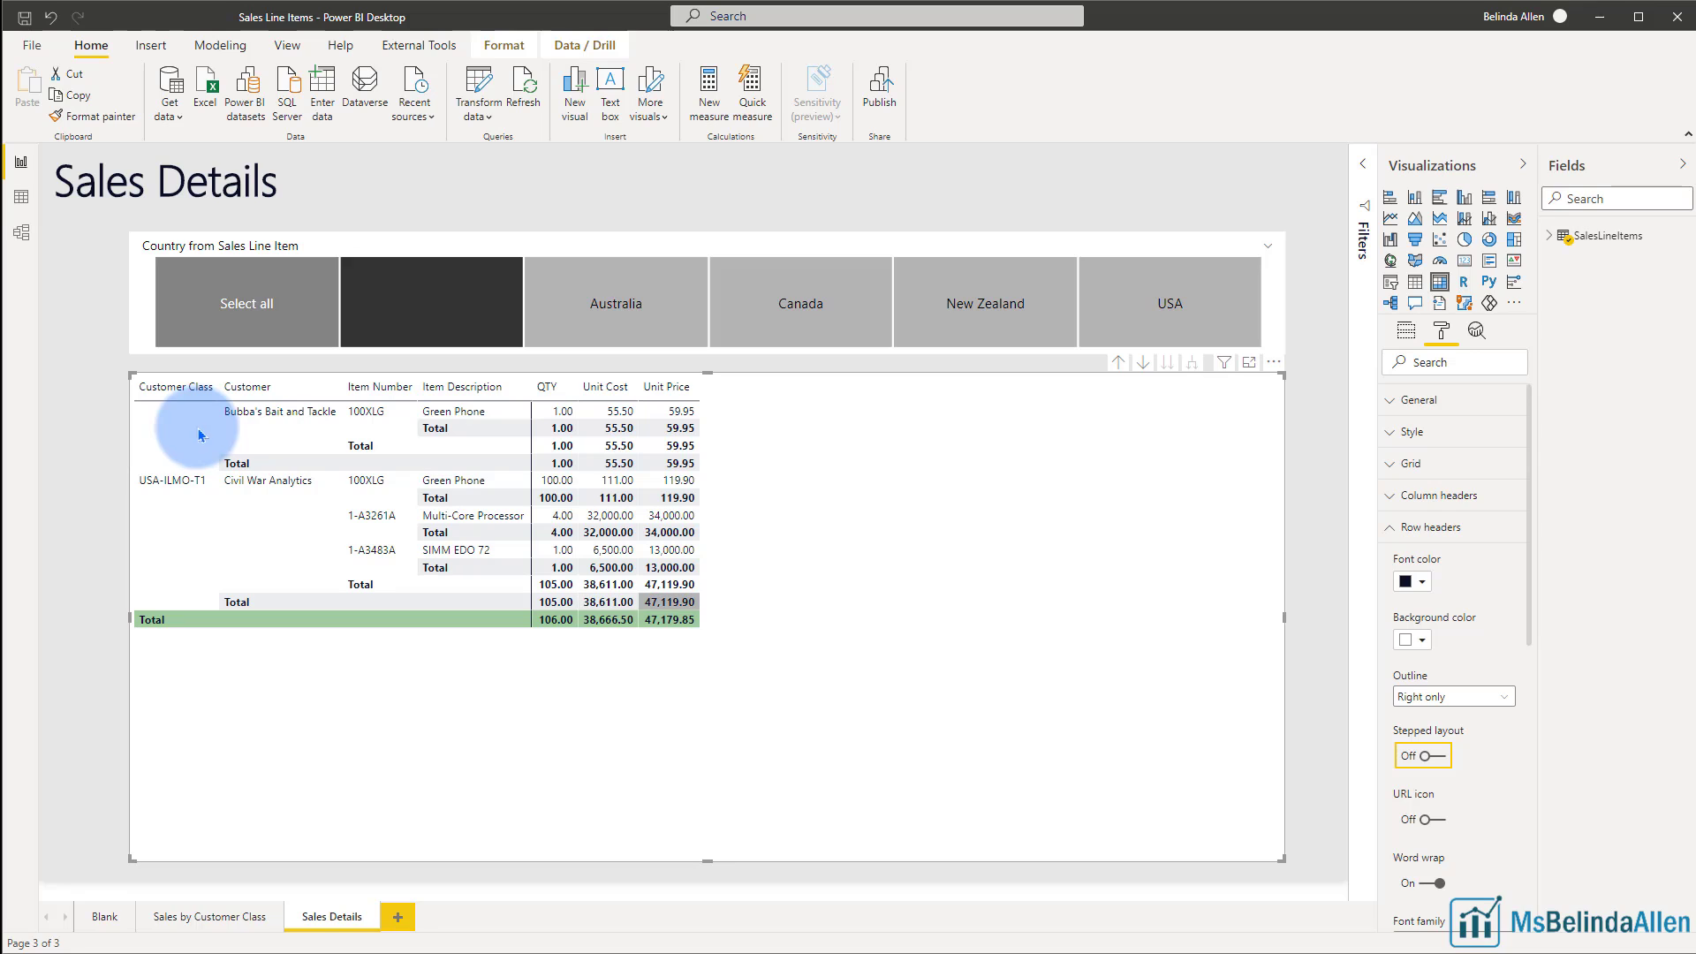
mouse_move(264, 527)
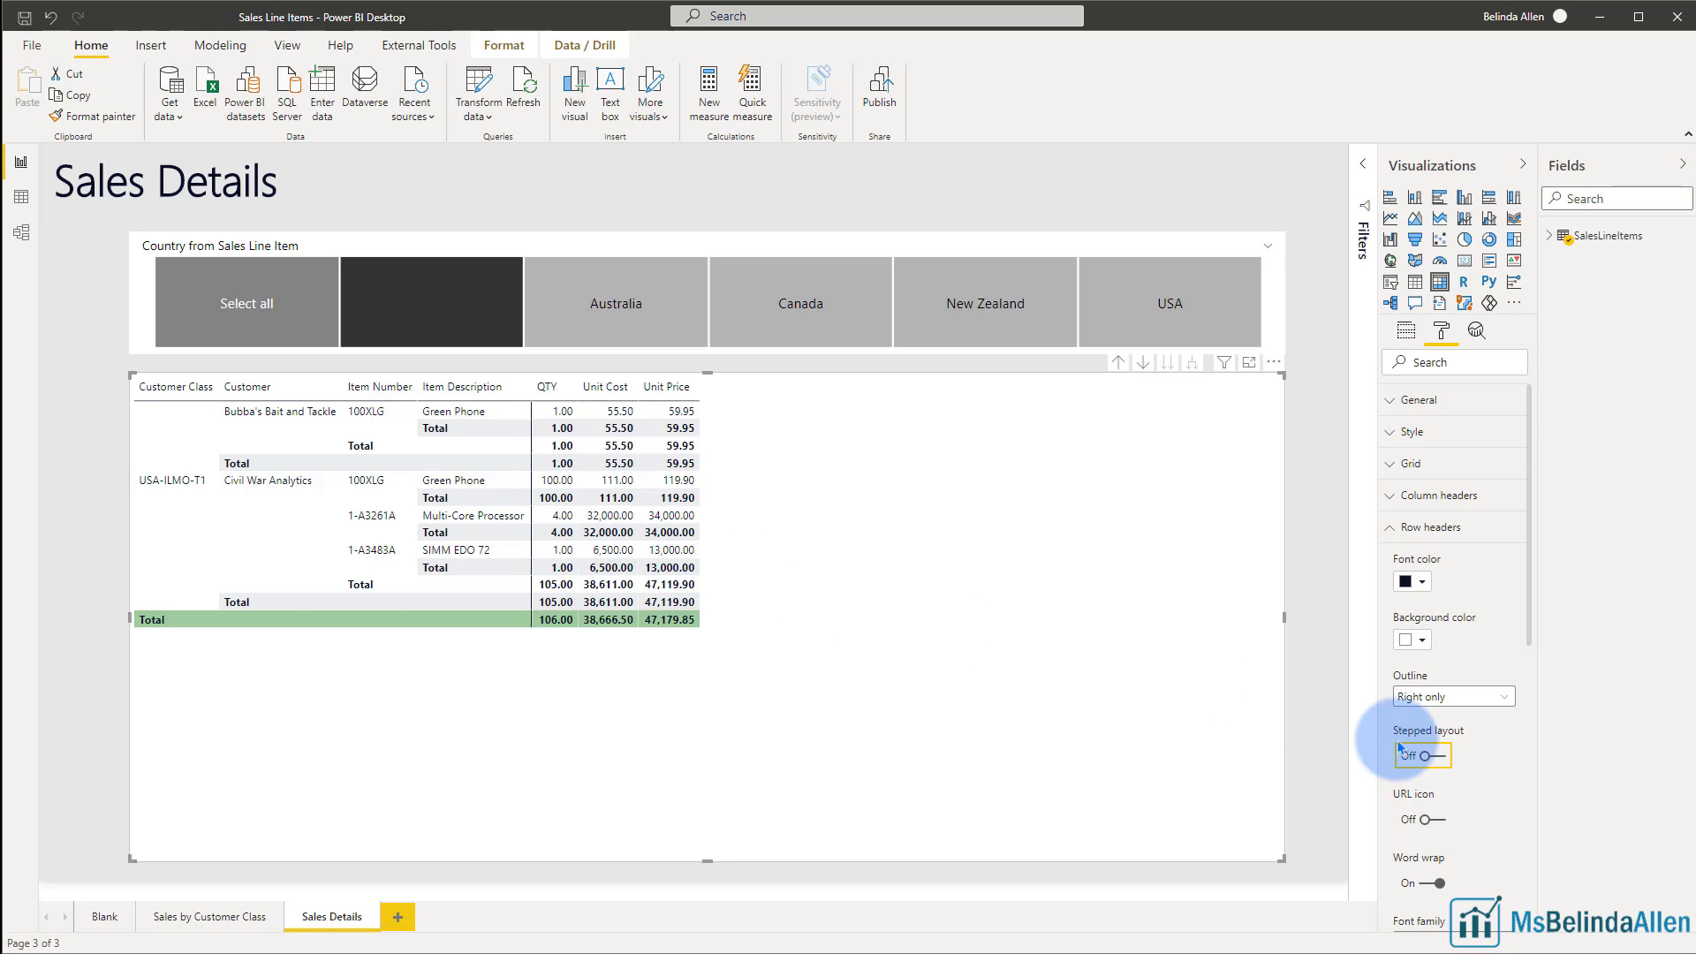
left_click(1420, 754)
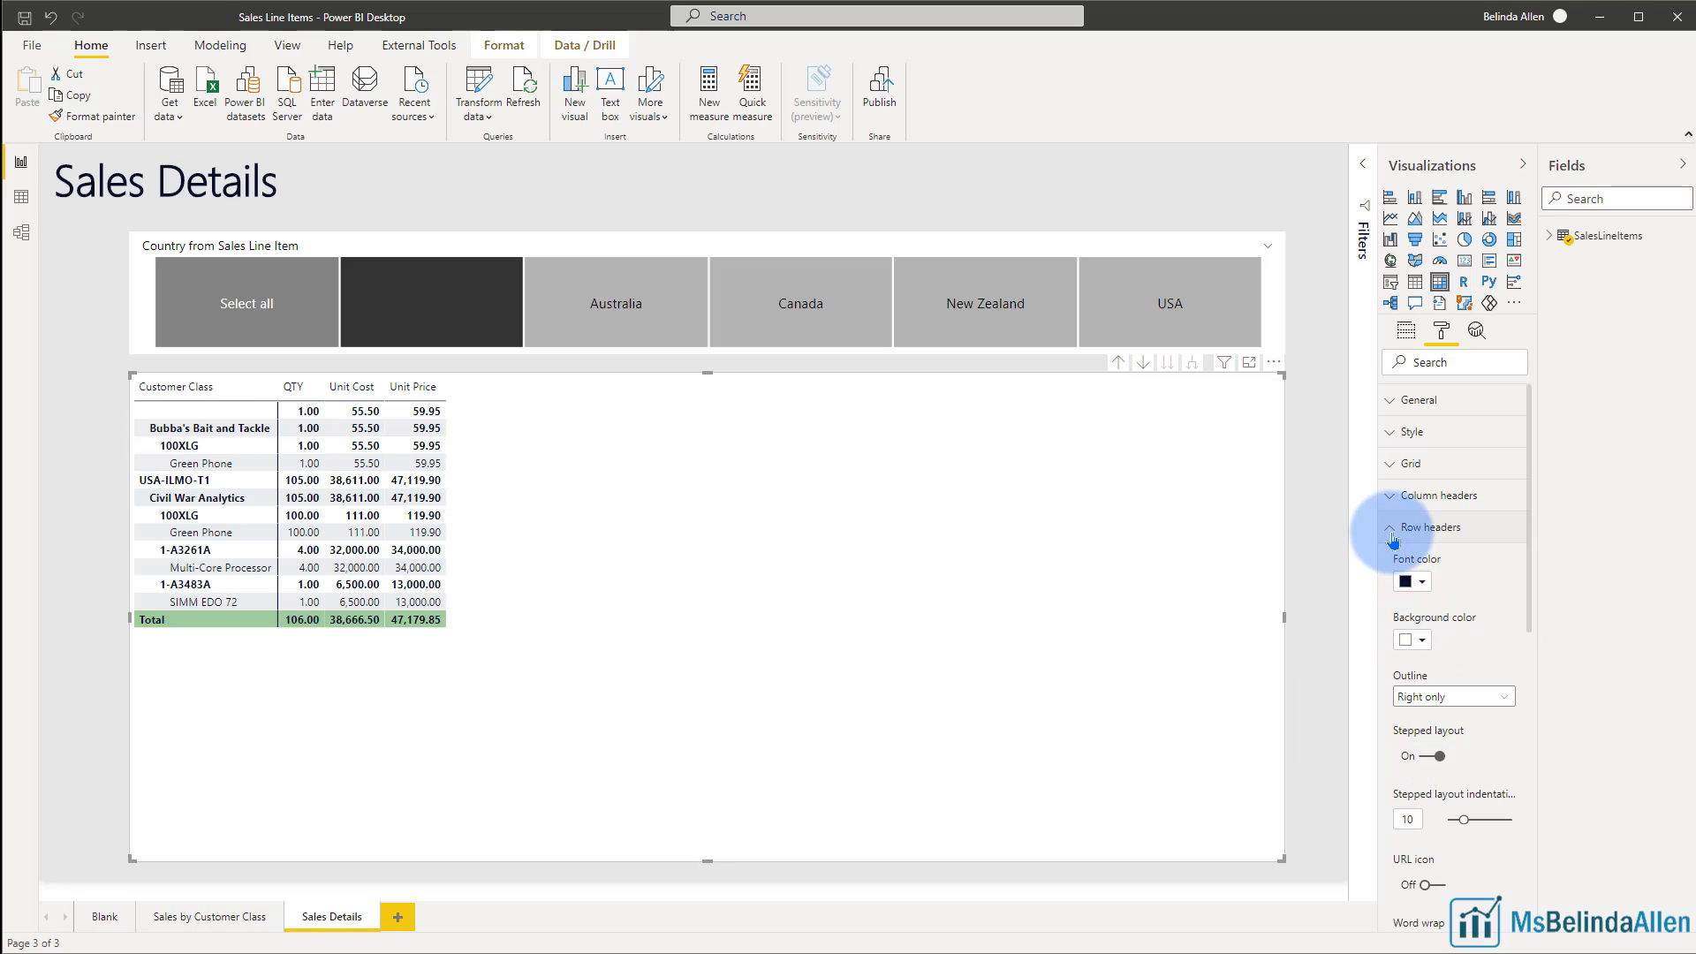
Step: Enable Per row level subtotals in the Subtotals card
left_click(1429, 526)
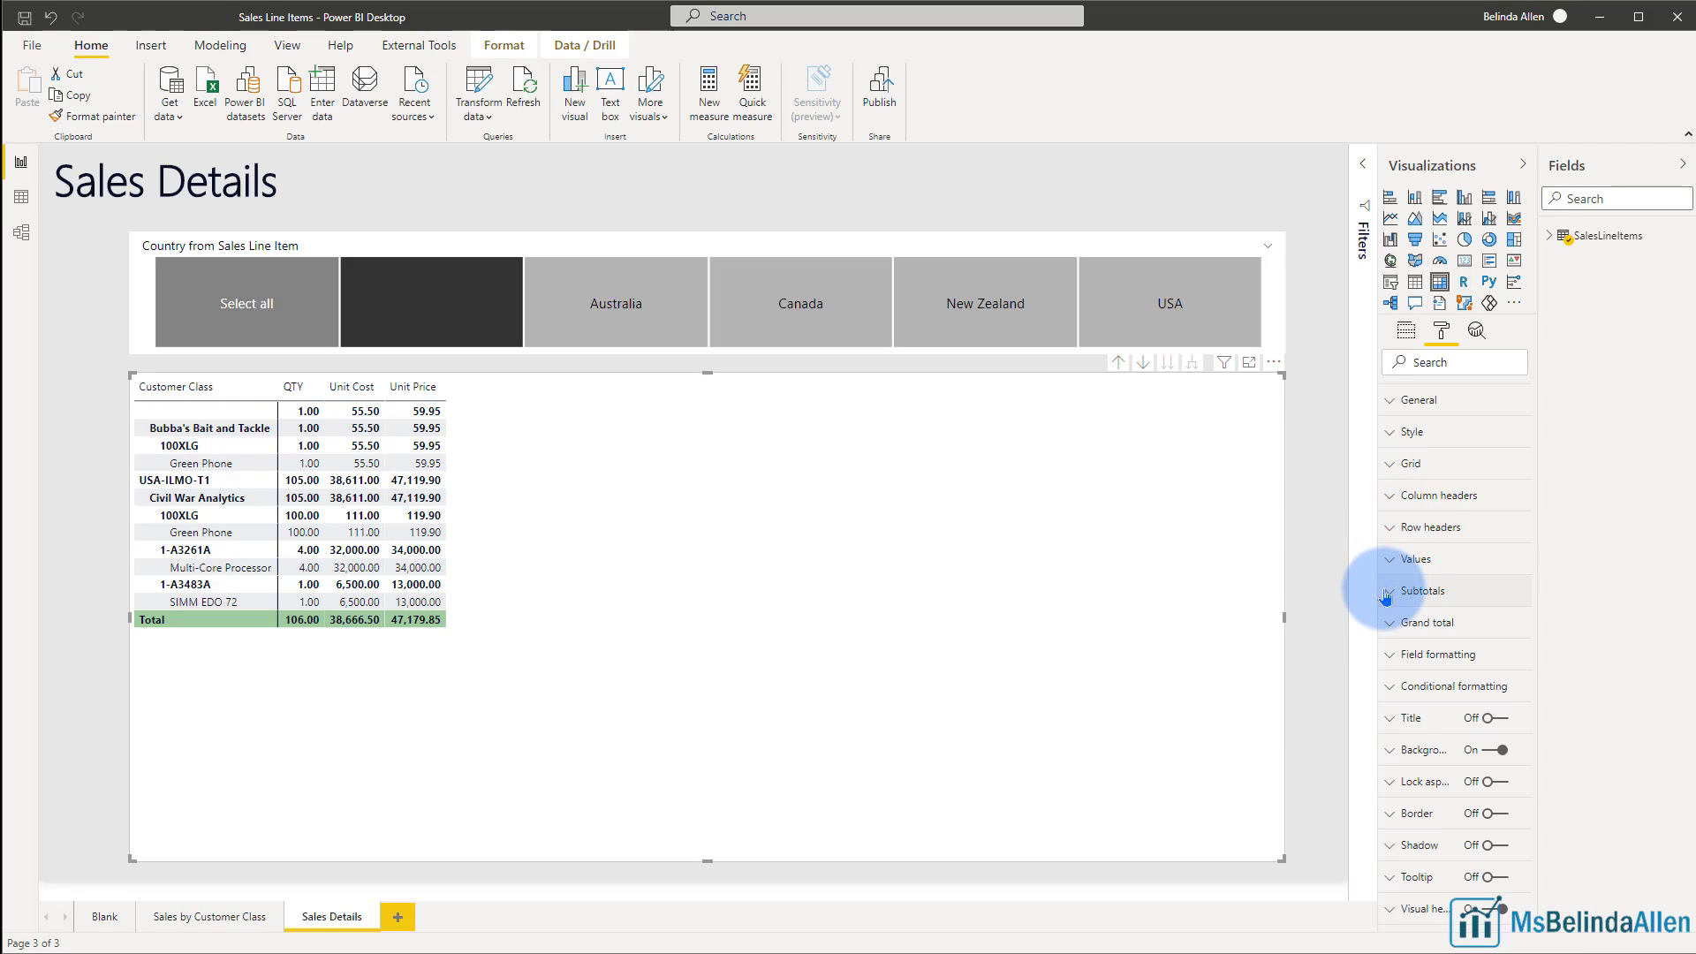
left_click(1424, 590)
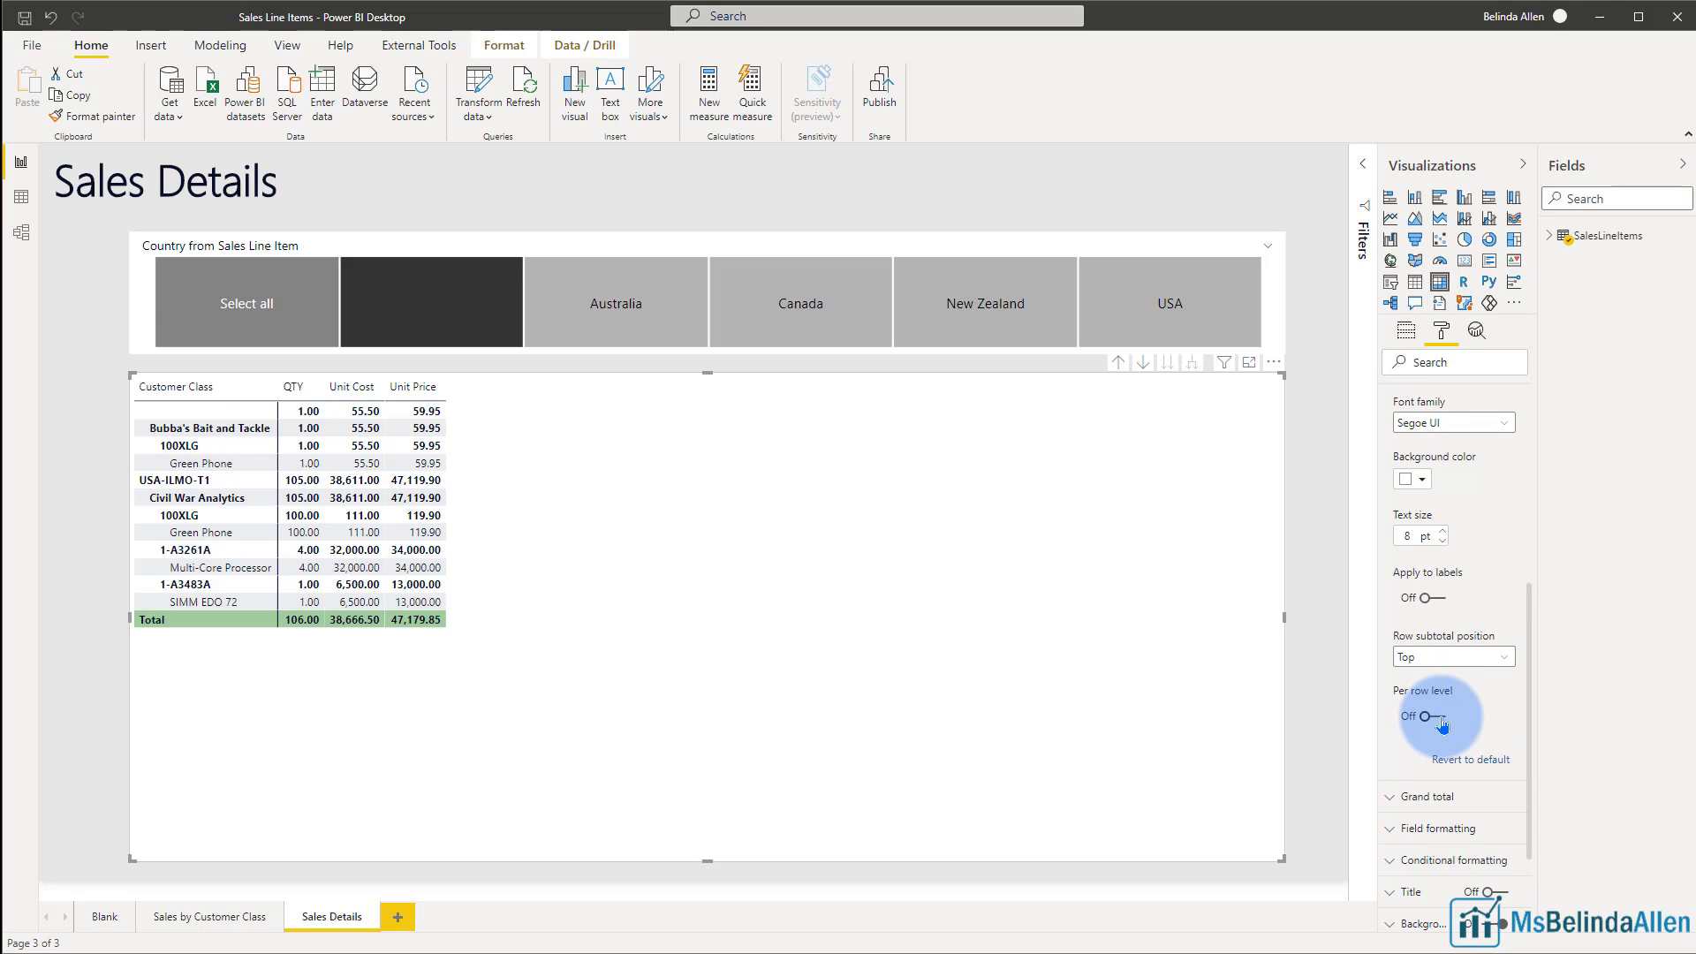
left_click(1420, 716)
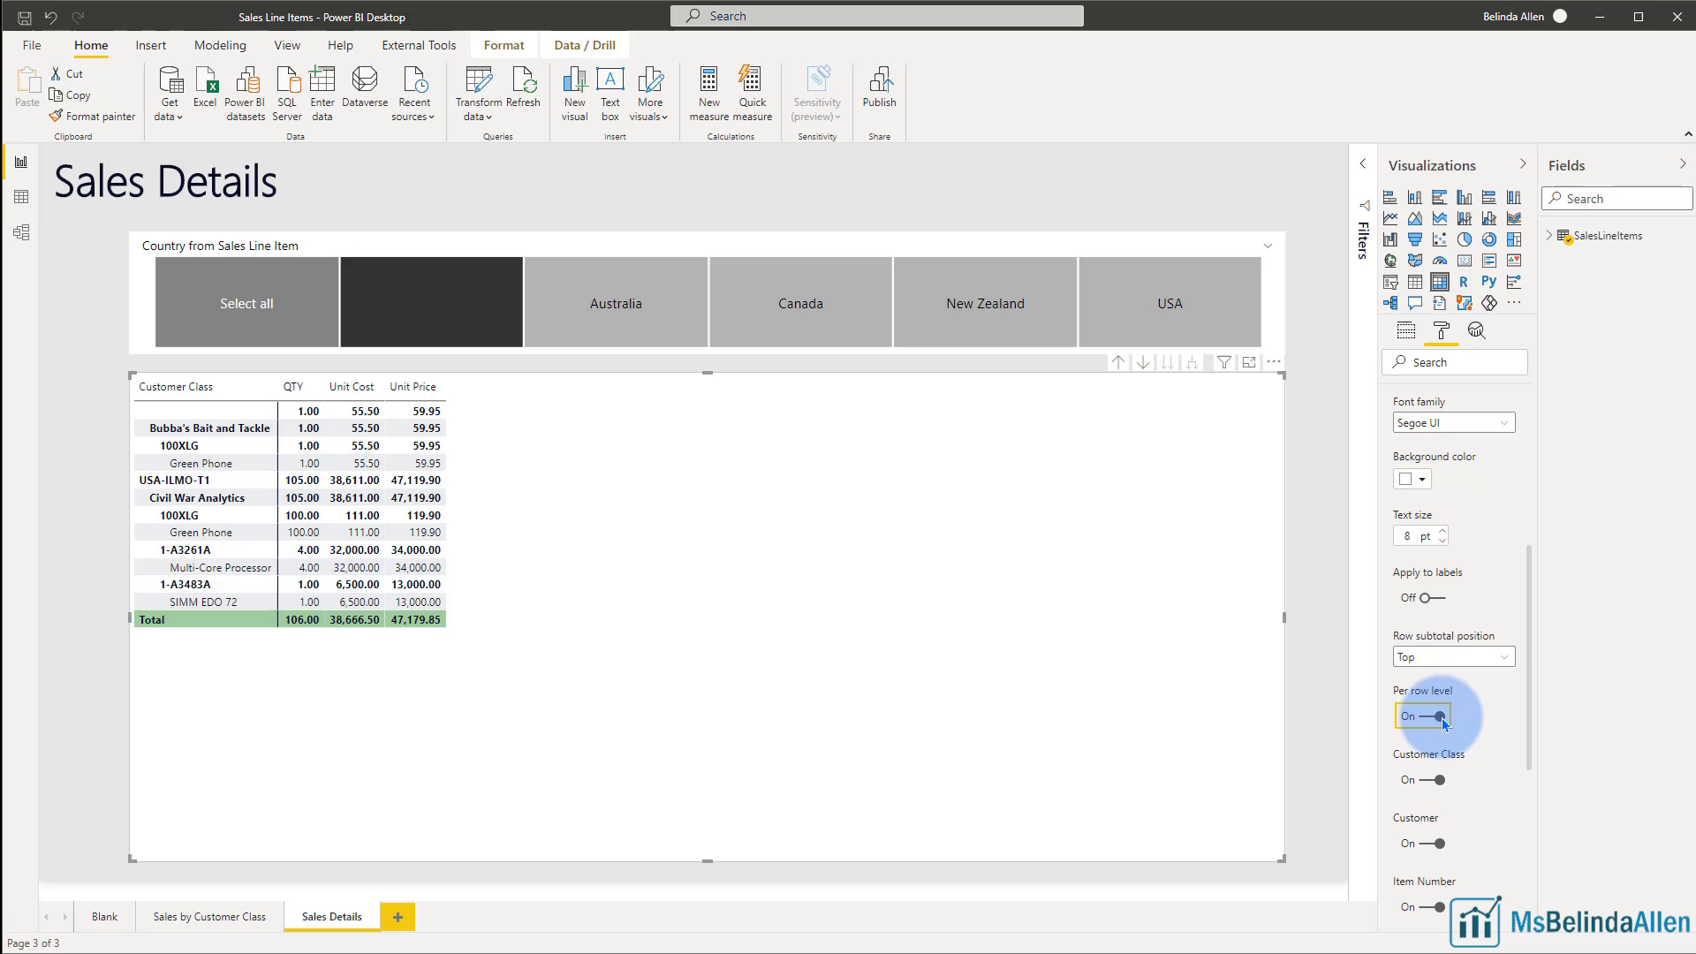
scroll("down", 3)
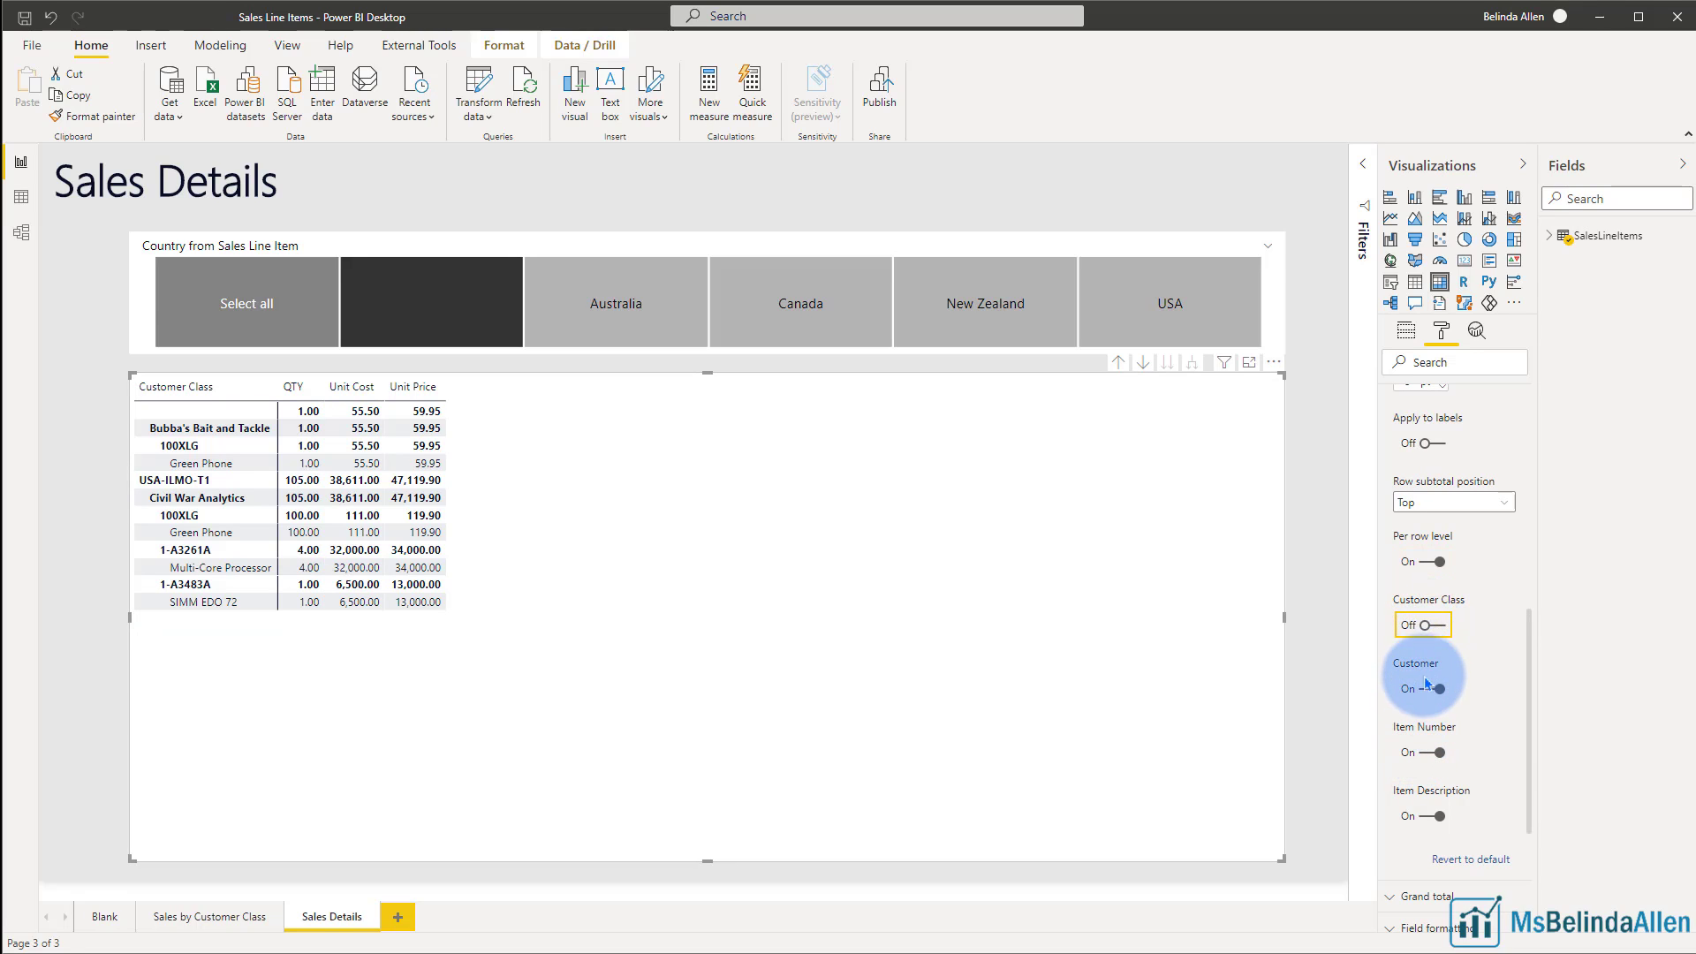
Step: Switch off Customer and Item Description subtotals and bring back the Customer Class total row
left_click(1422, 688)
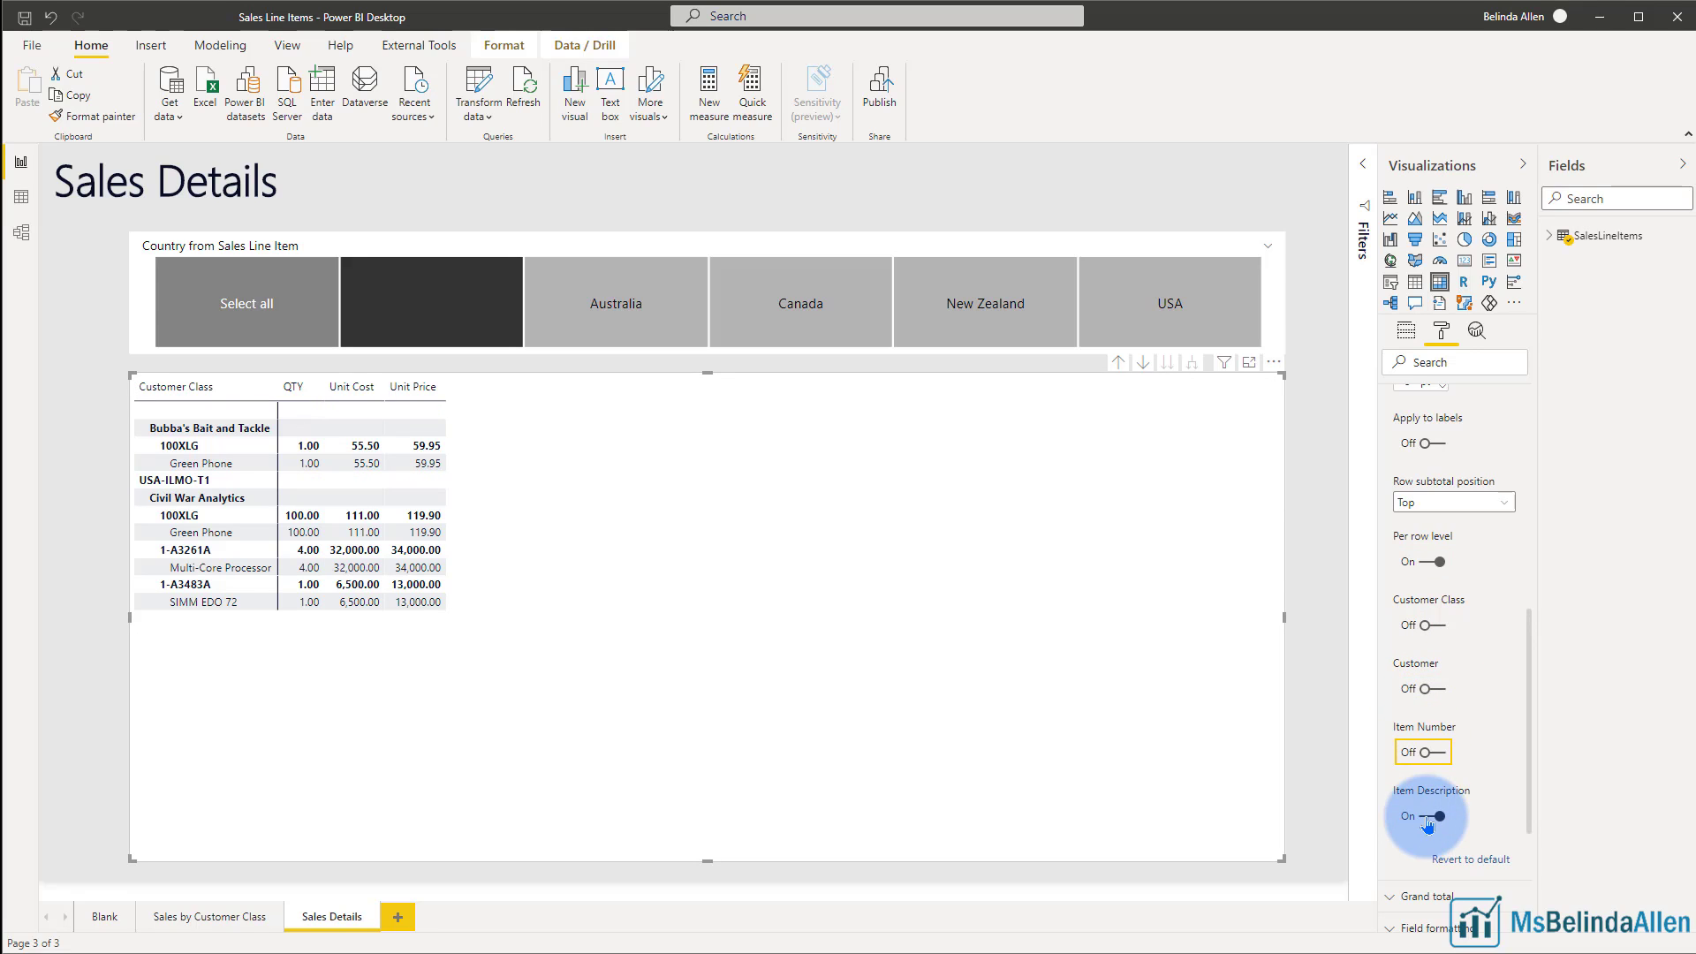
left_click(1418, 814)
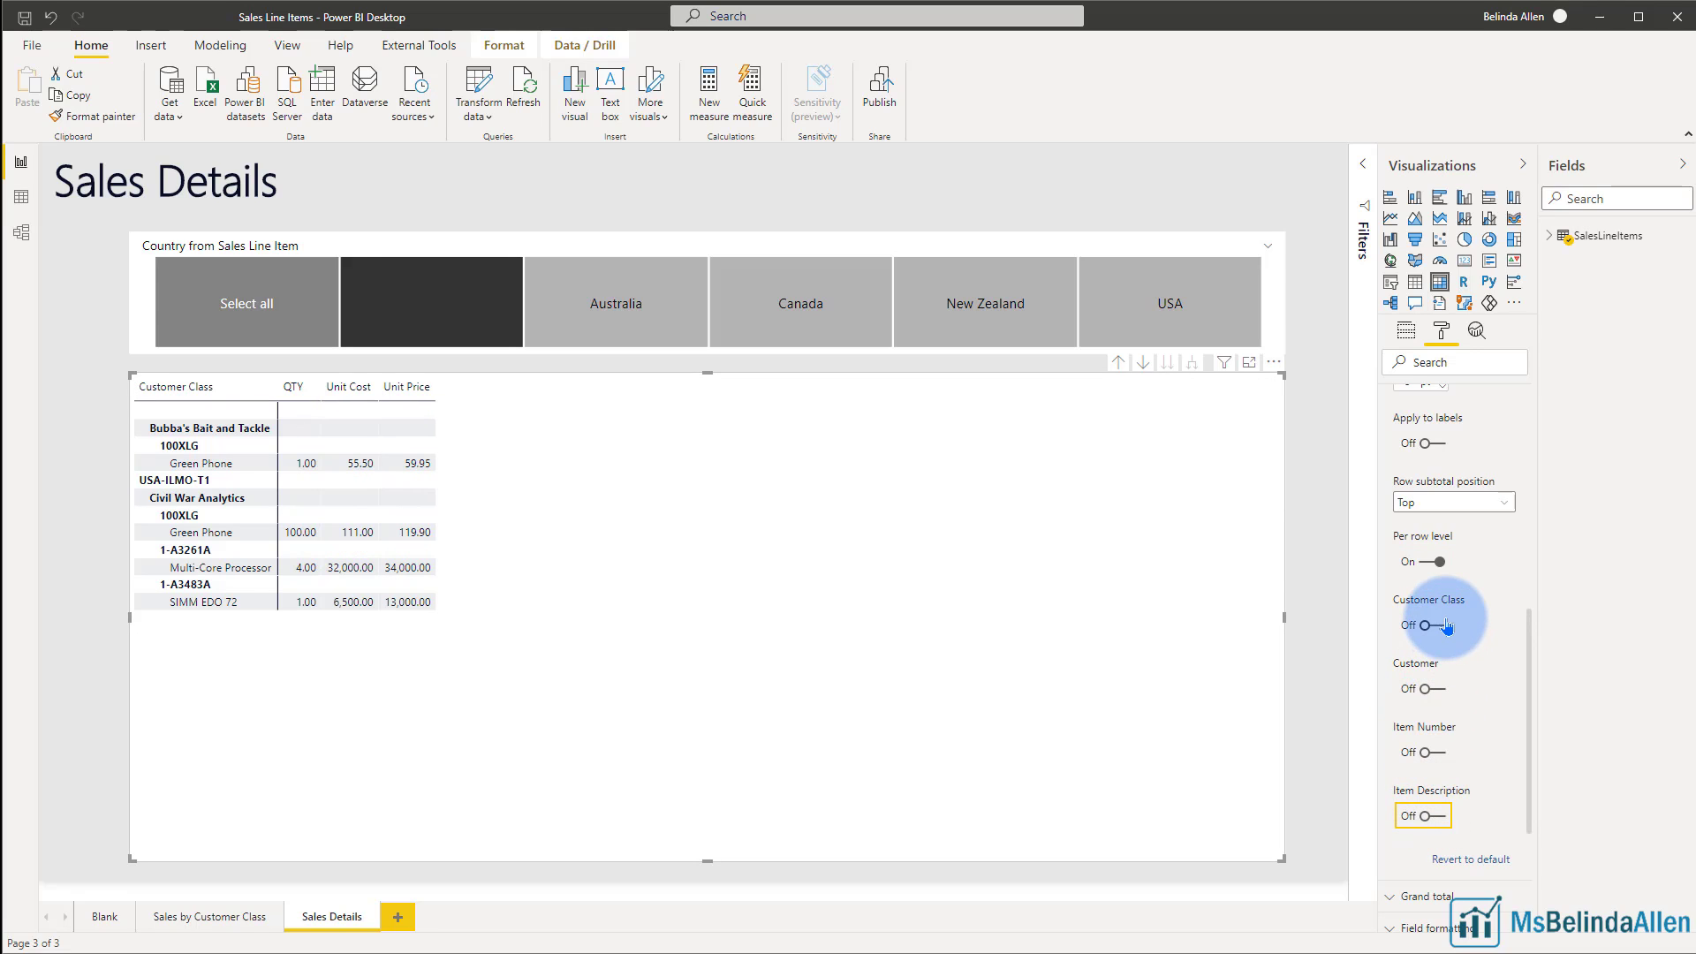
left_click(1419, 625)
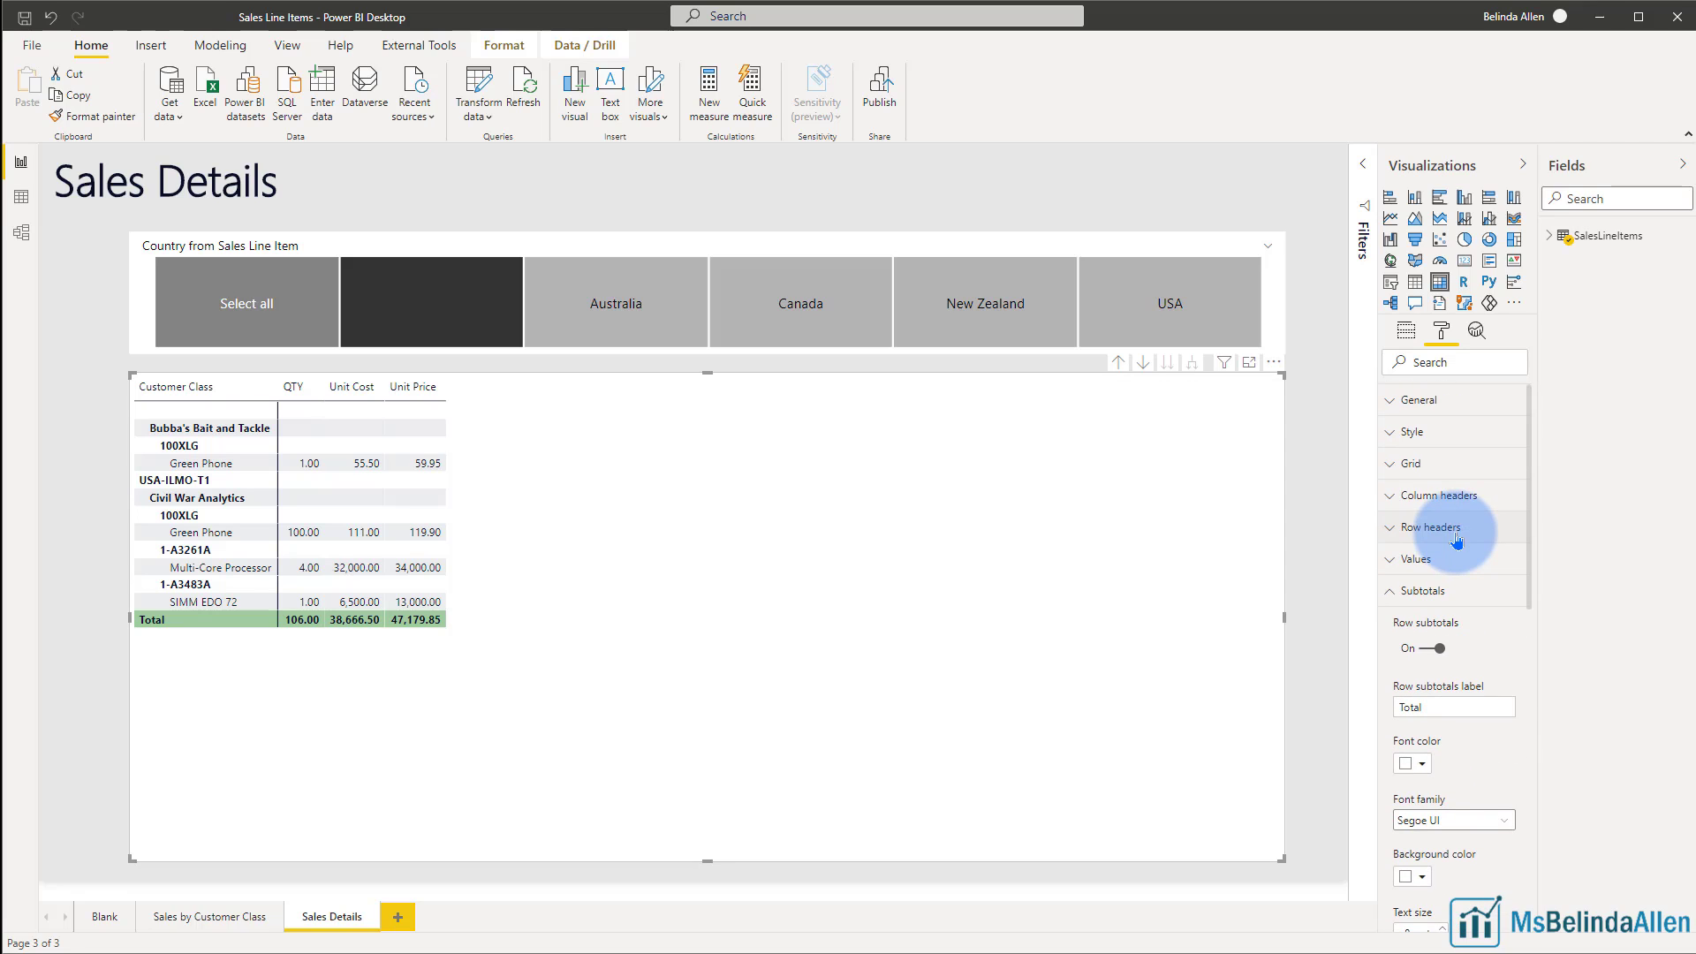
Step: Turn Stepped layout off under Row headers for a tabular matrix
left_click(1429, 527)
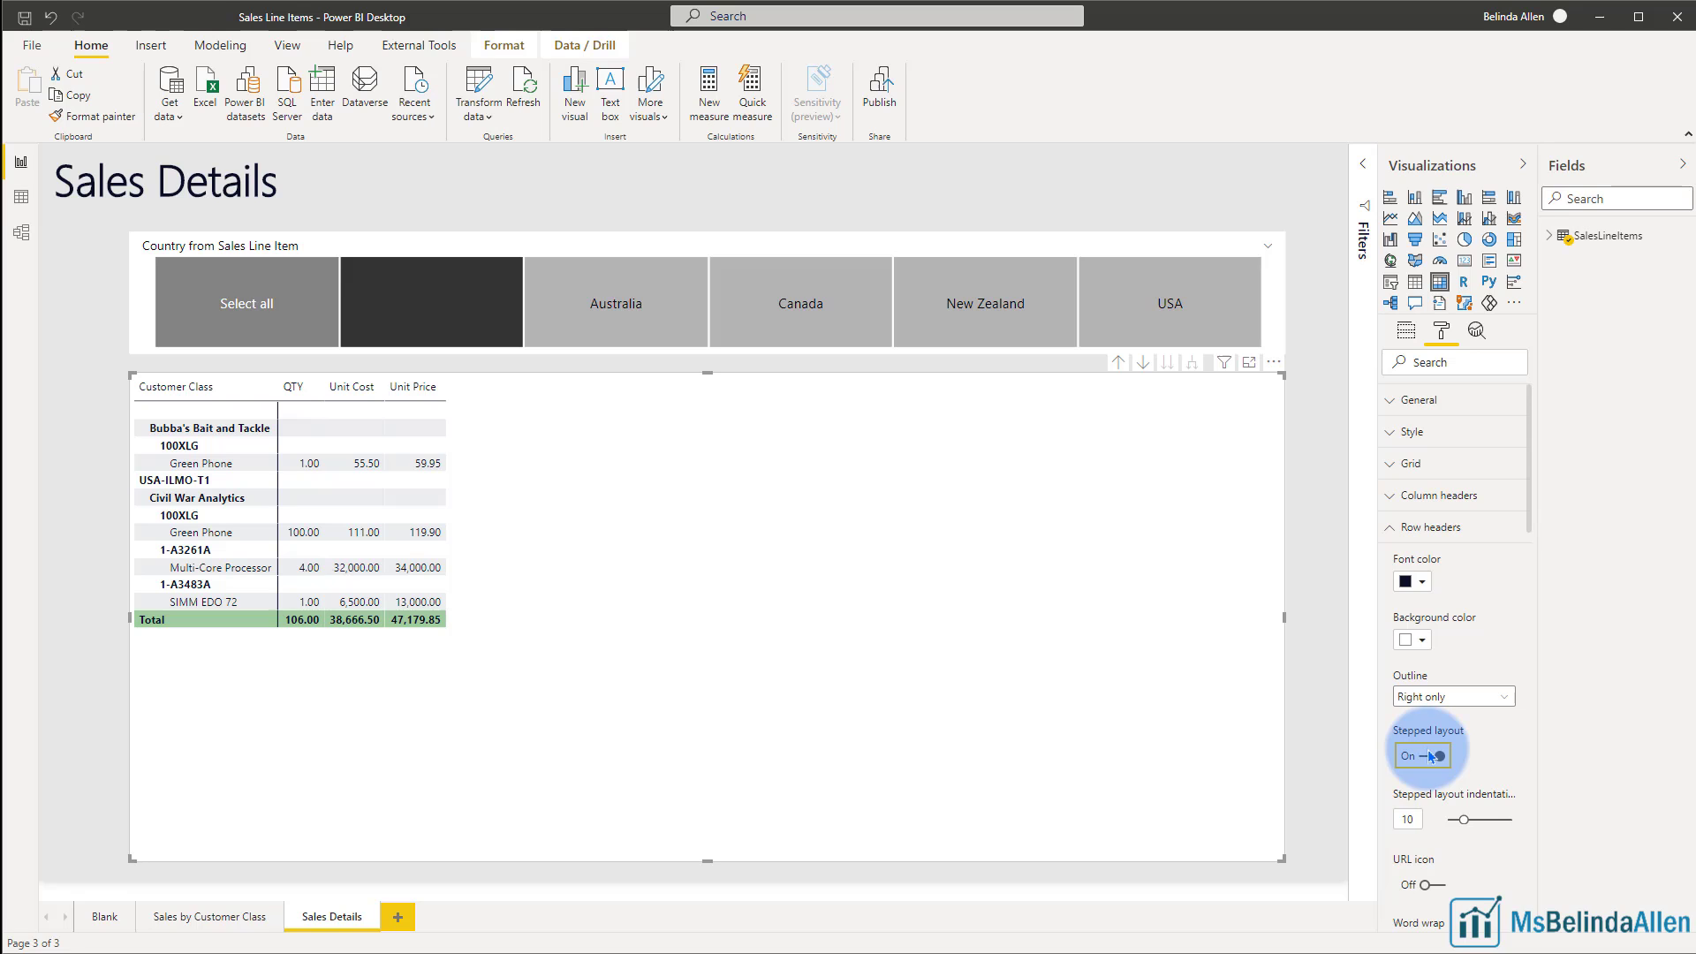
left_click(1420, 755)
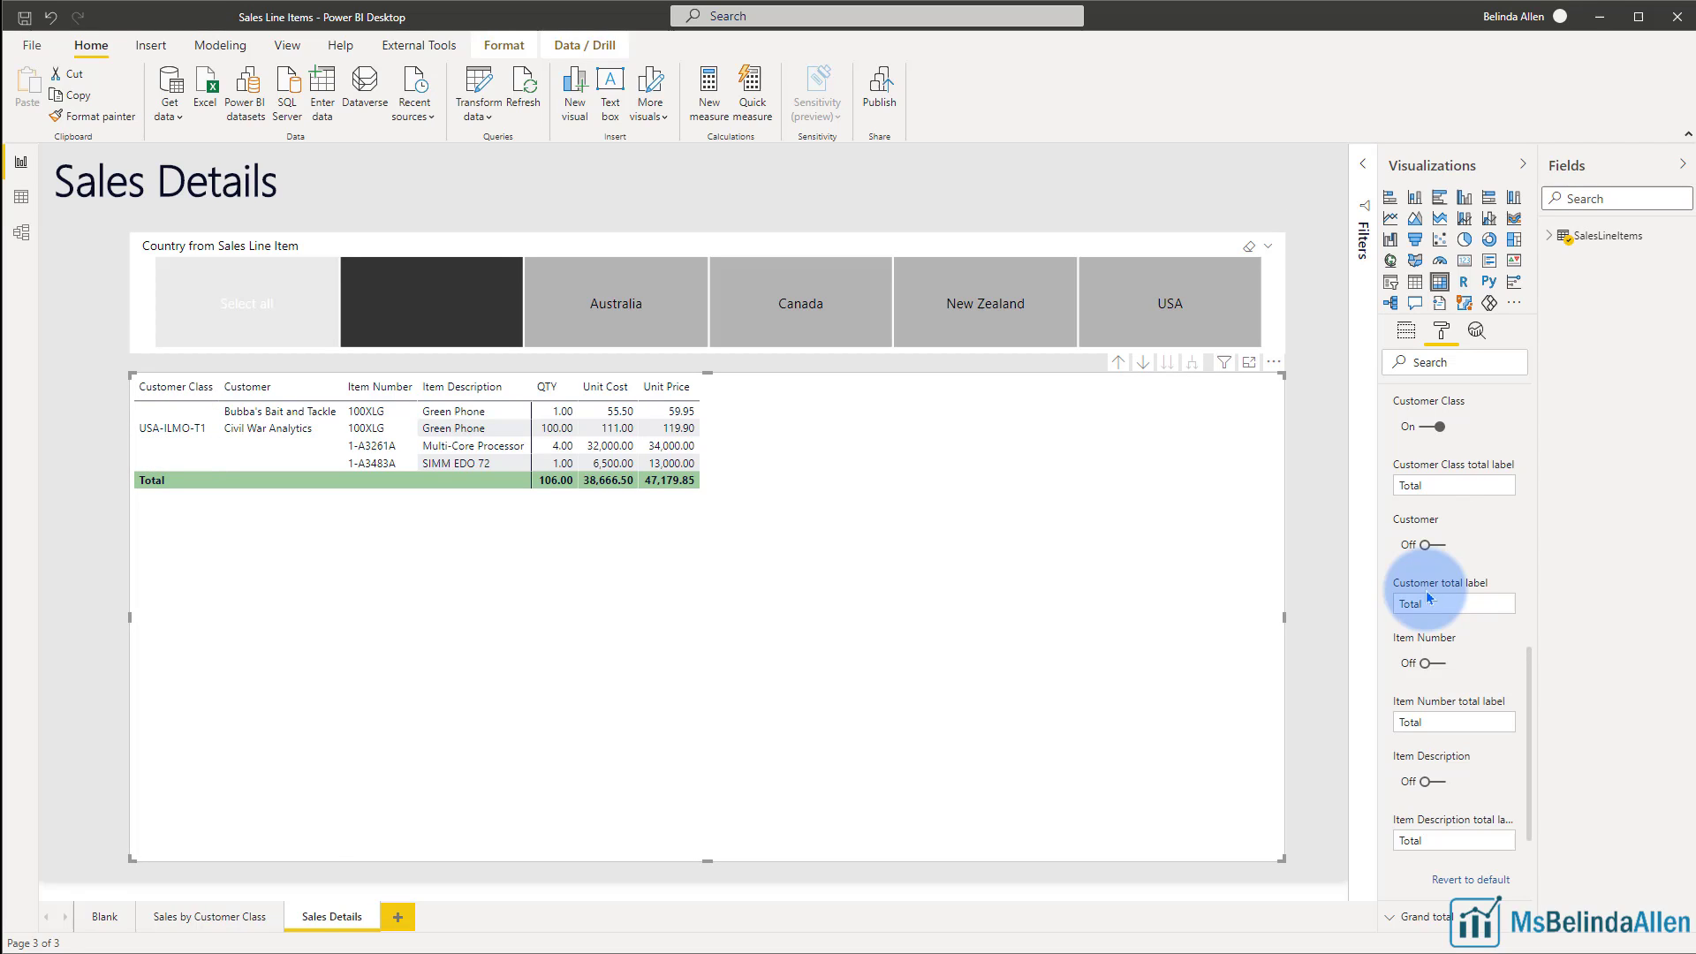
Step: Label the Customer Class level total 'Grand Total'
left_click(1452, 484)
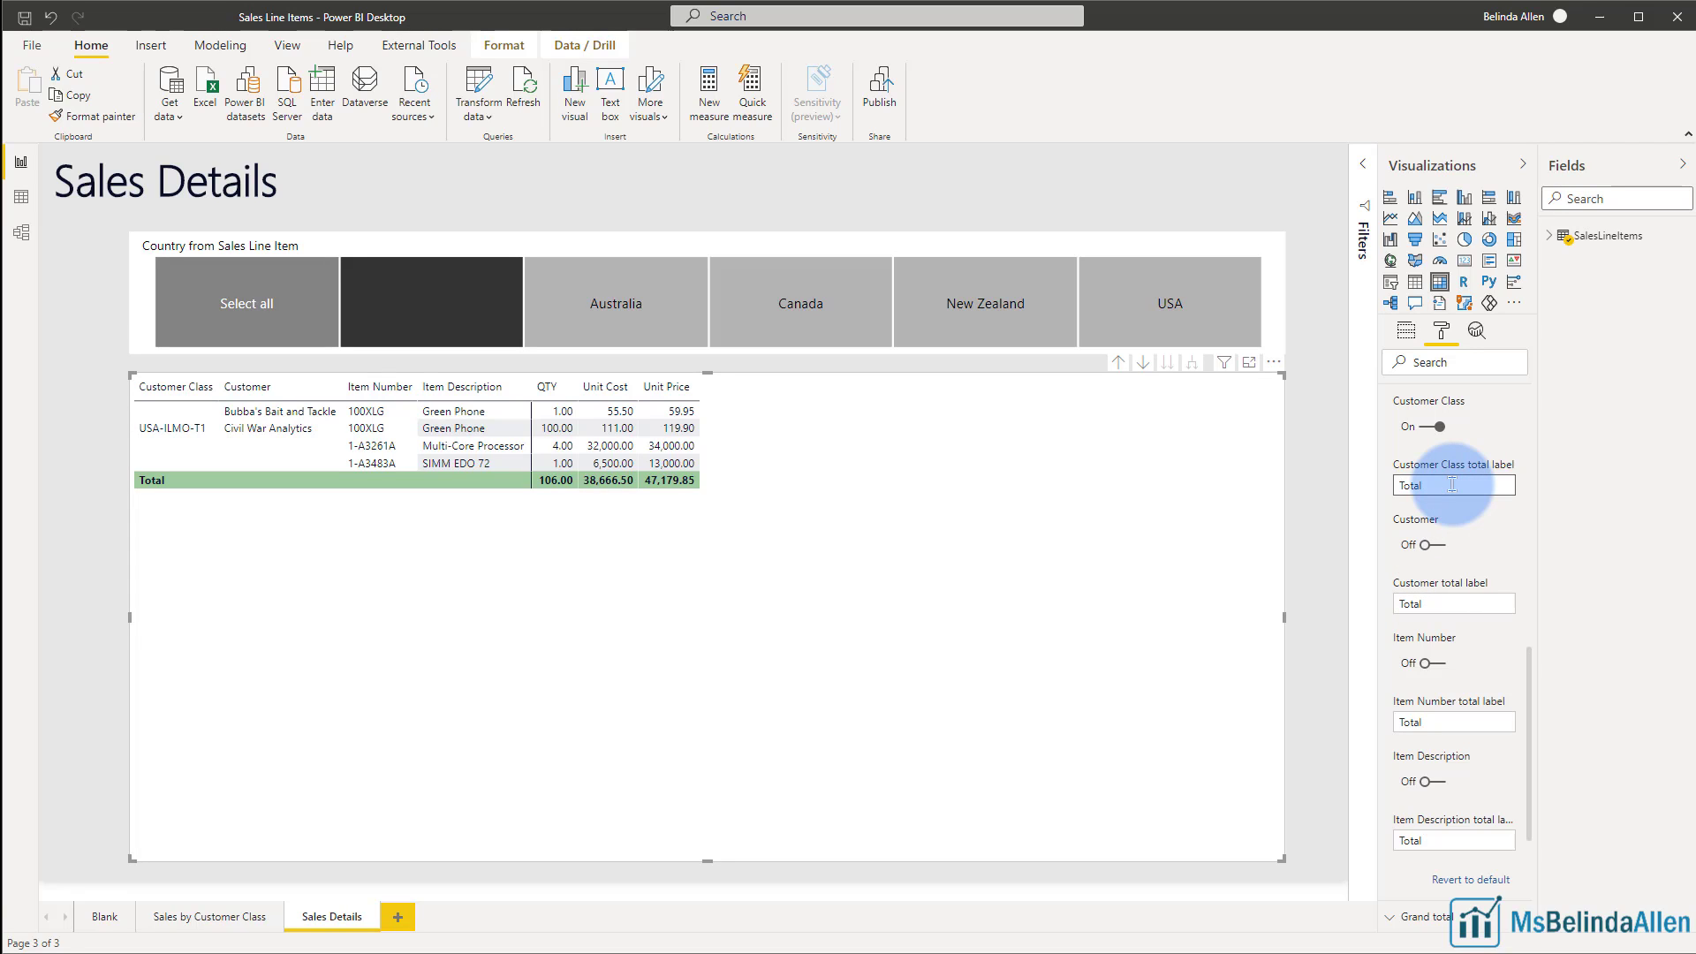
type("Grand Total")
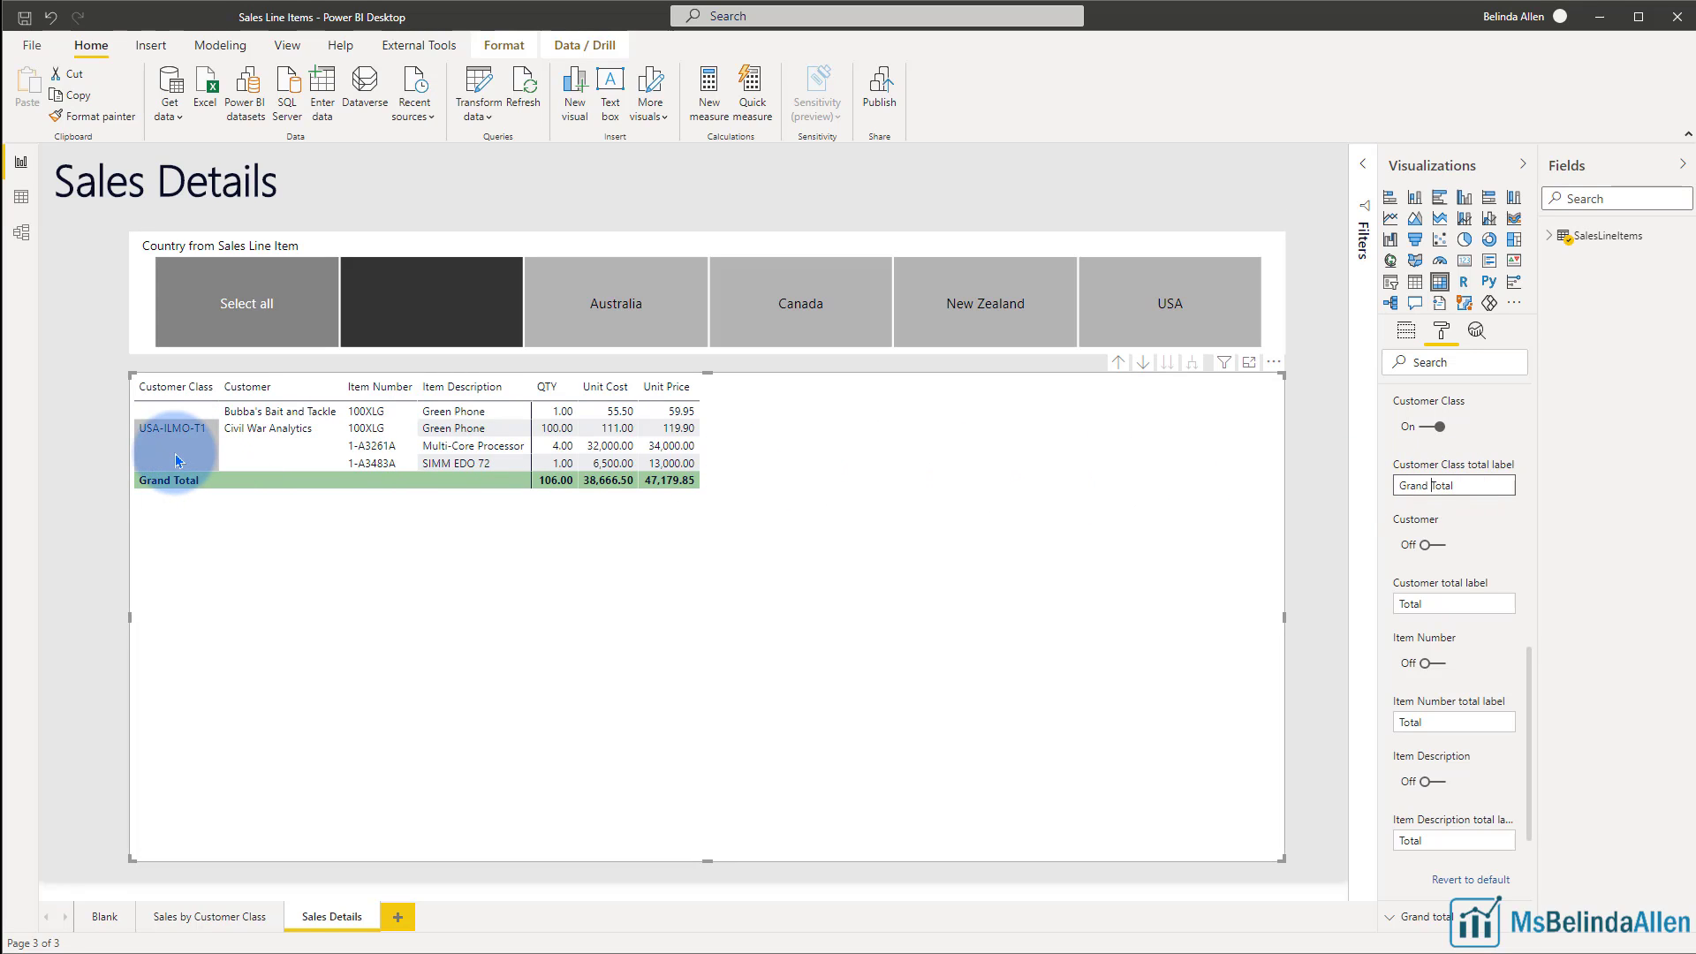
mouse_move(594, 481)
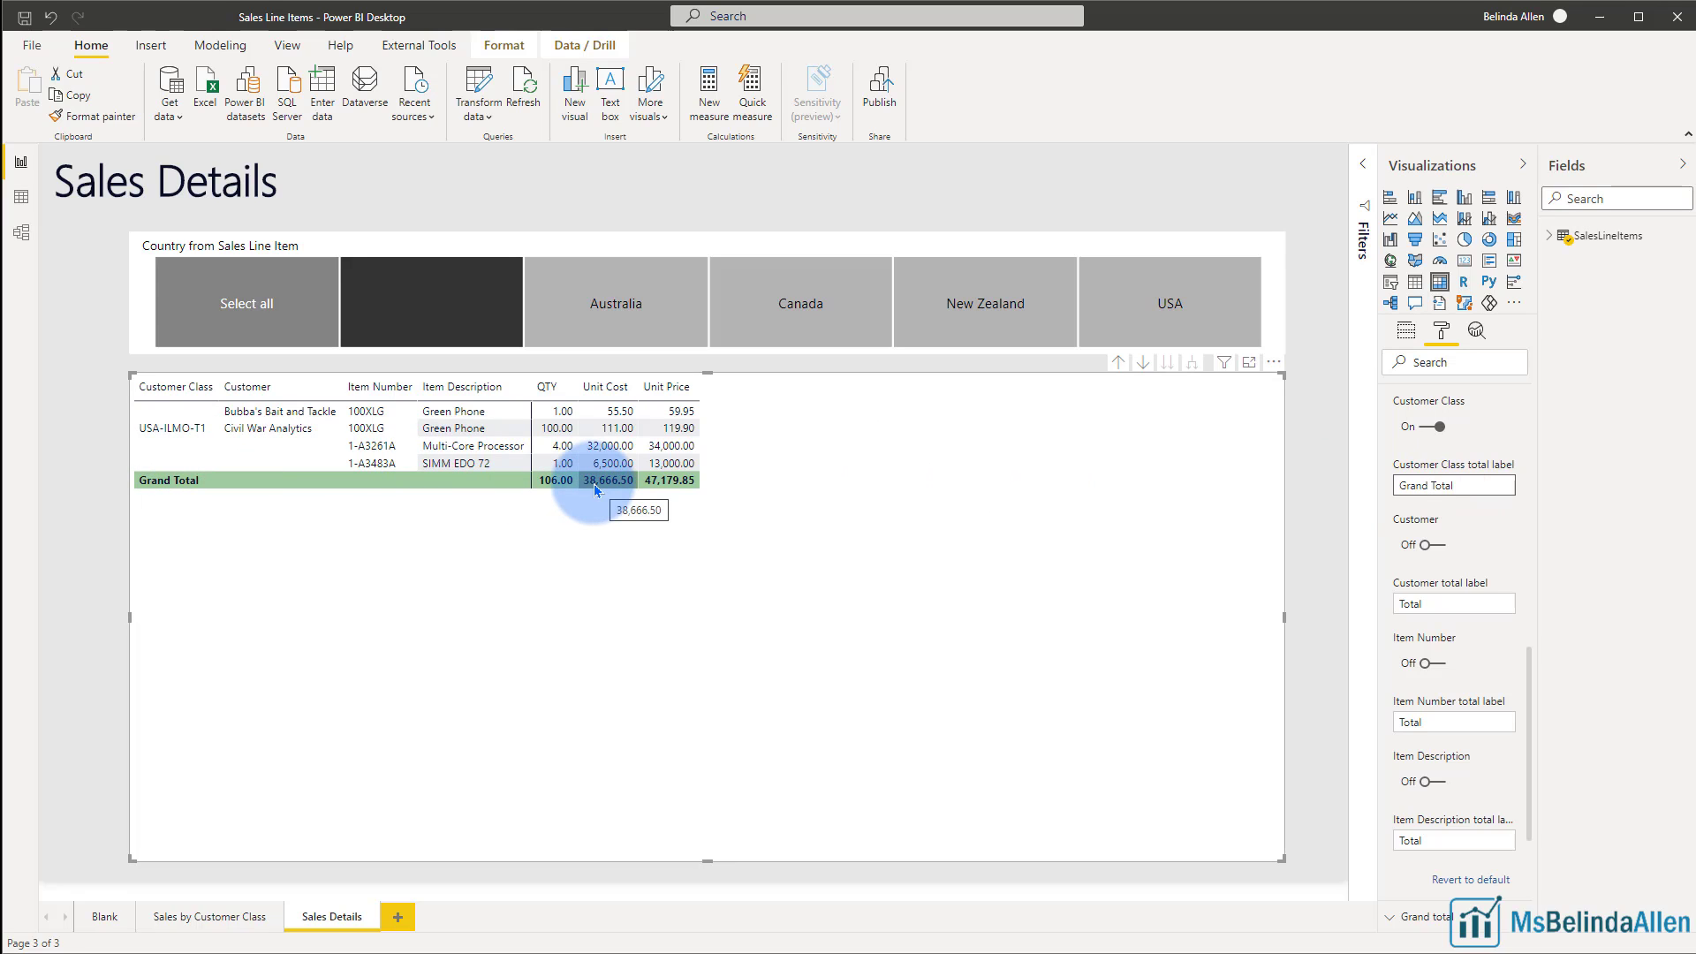
mouse_move(163, 454)
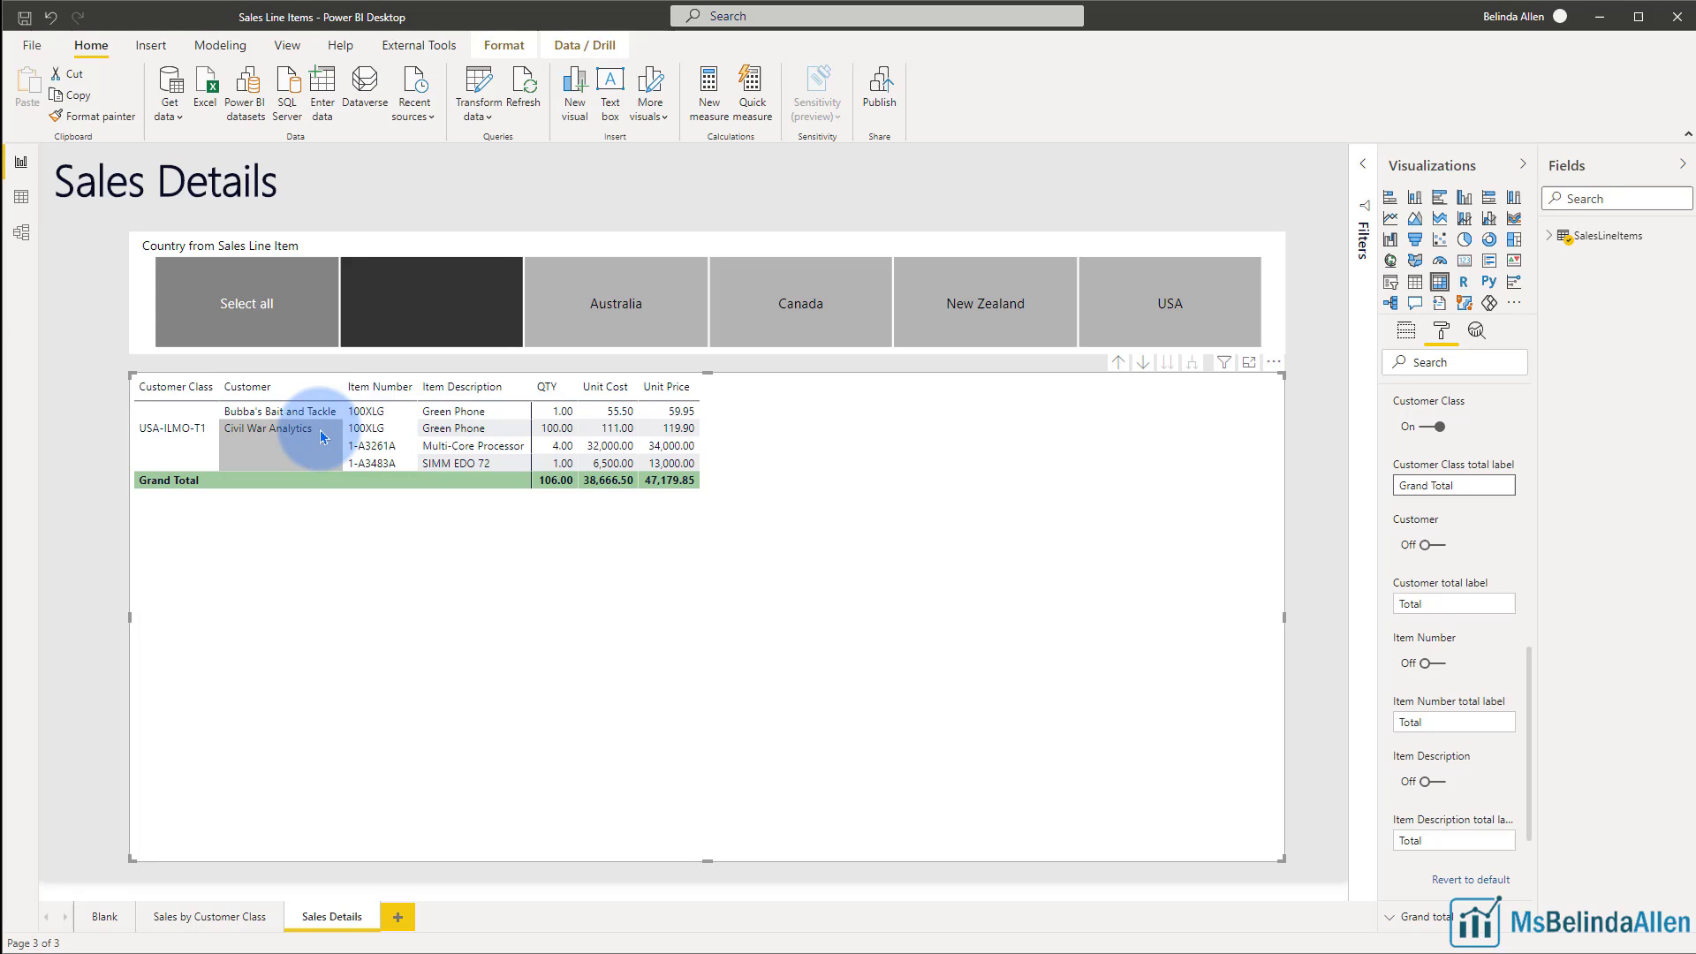
Step: Relabel the Customer level total, entering 'Item Number' then 'Customer Class Total'
left_click(1453, 602)
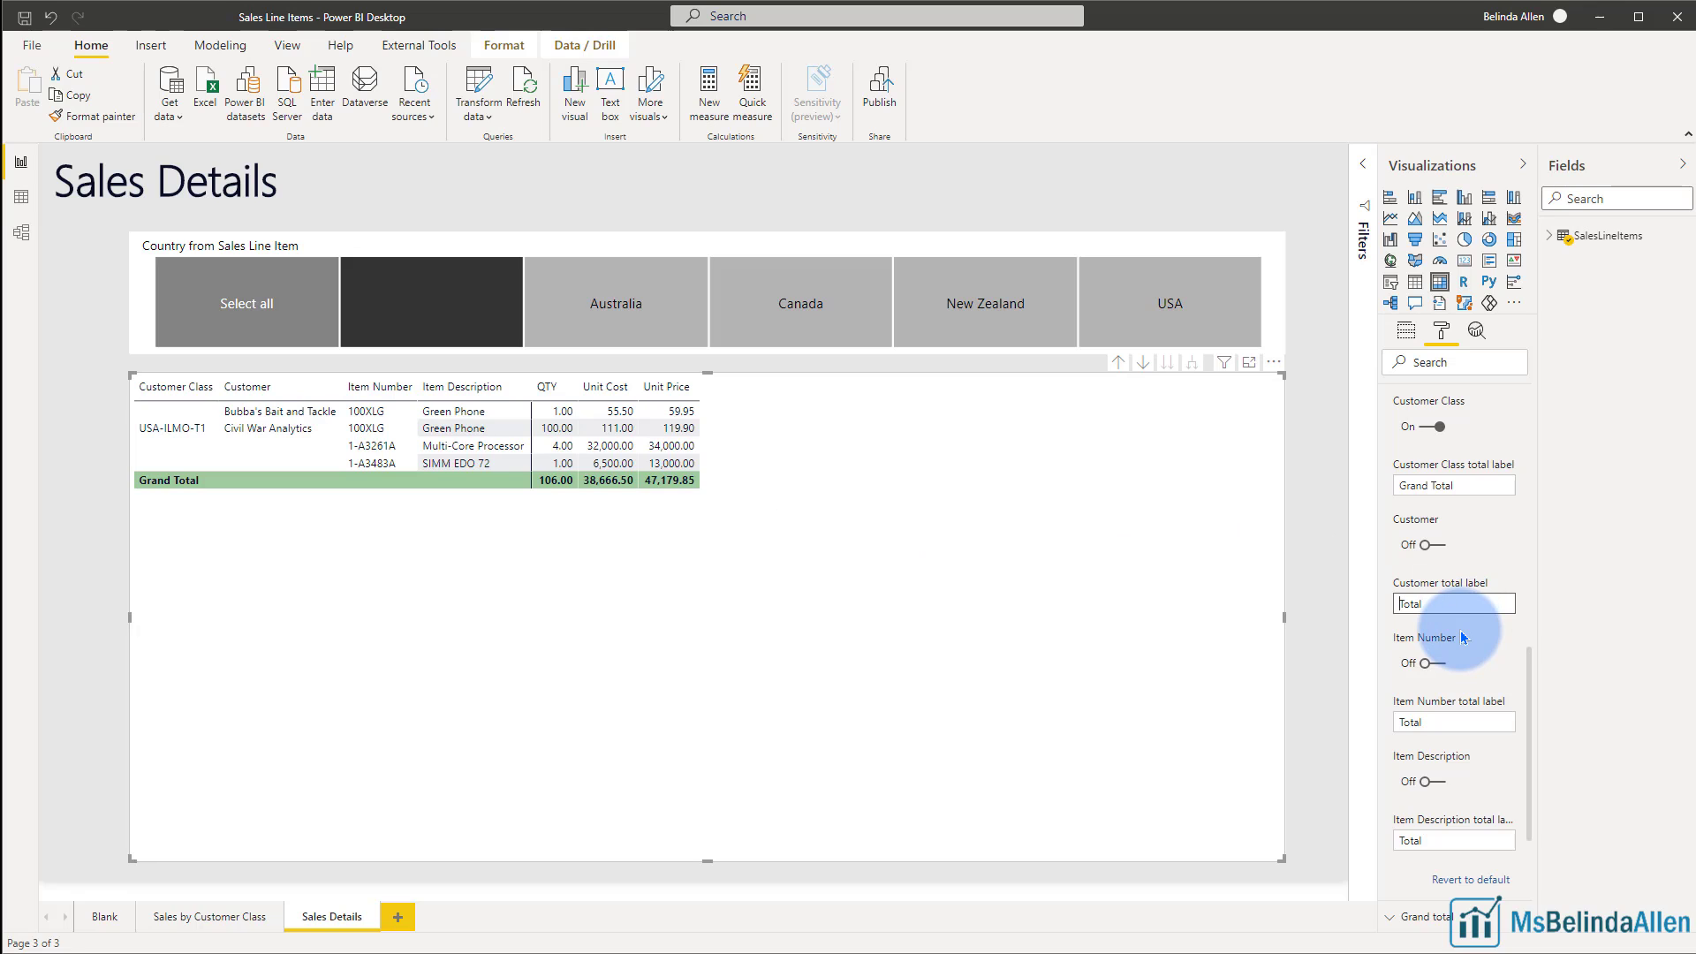
type("Item Number")
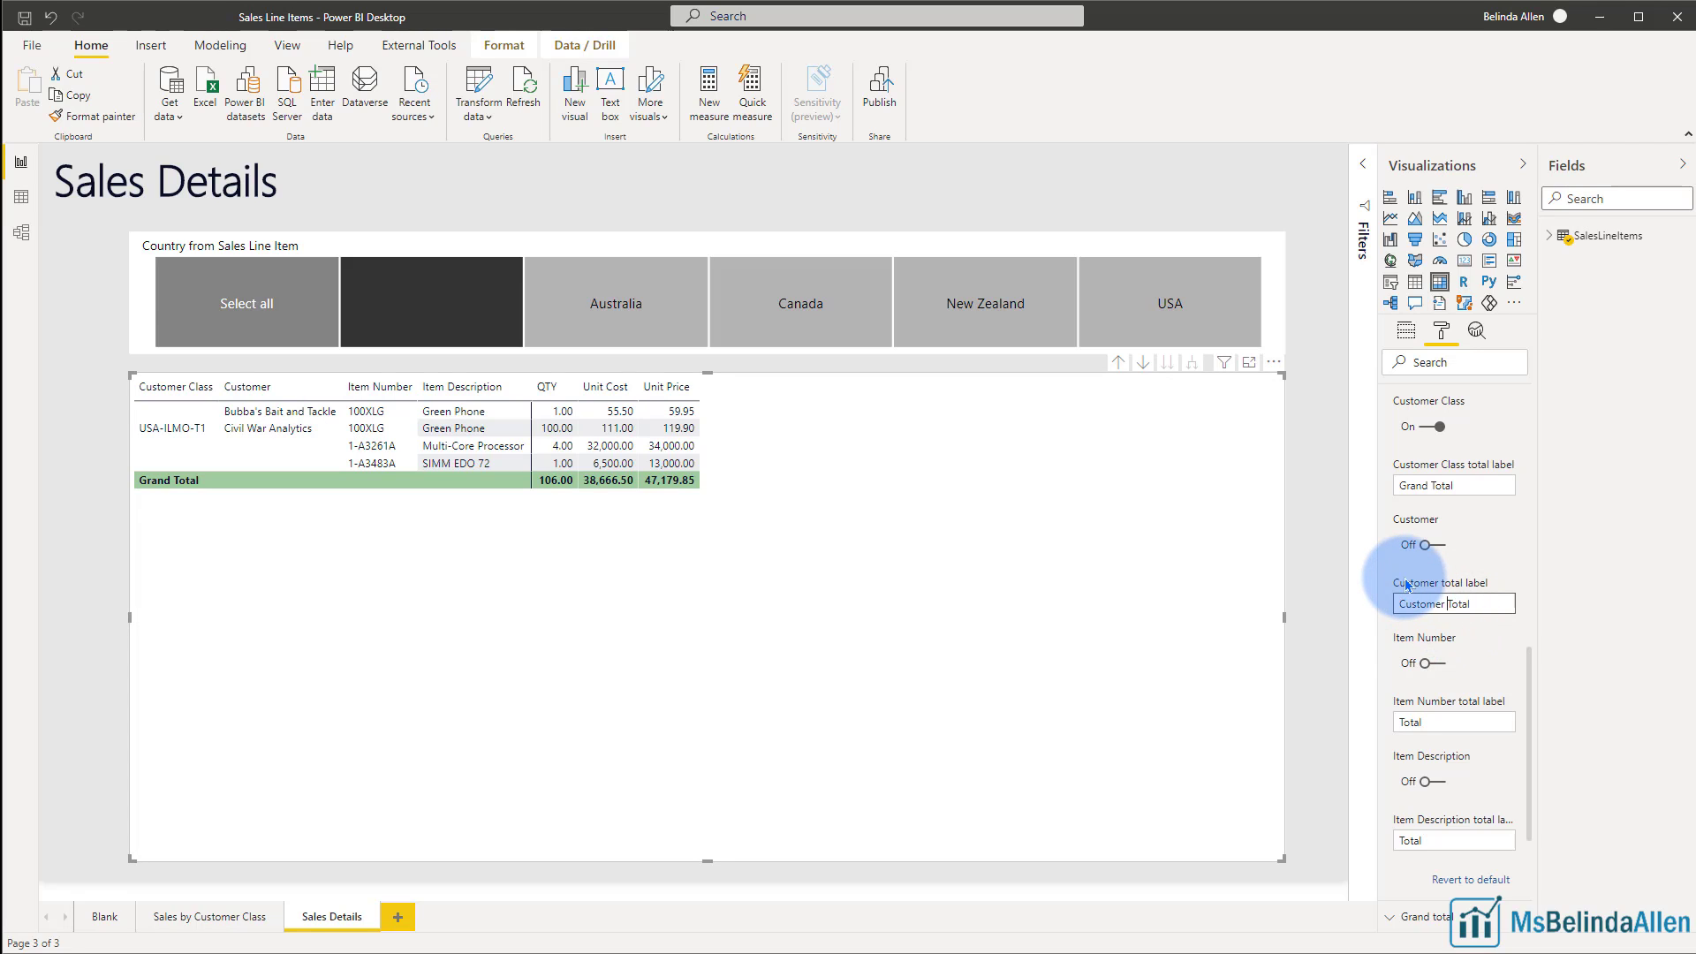
type("Customer Class Total")
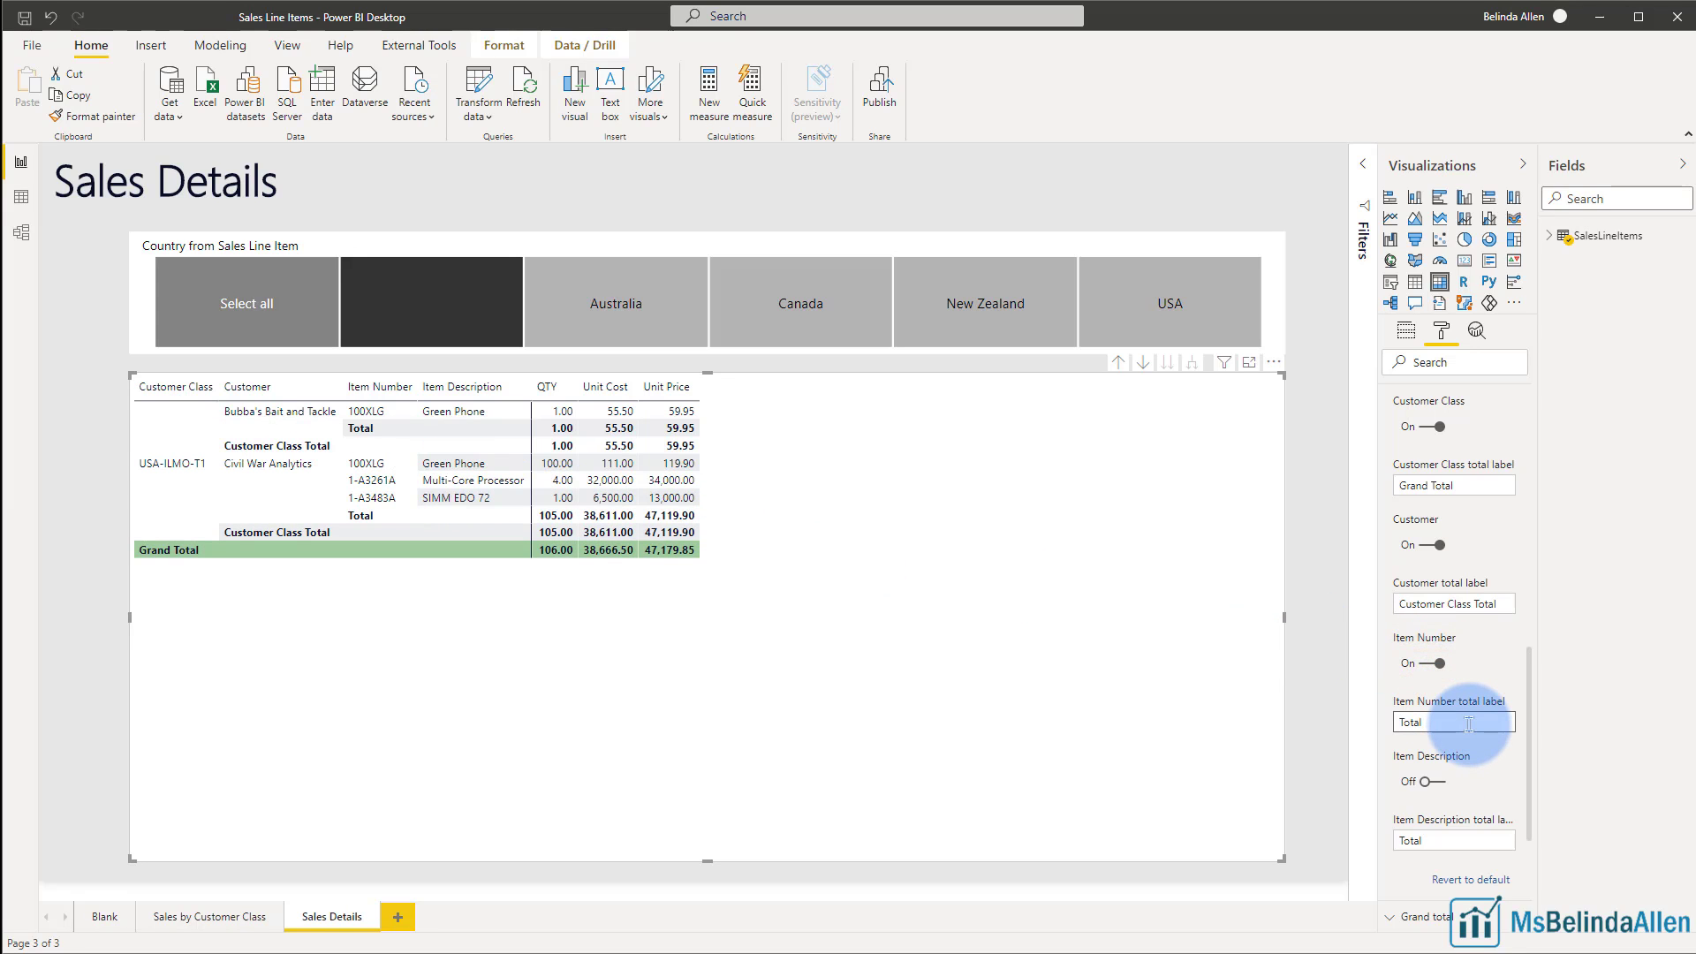
Step: Enter labels 'Customer Total' and 'Item Number Total' and turn on Item Description subtotals
type("Customer Total")
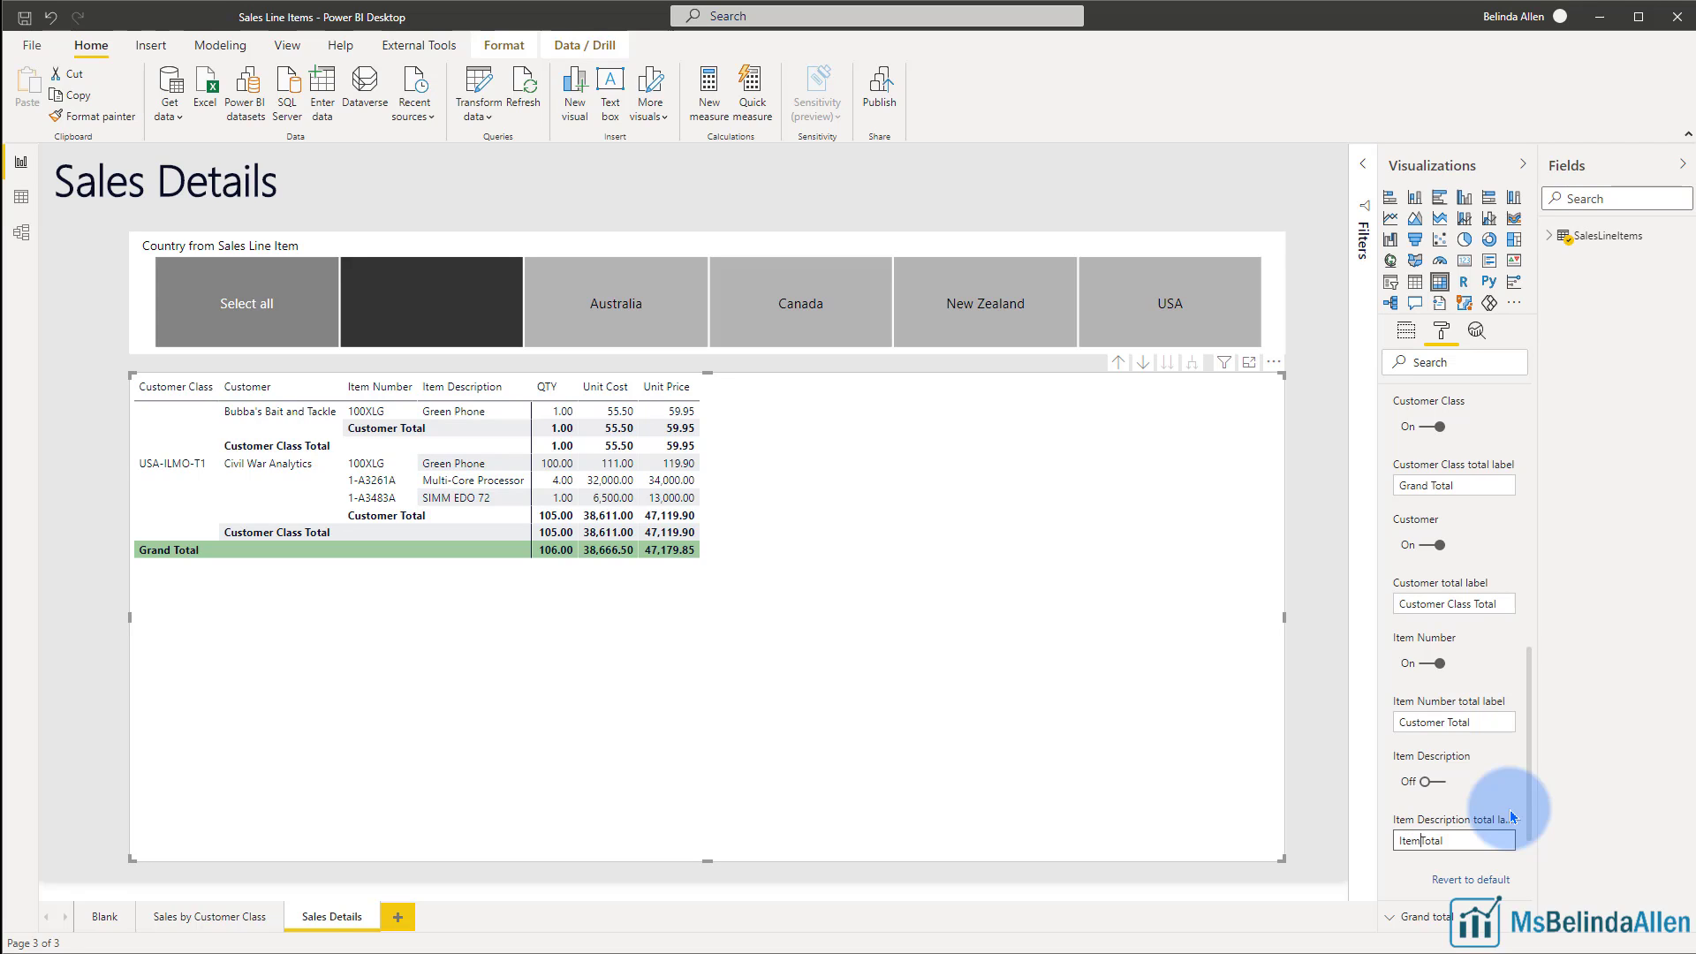
type("Item Number Total")
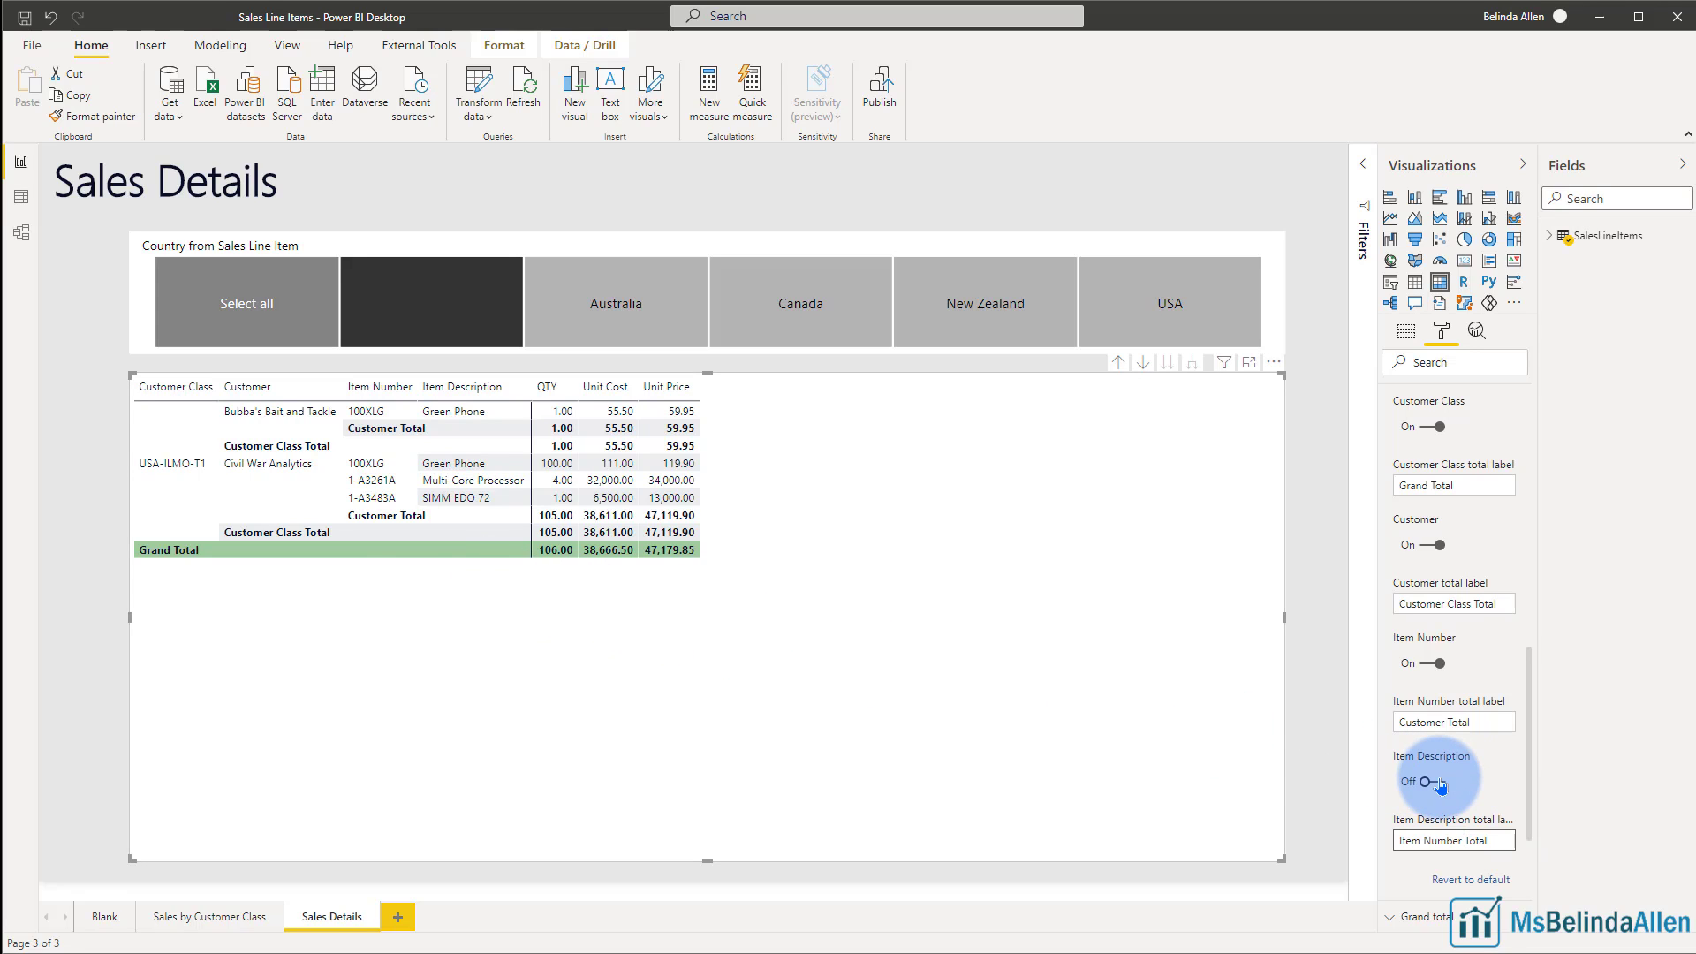
left_click(1424, 780)
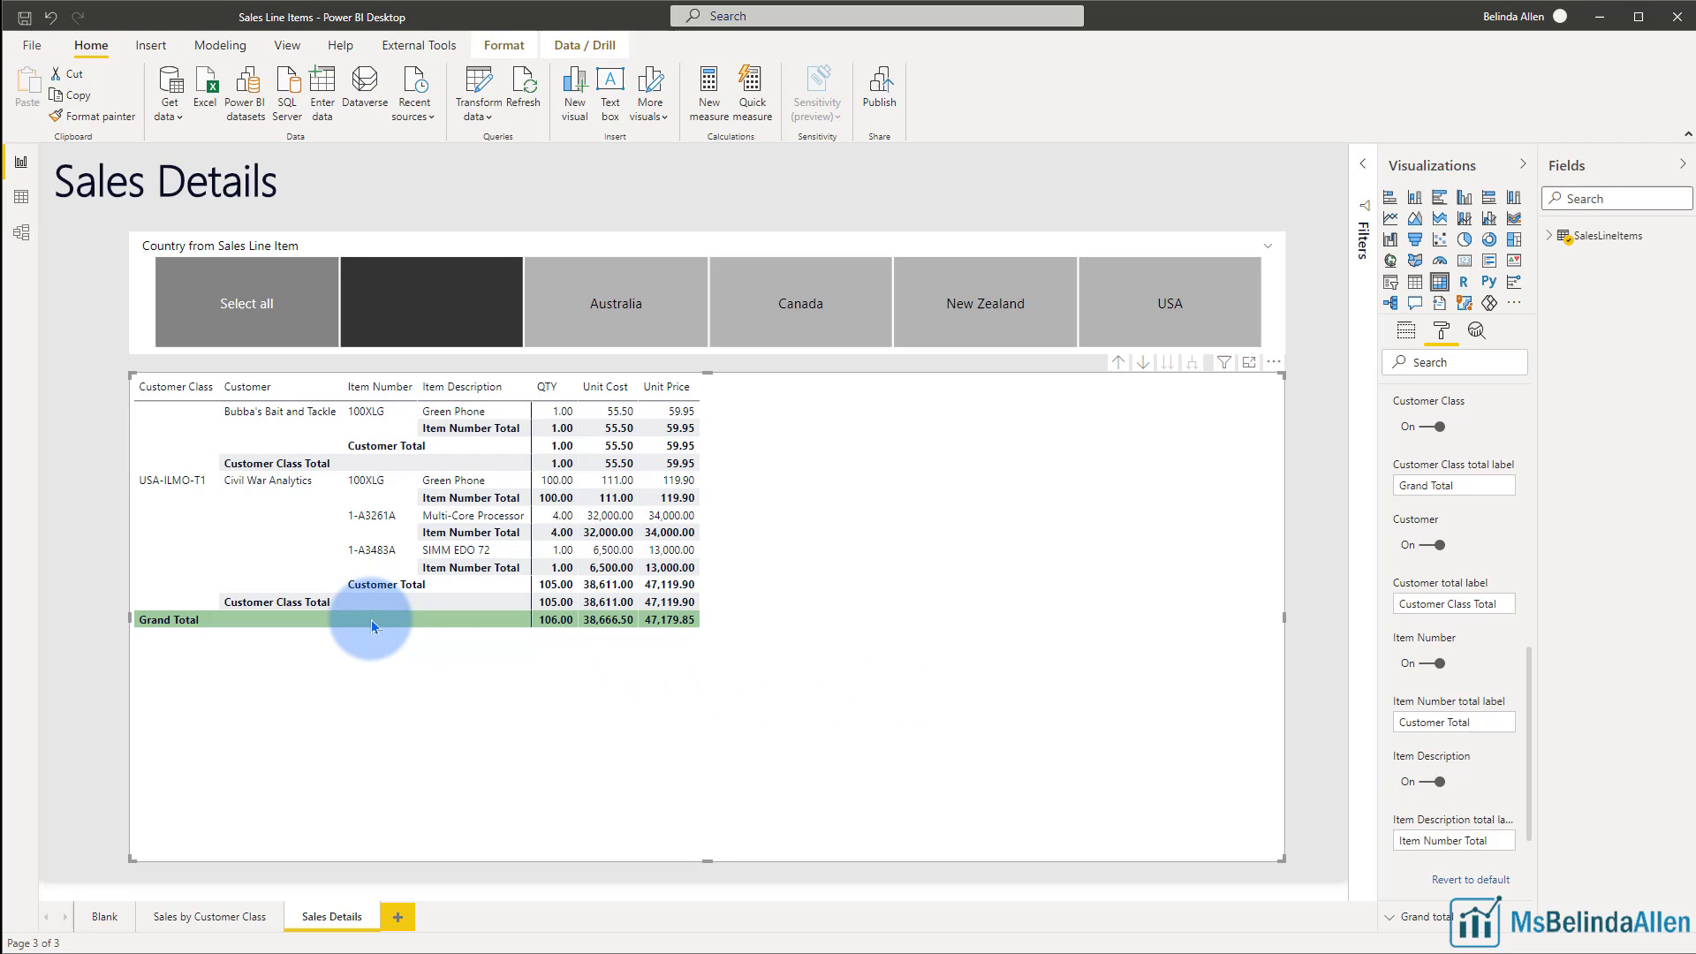
mouse_move(1272, 657)
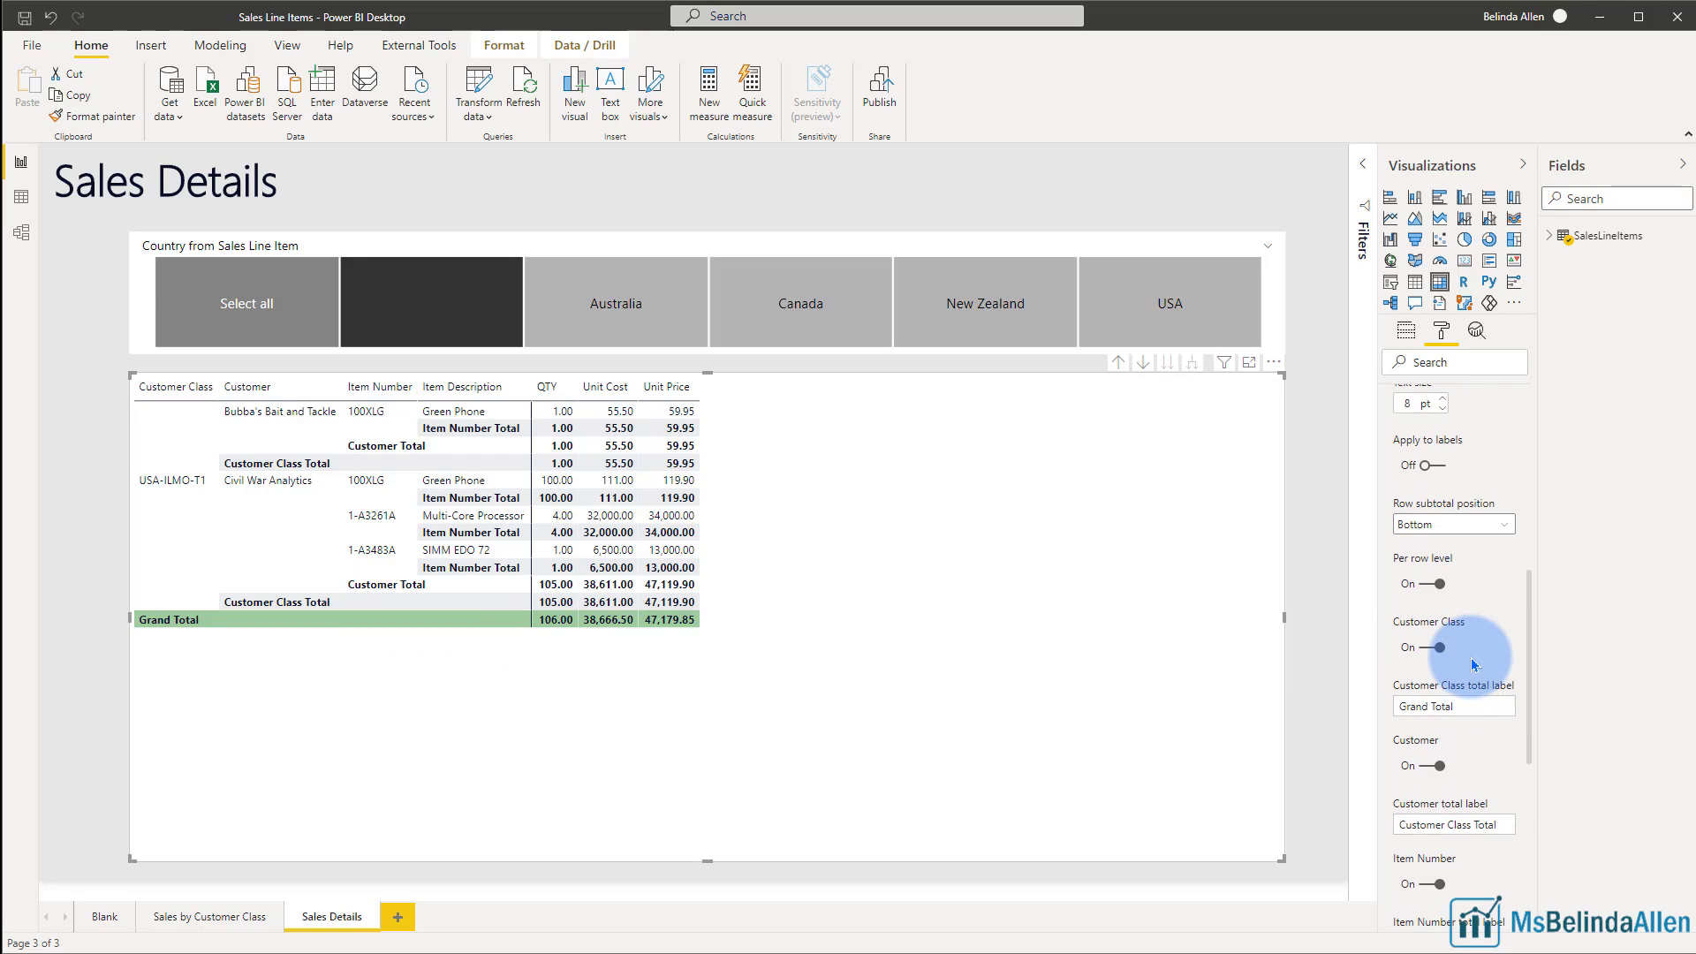
mouse_move(1491, 530)
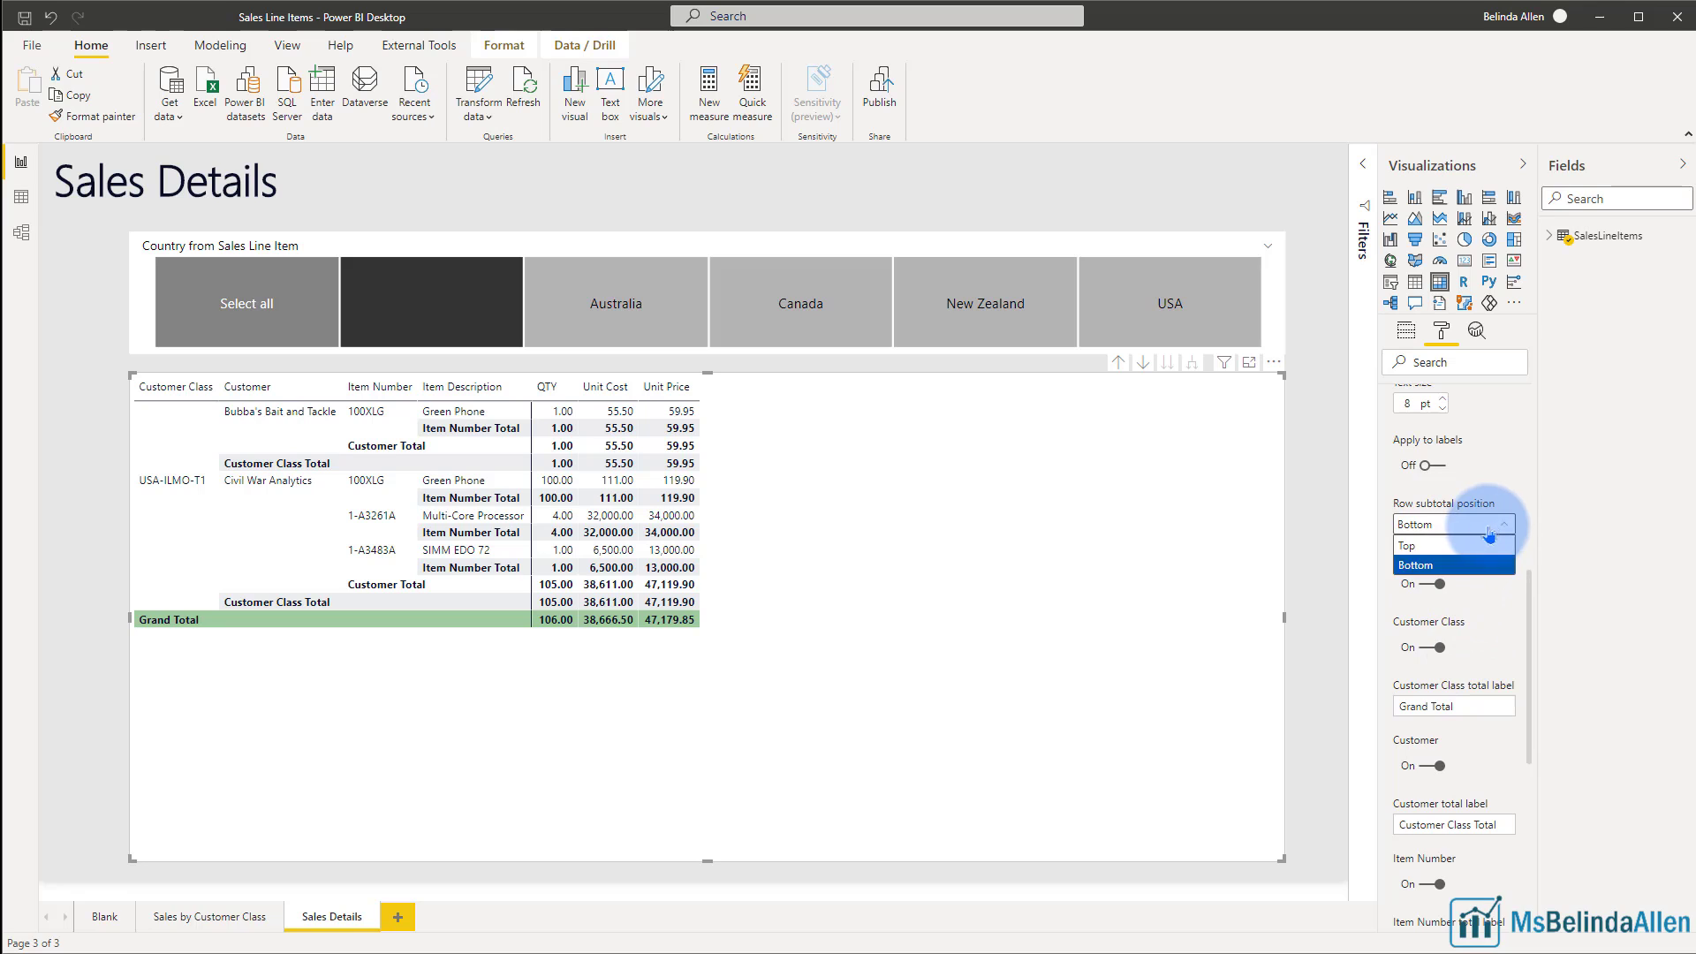
left_click(1413, 546)
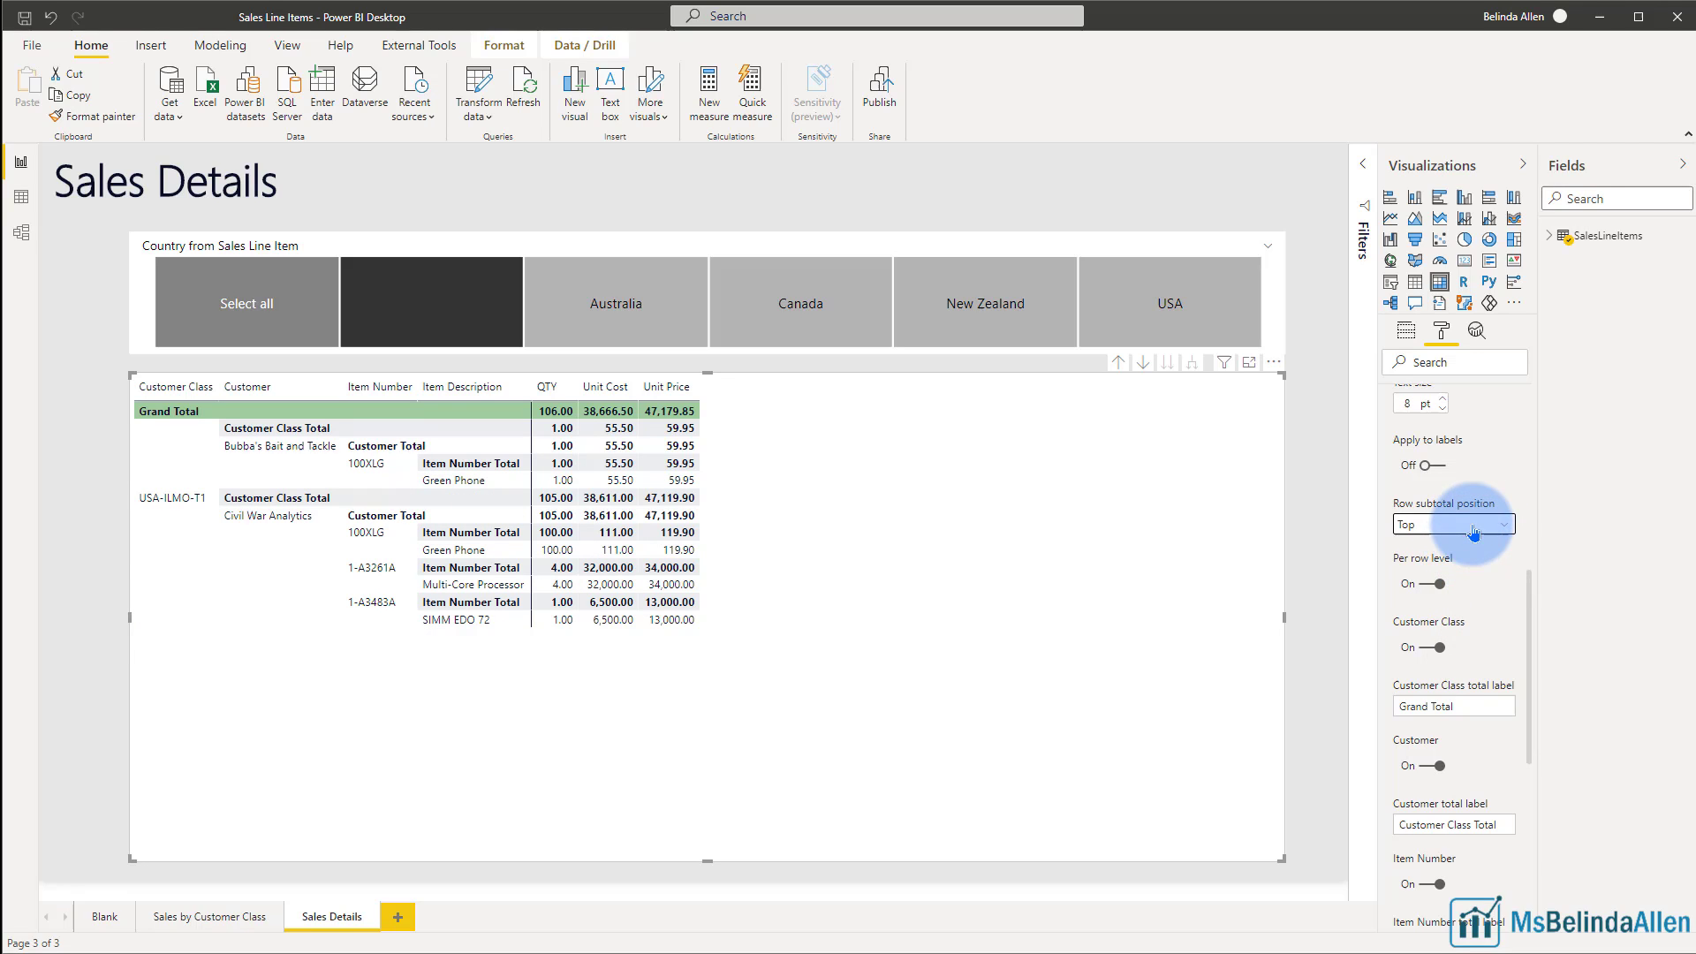
left_click(1454, 523)
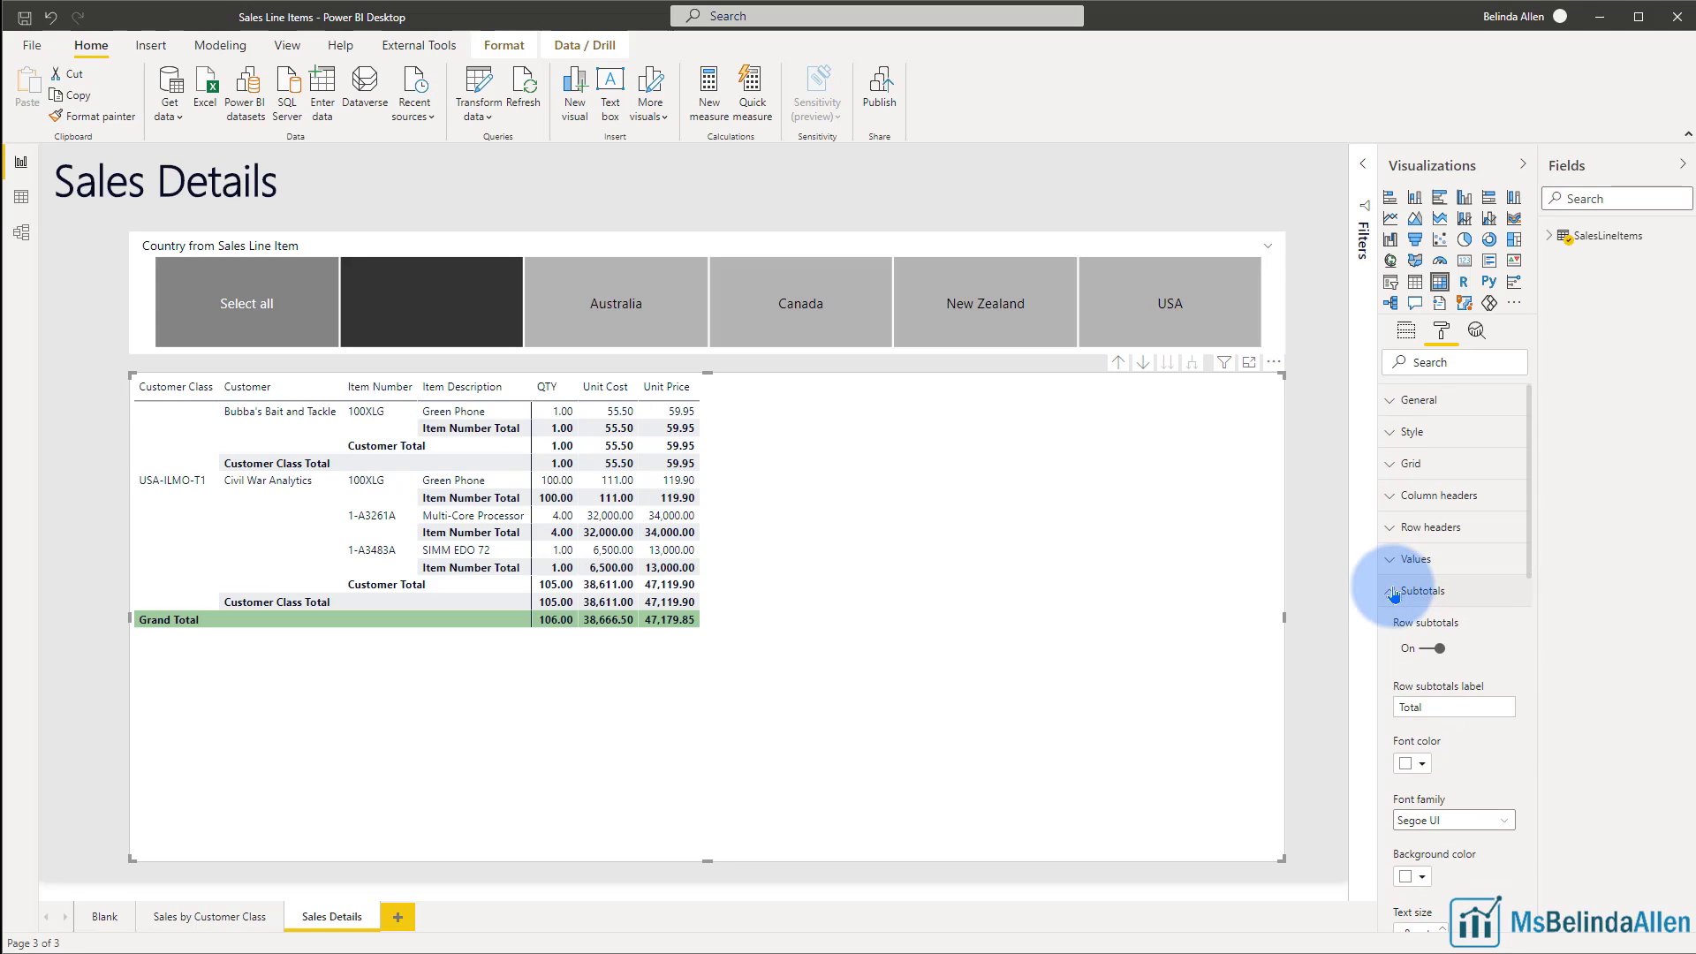
left_click(1417, 590)
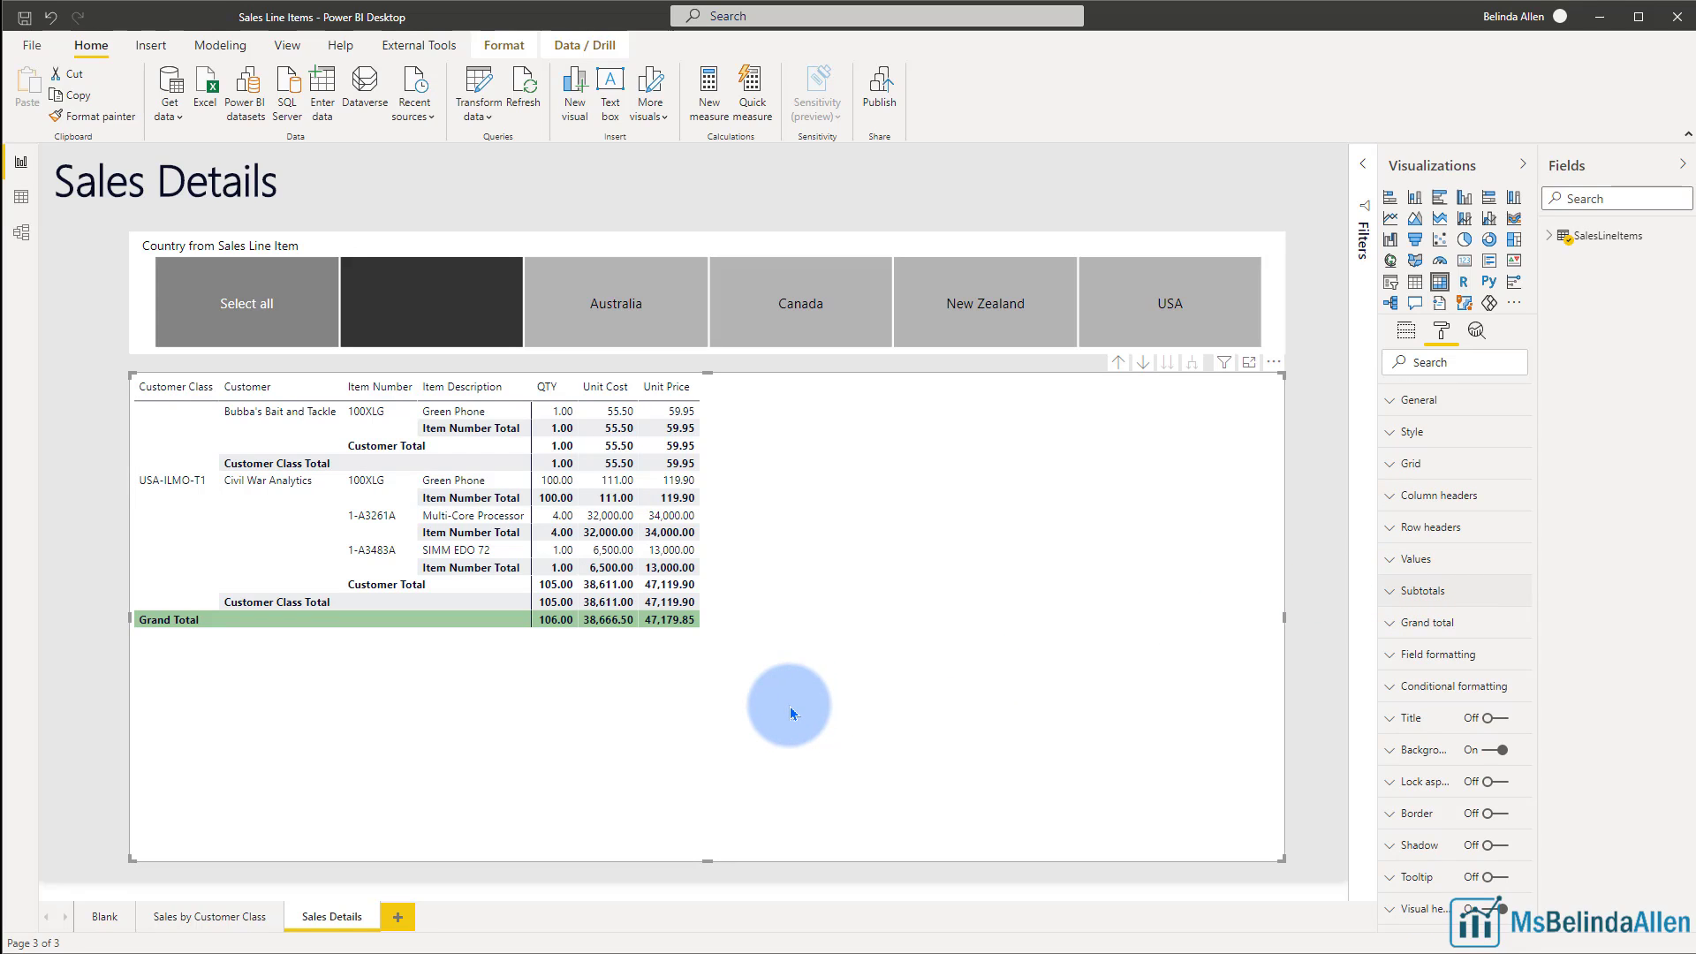
mouse_move(956, 538)
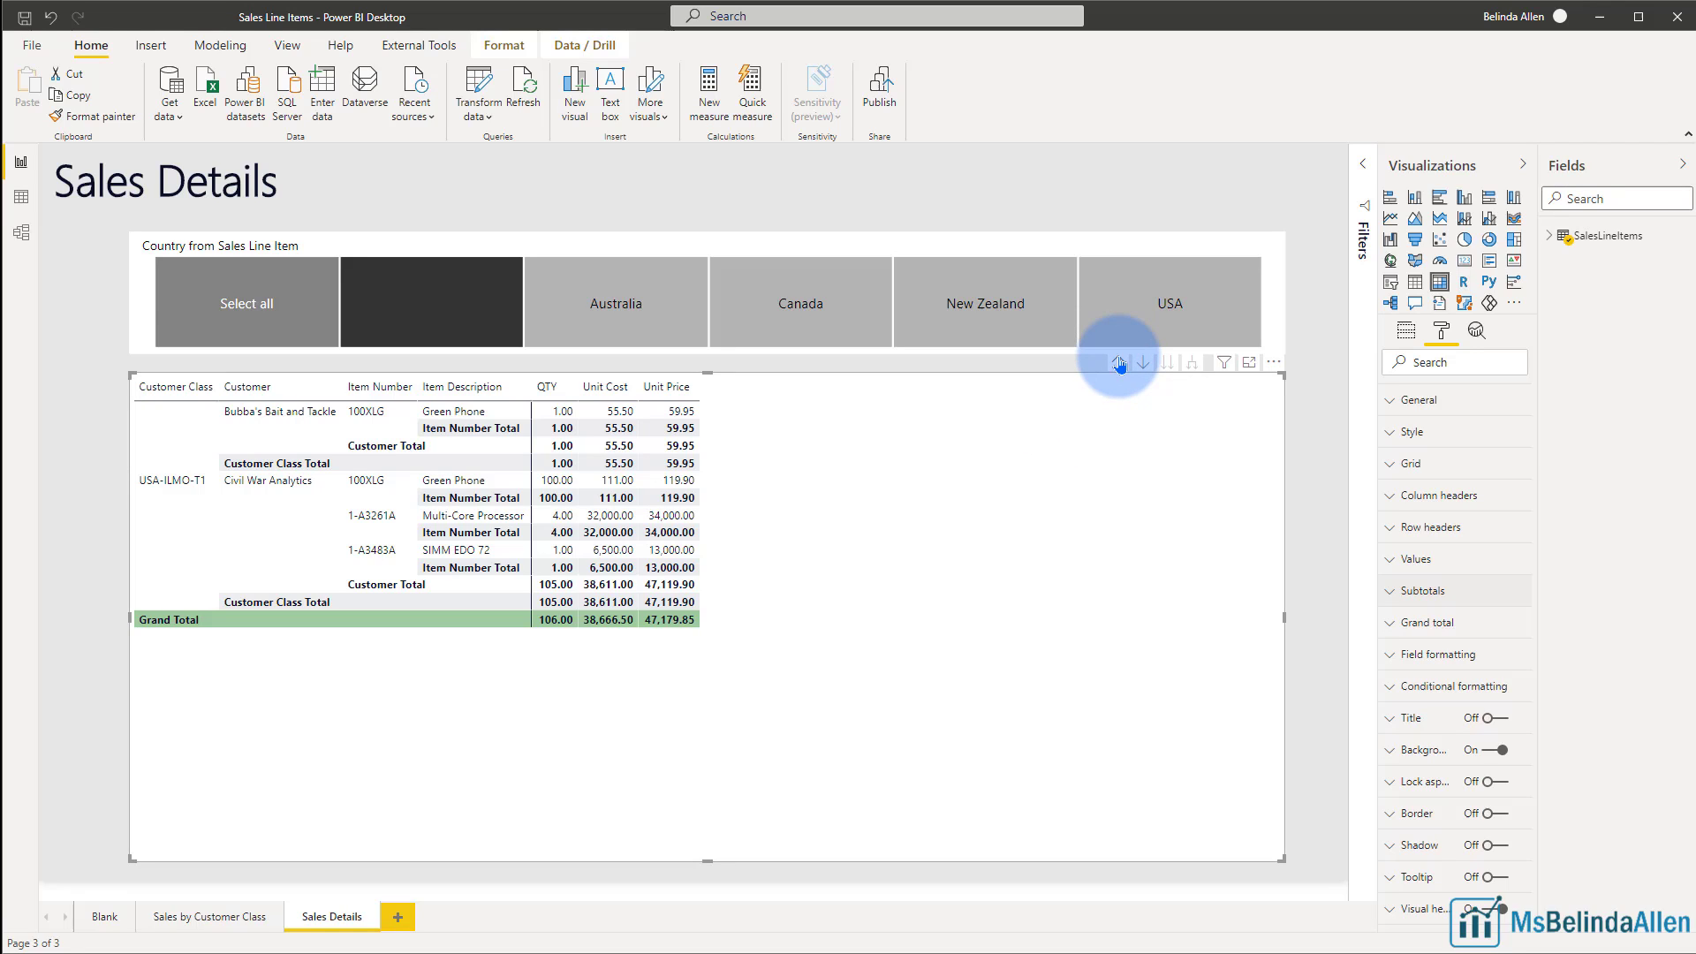
mouse_move(1120, 362)
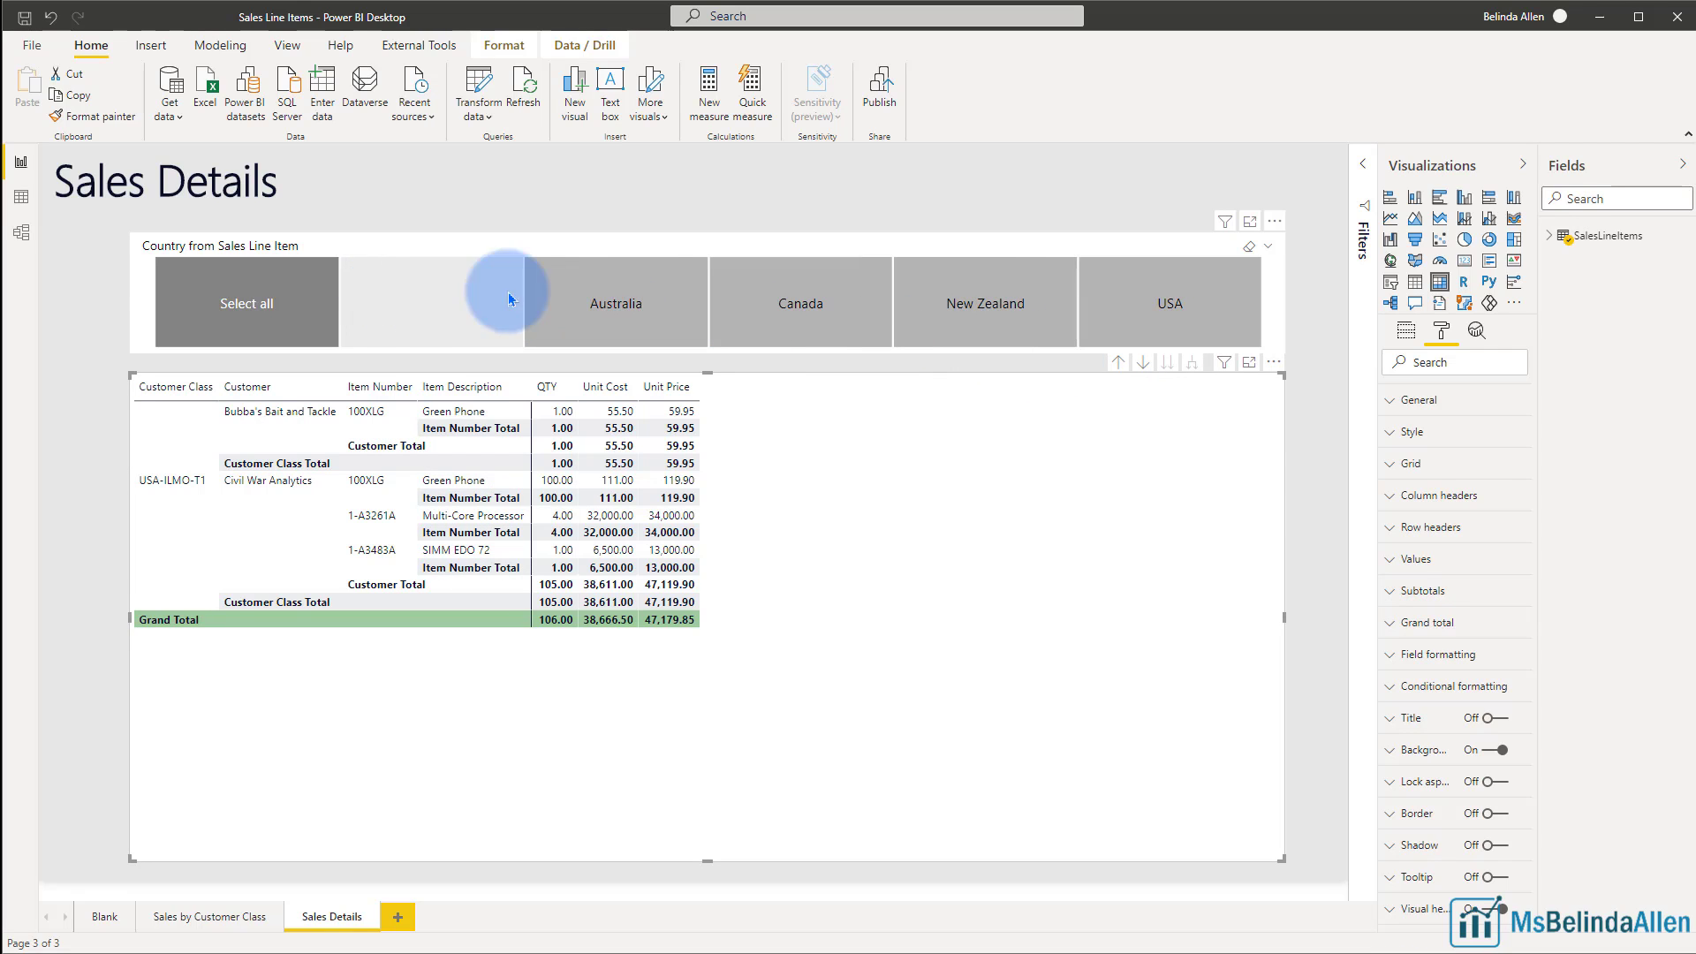
Step: Filter the slicer to USA and enable +/- icons on row headers
left_click(1170, 302)
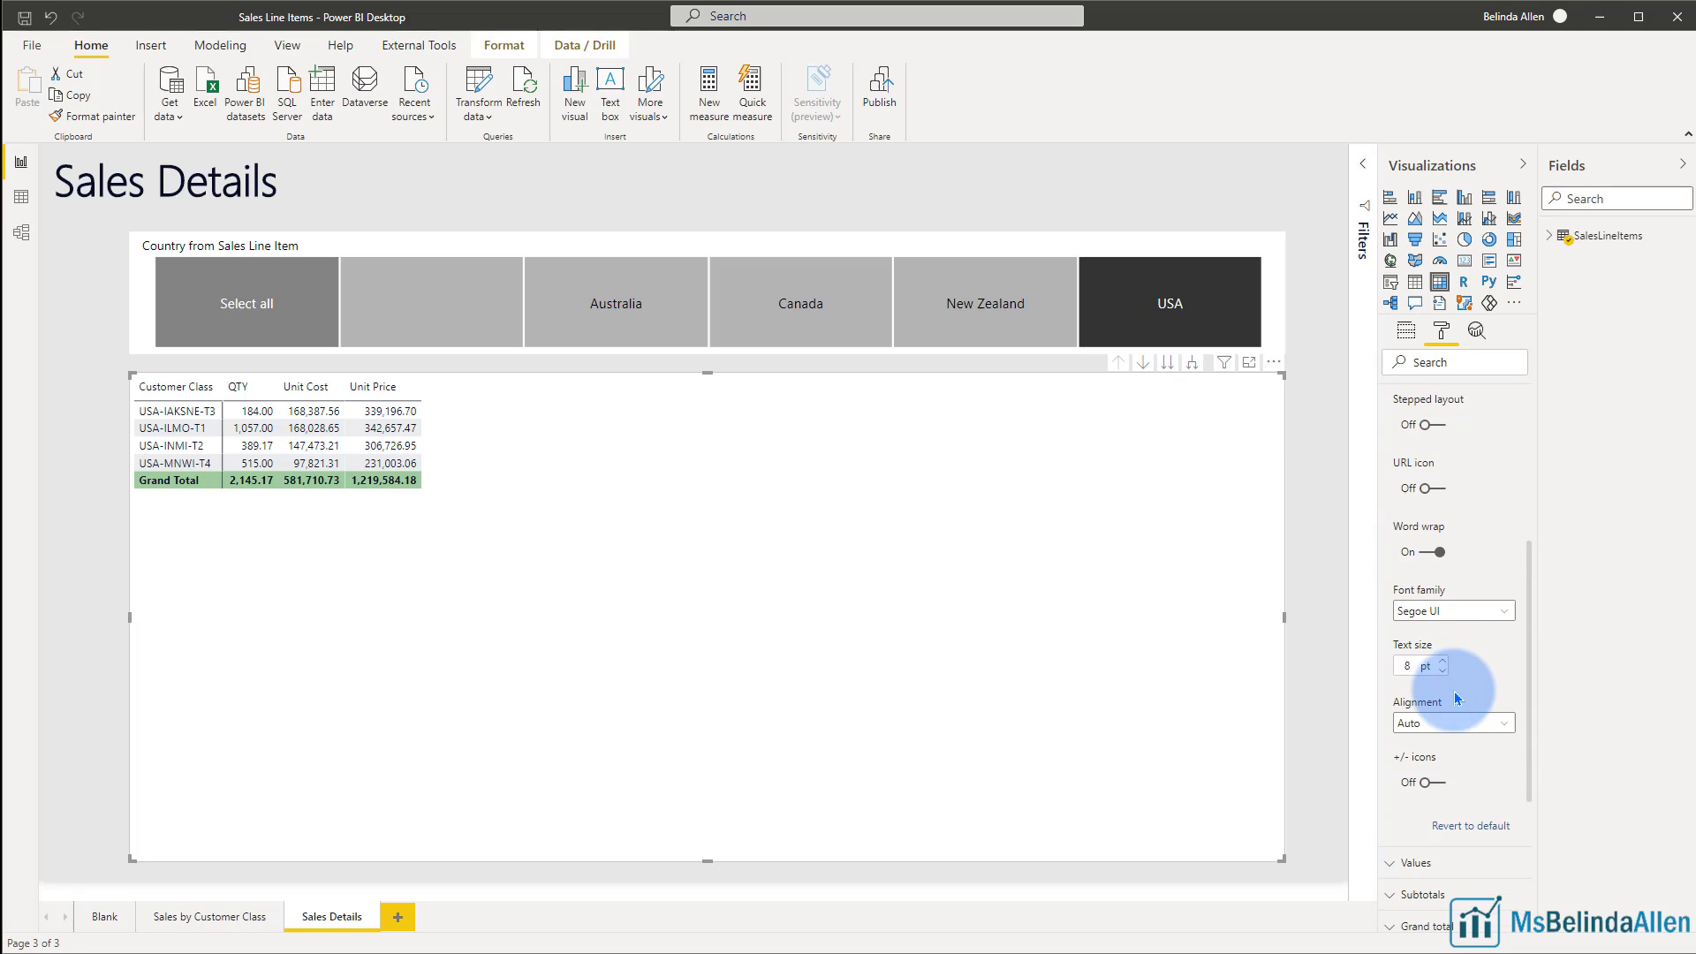
left_click(1419, 782)
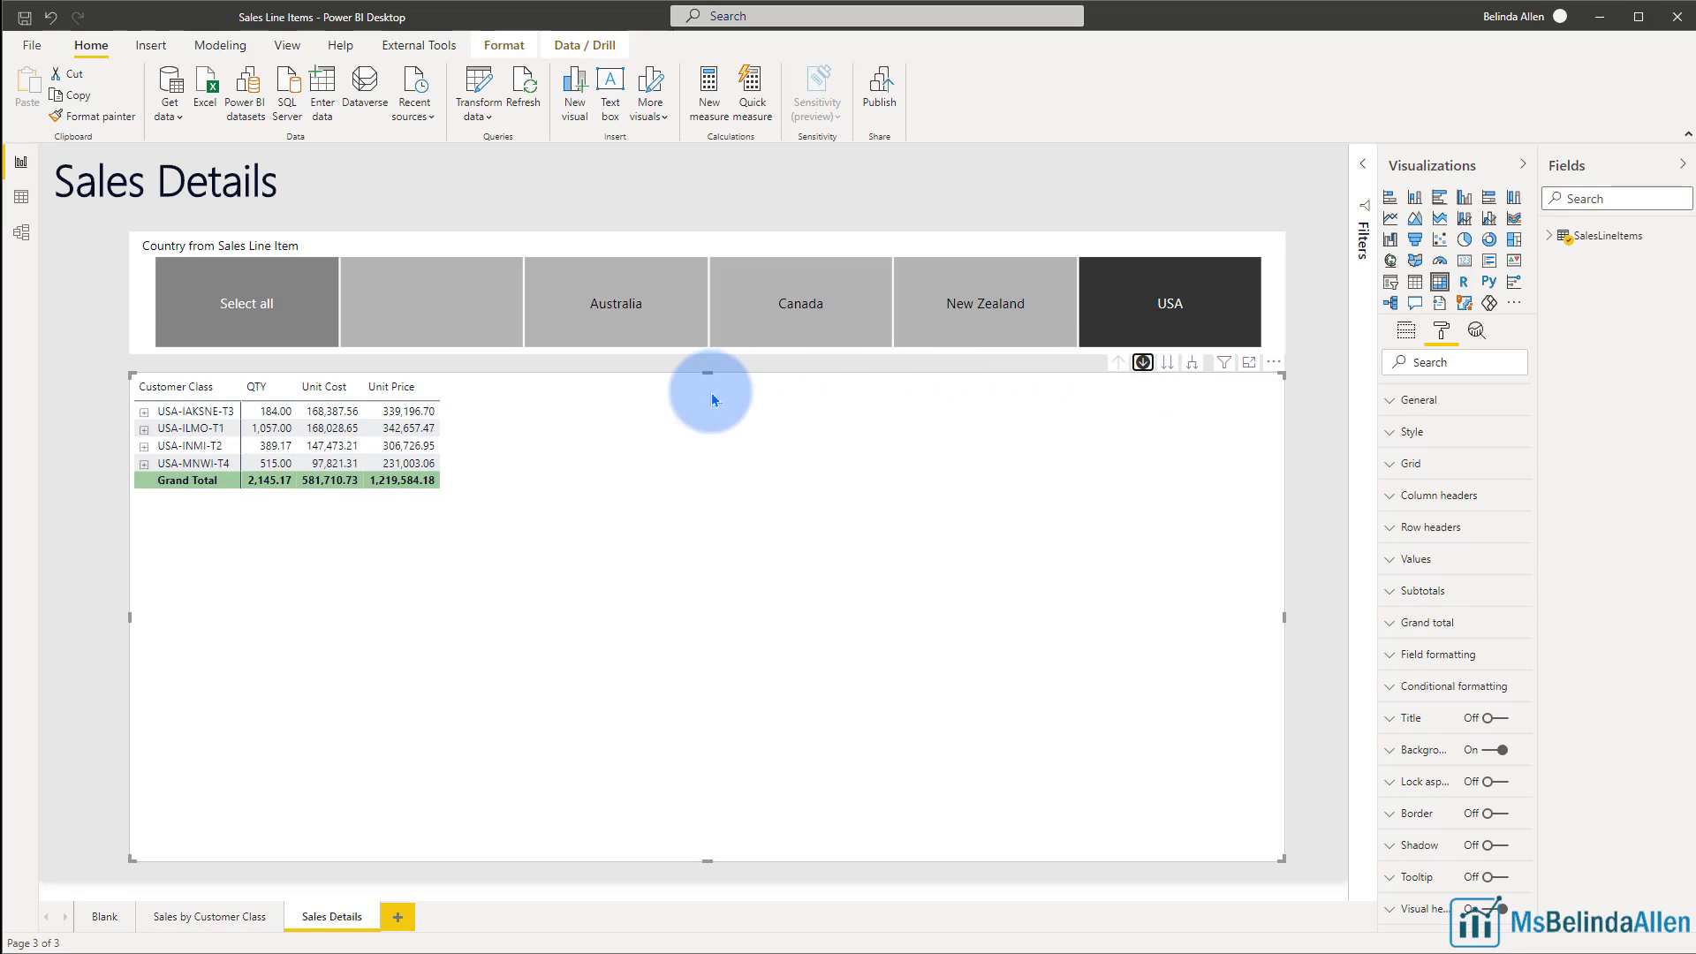
mouse_move(190, 428)
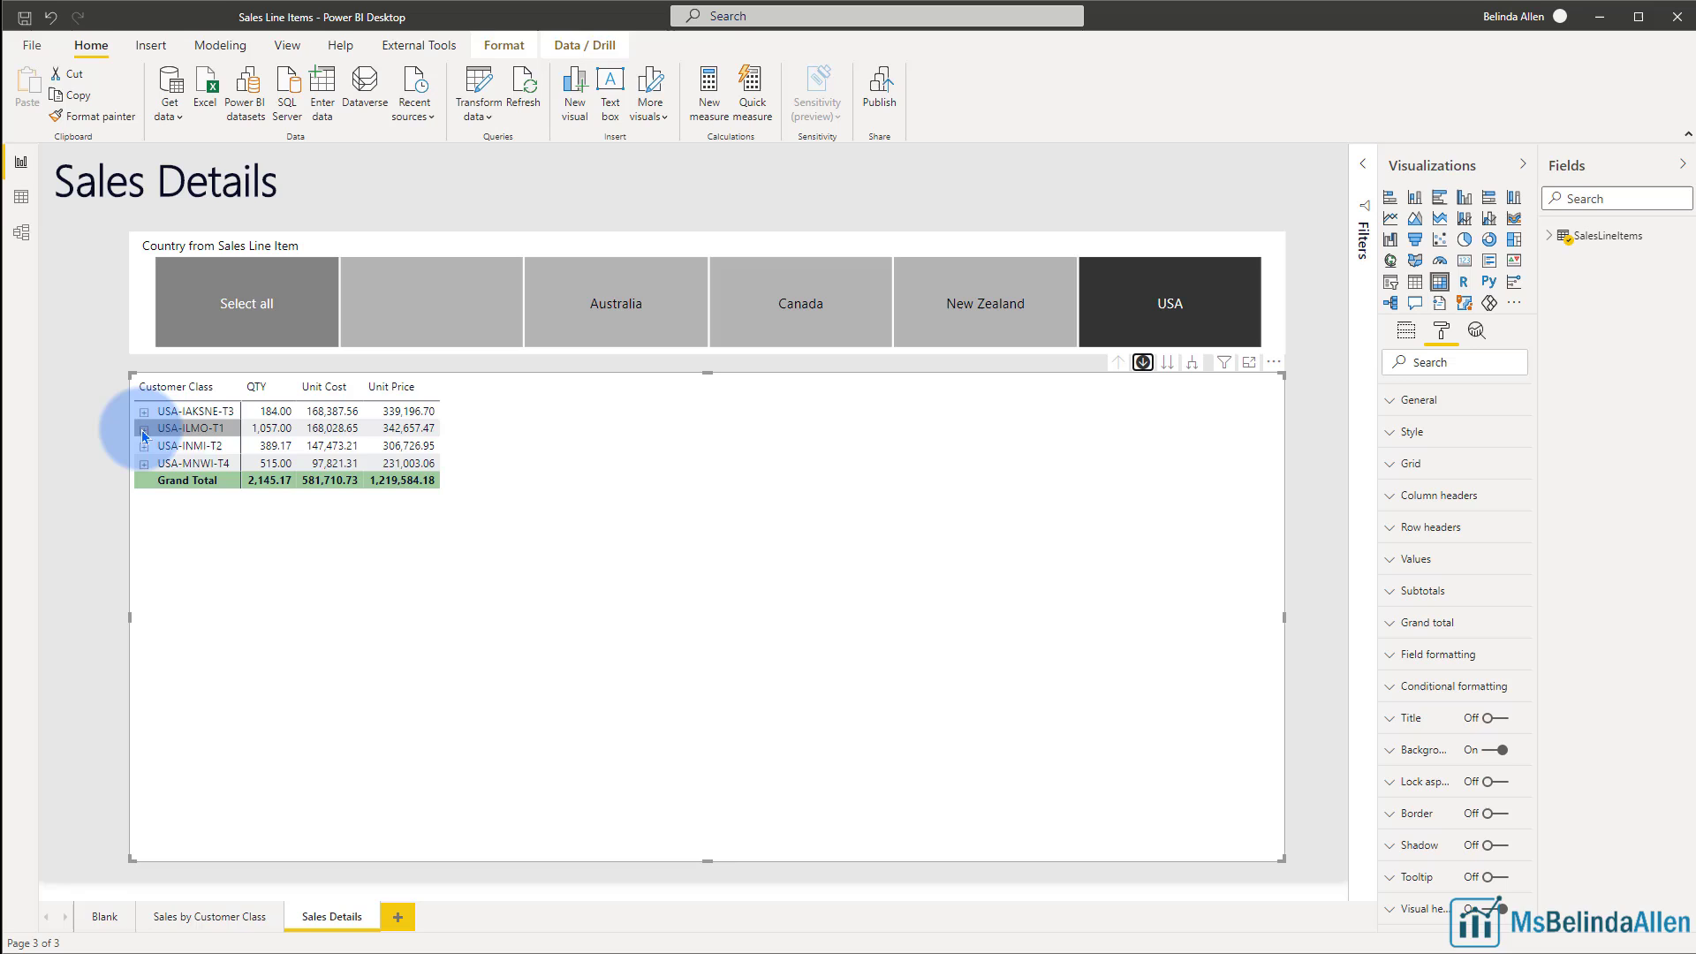
Step: Expand USA-ILMO-T1 and Central Communications LTD to drill into their items
left_click(143, 431)
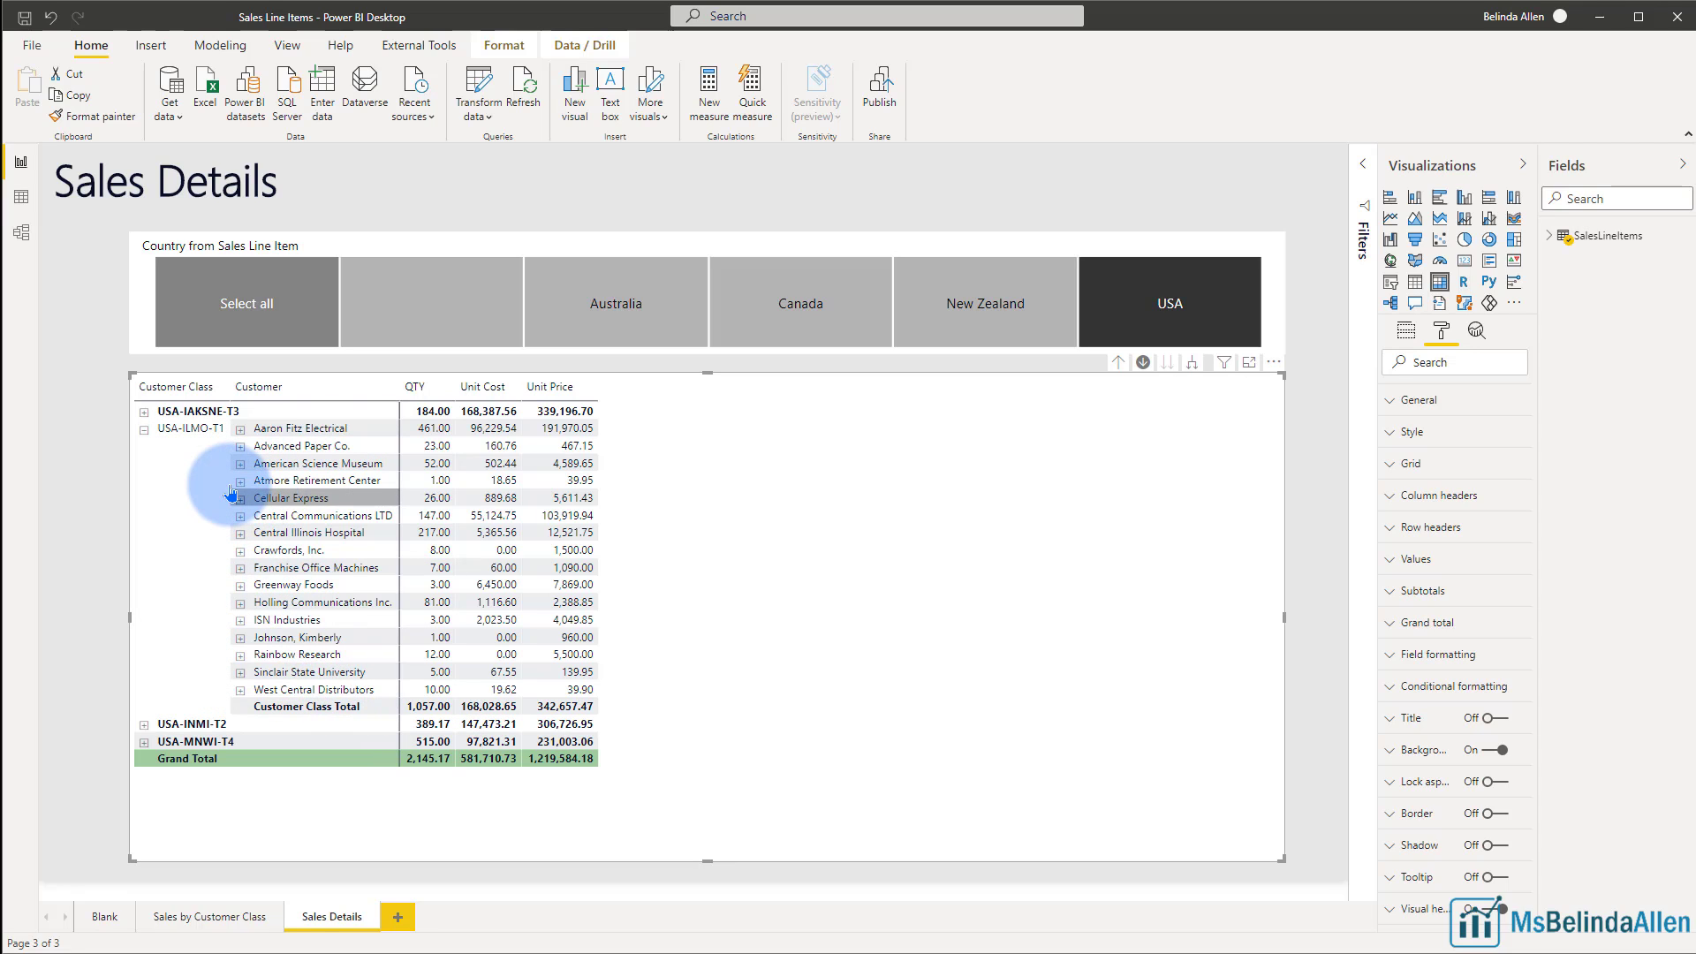
left_click(241, 514)
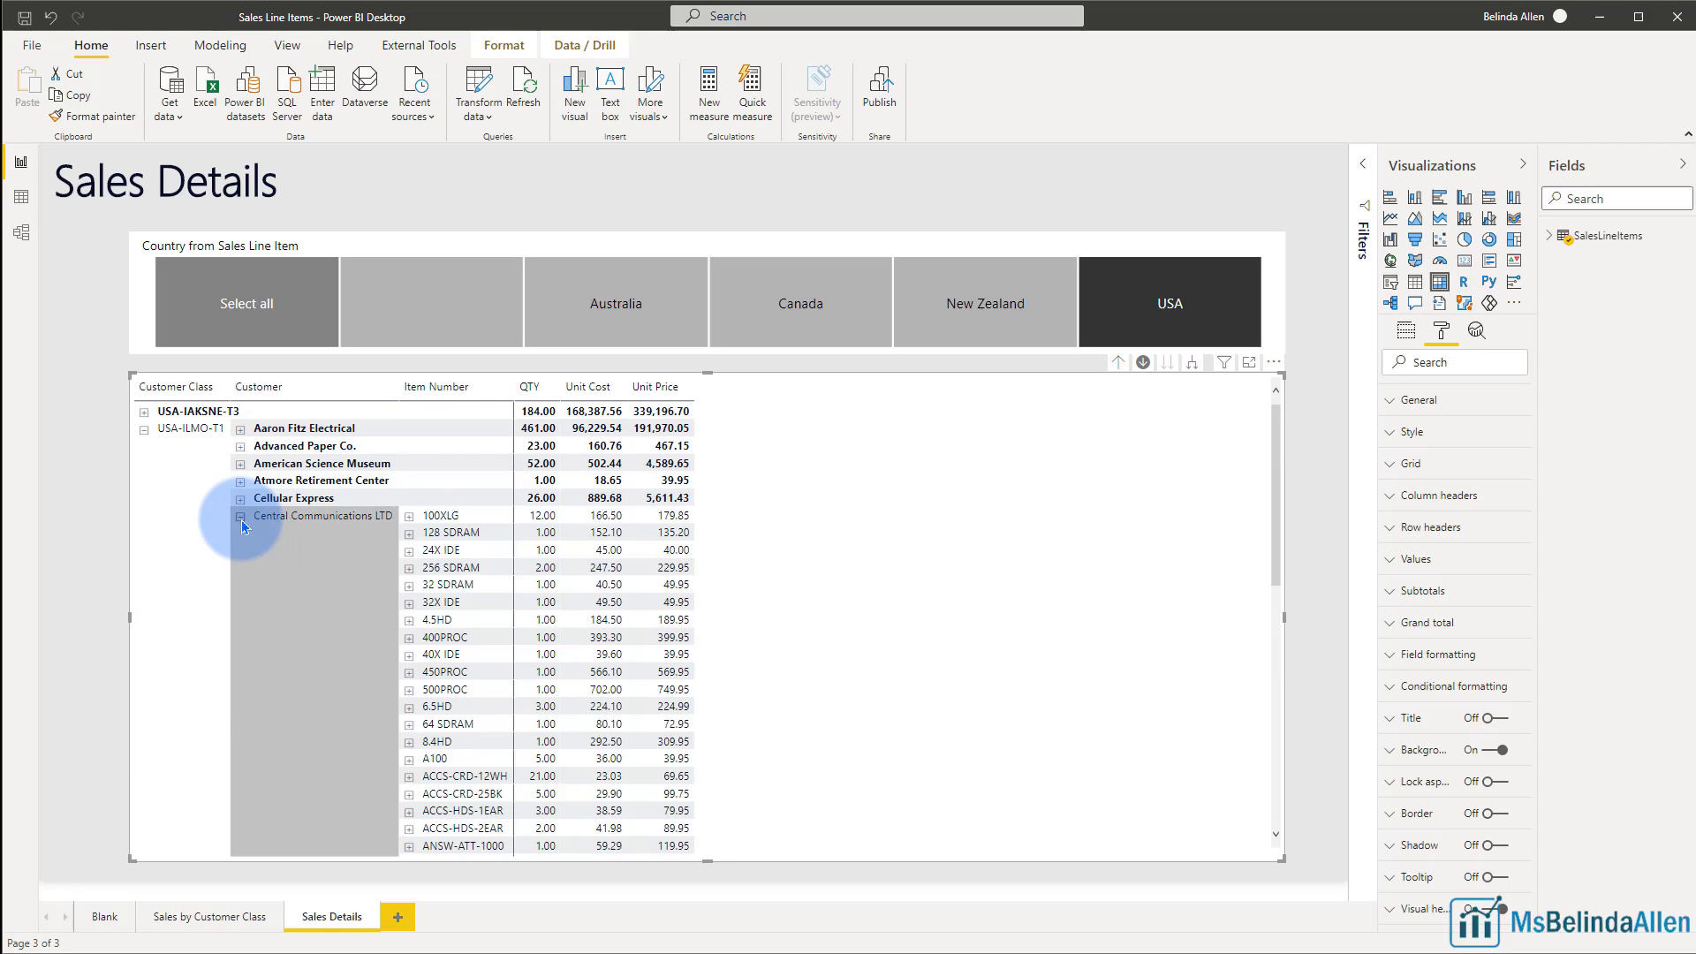
left_click(240, 527)
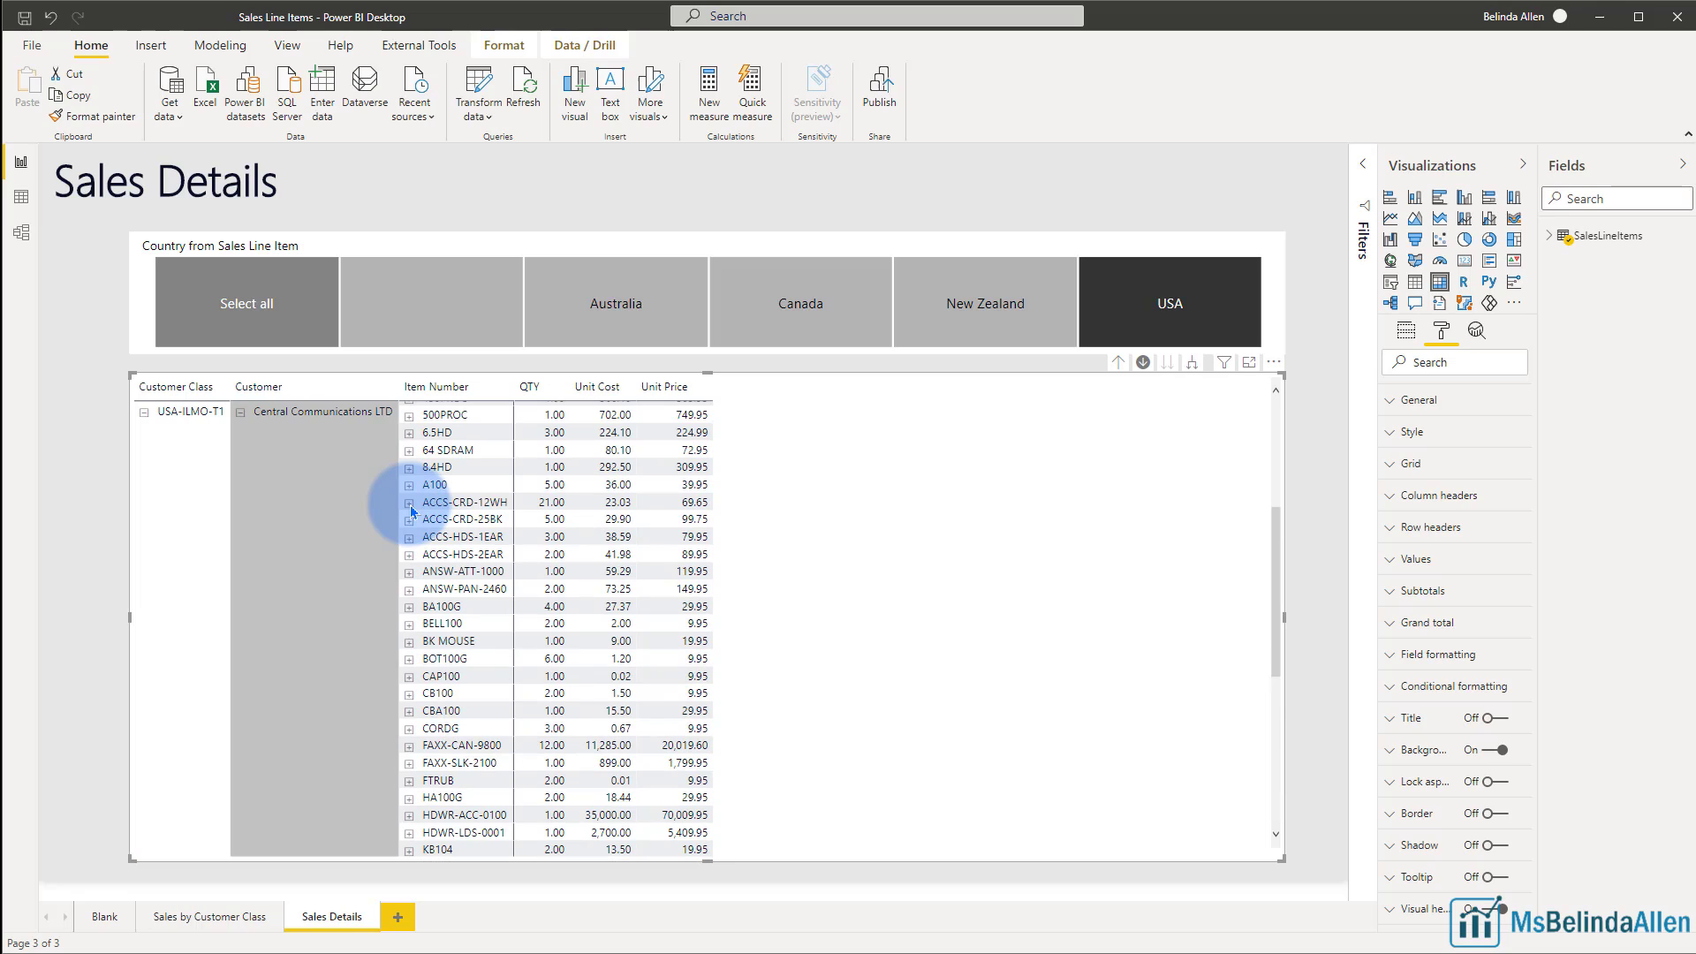
left_click(410, 502)
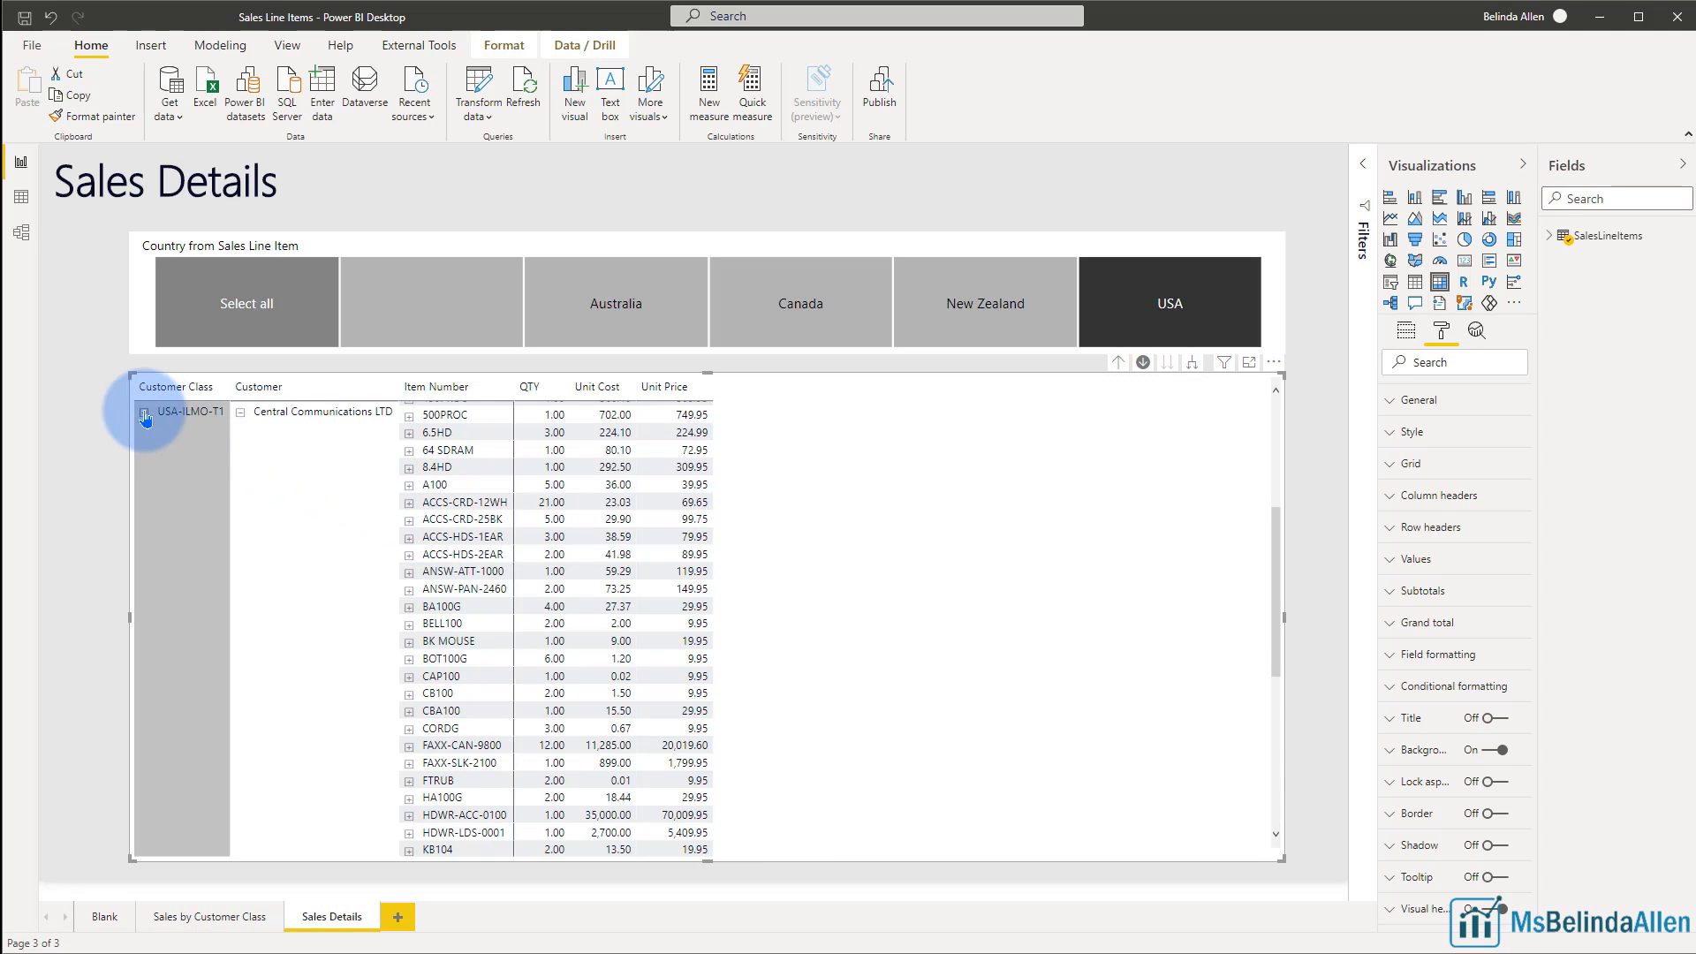
Step: Collapse USA-ILMO-T1 and expand the USA-IAKSNE-T3 class
left_click(145, 421)
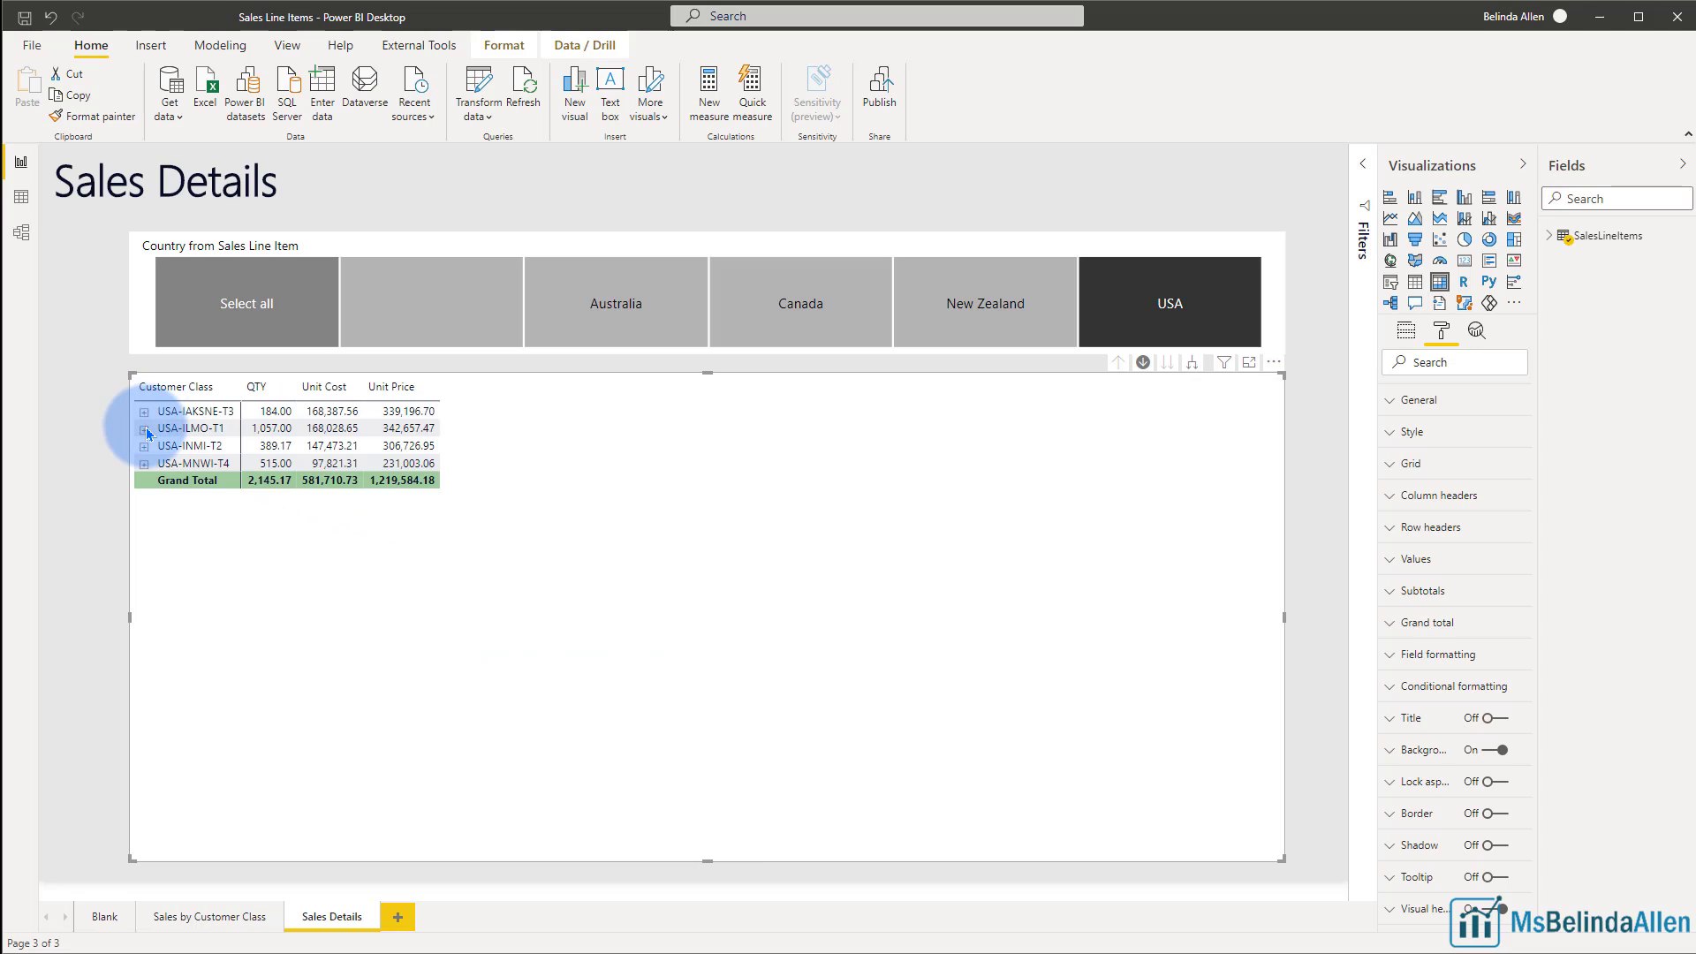
left_click(143, 412)
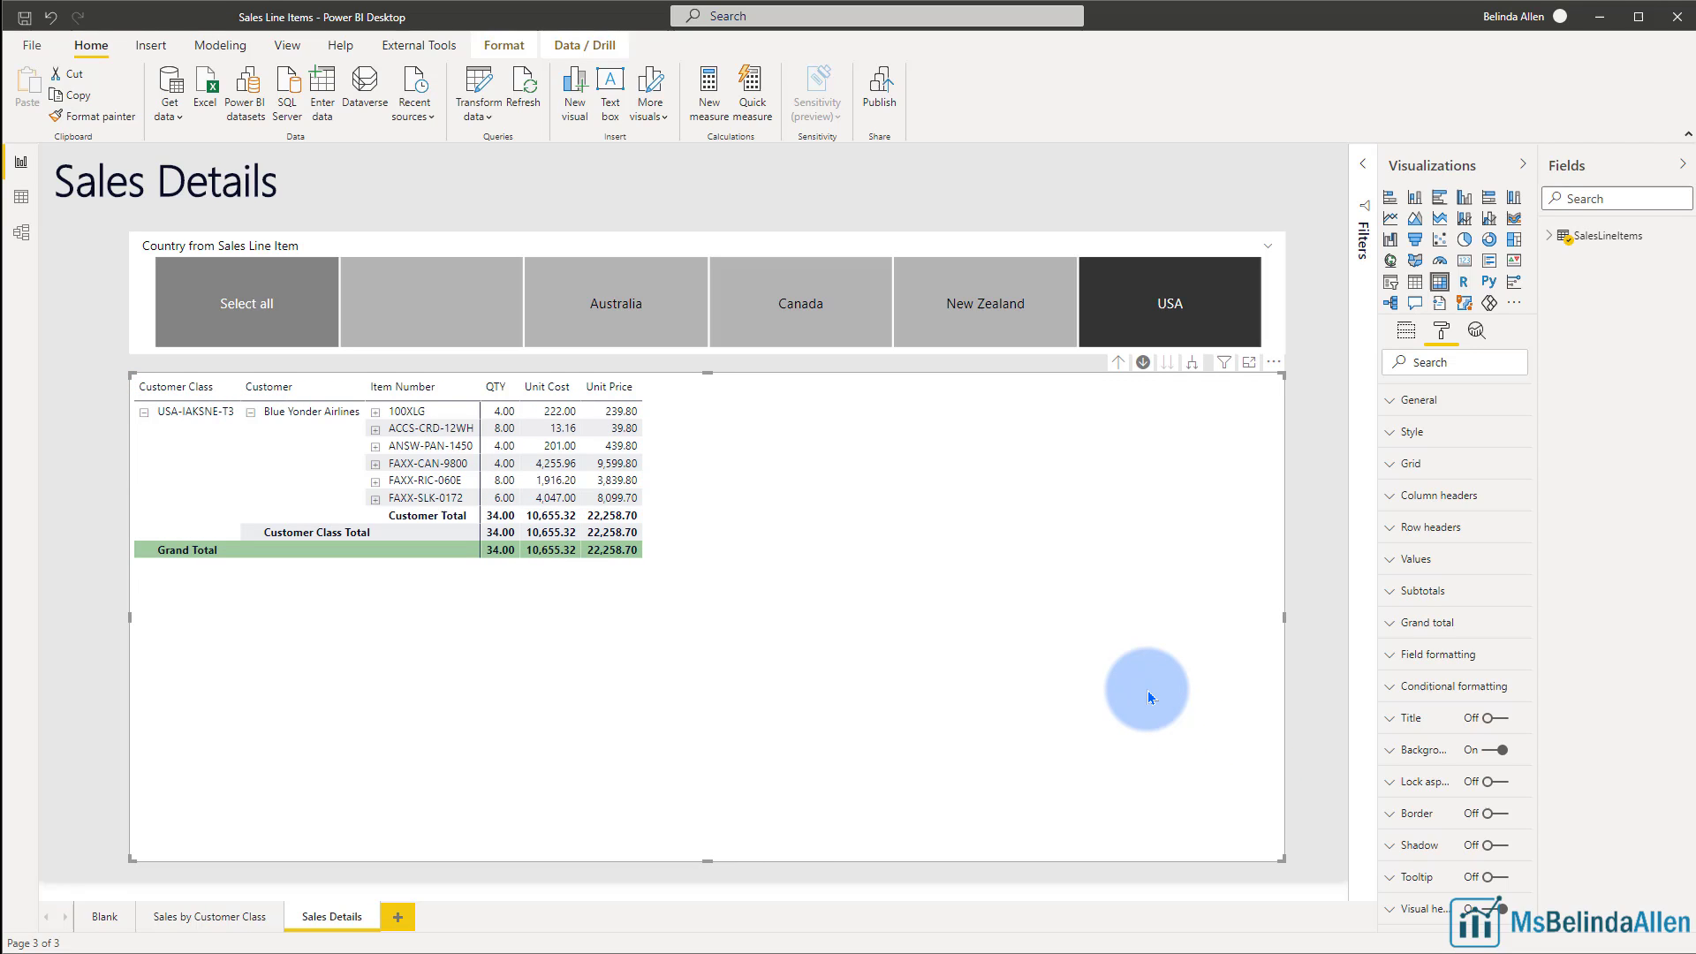